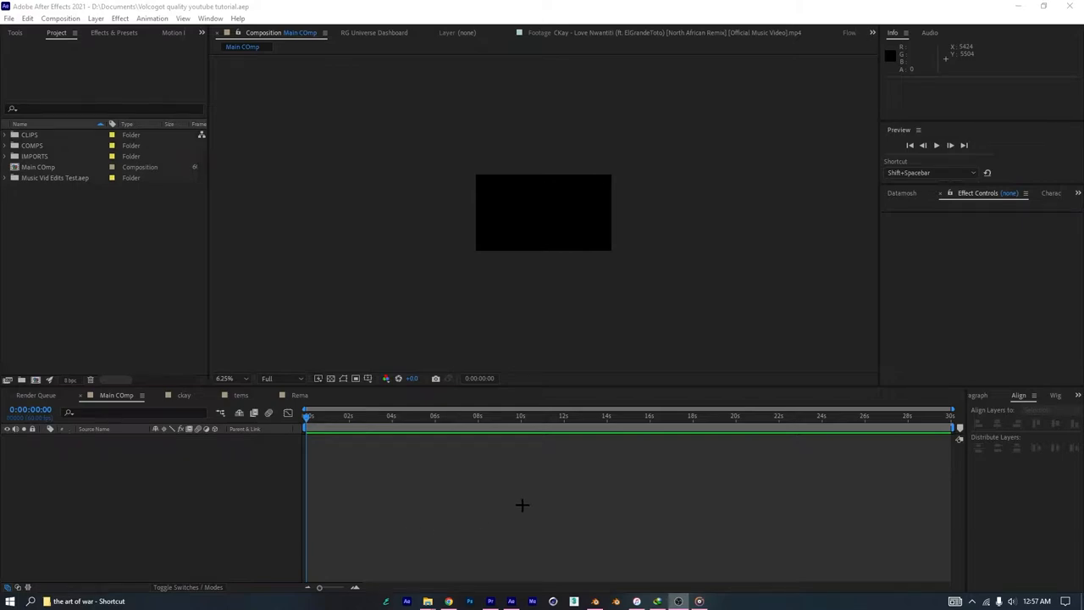
mouse_move(518, 505)
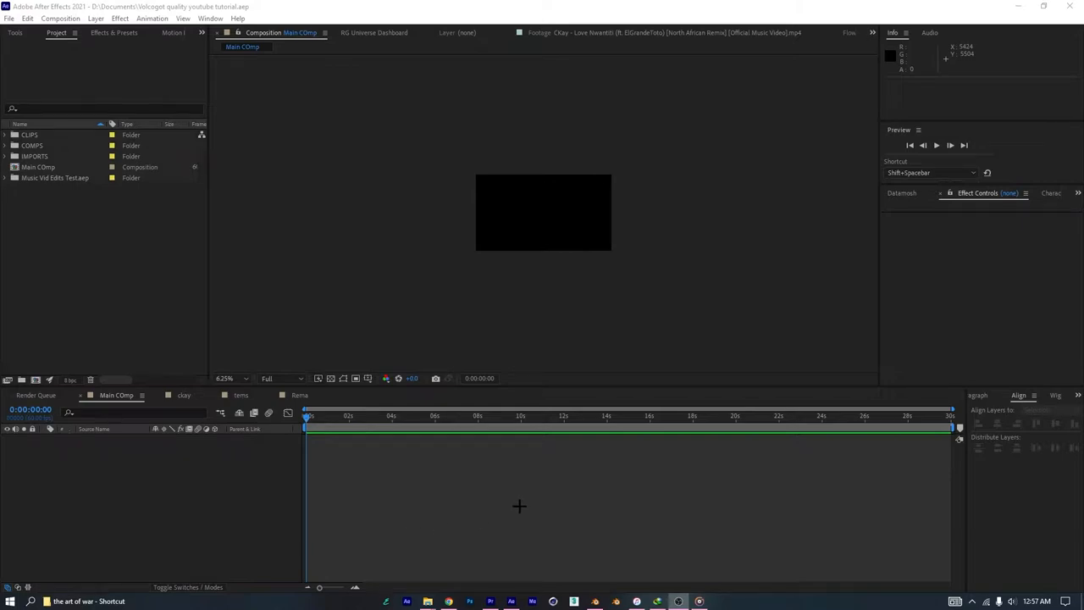
mouse_move(527, 515)
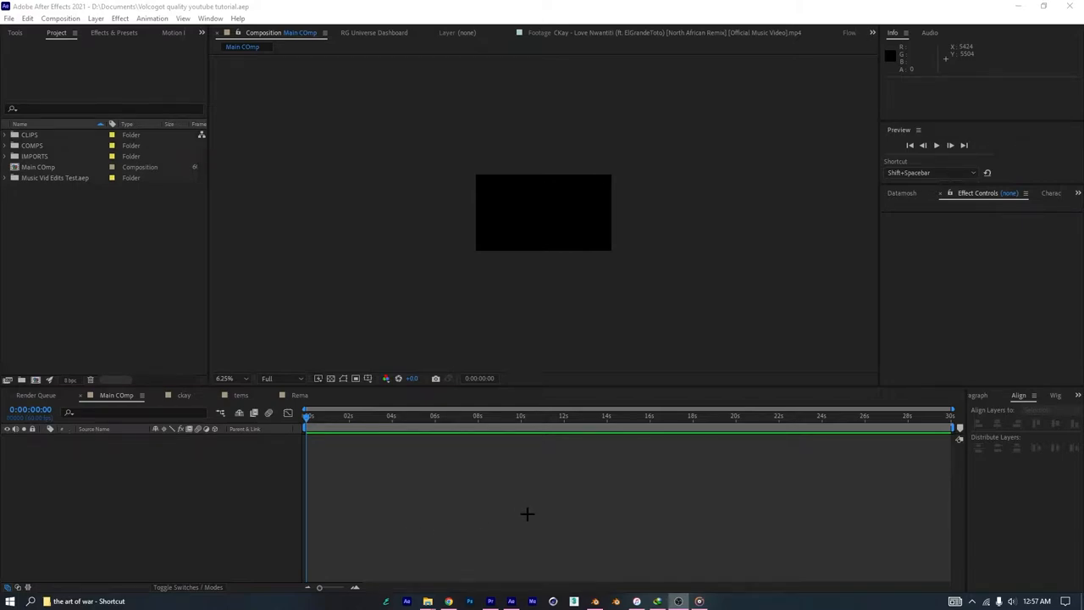
mouse_move(553, 536)
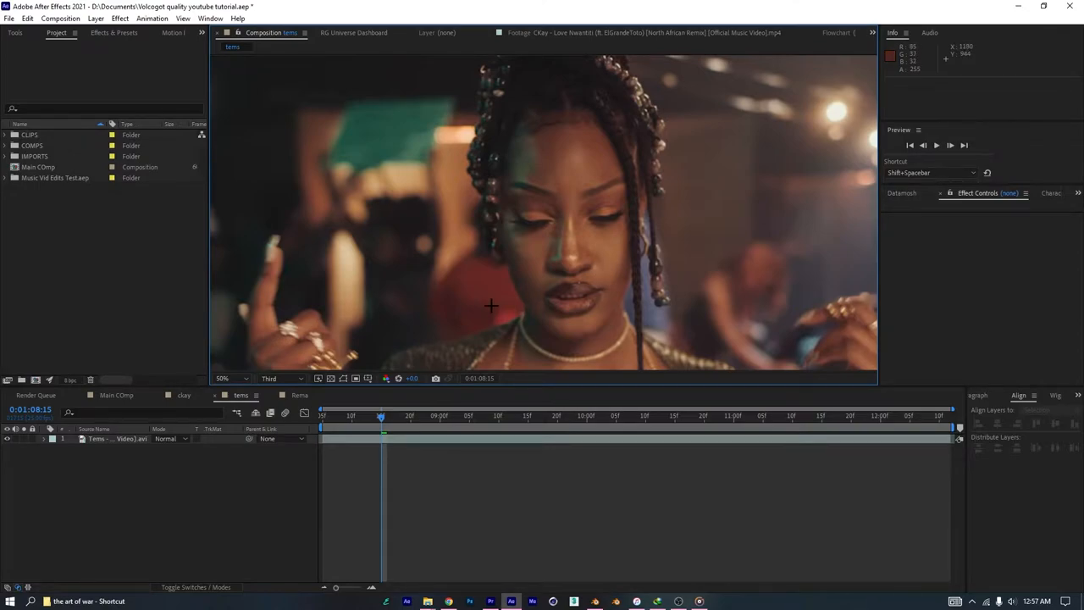
mouse_move(574, 281)
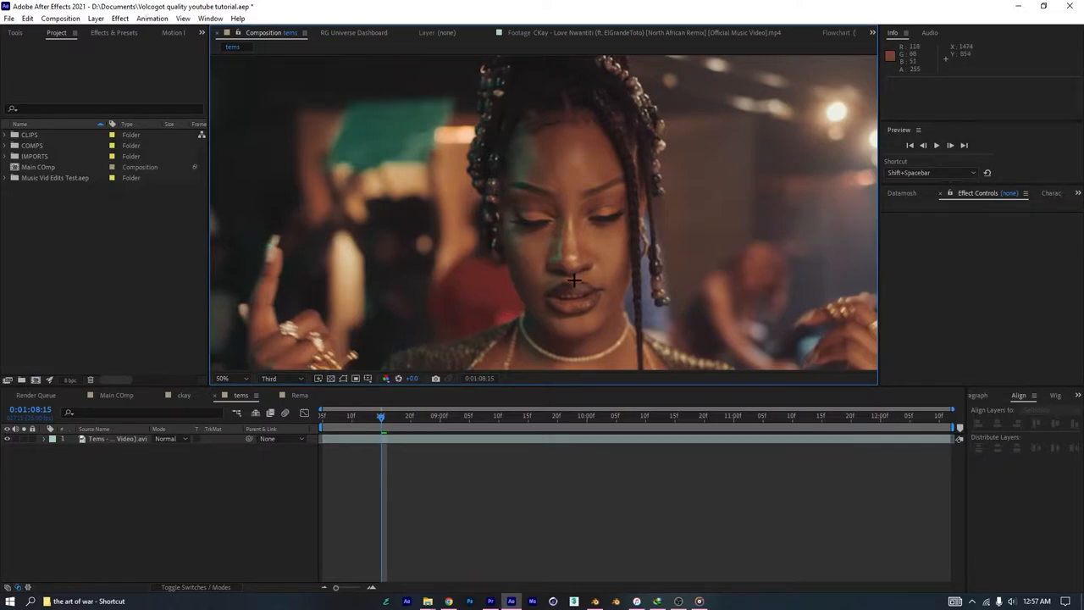
mouse_move(591, 272)
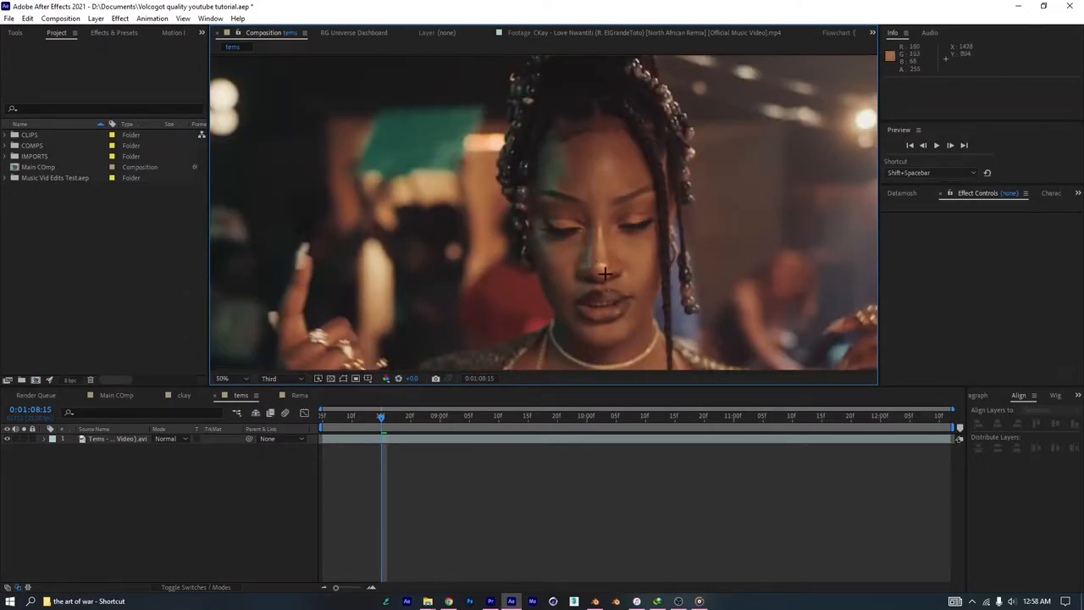
Step: Zoom in and out on the Tems and remix2 clips to inspect them, then bring up the ckay composition
left_click(224, 378)
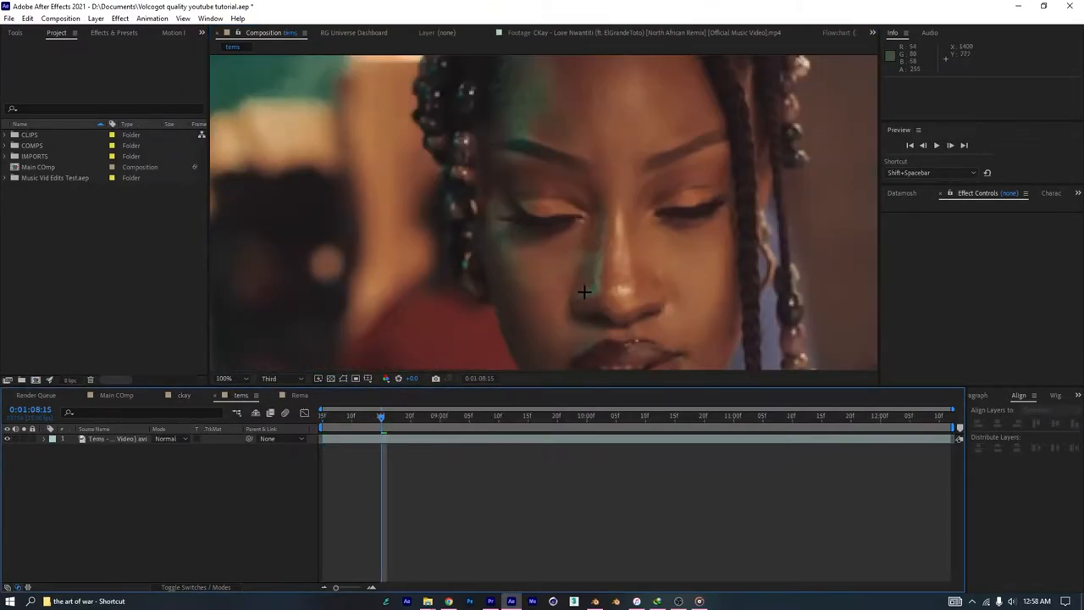
left_click(230, 380)
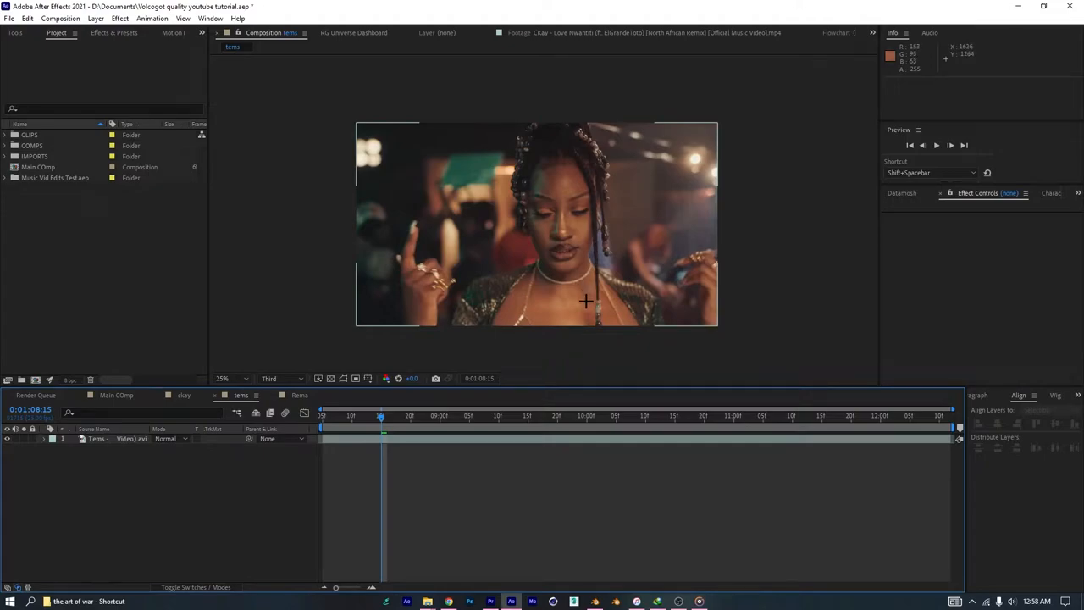
left_click(221, 379)
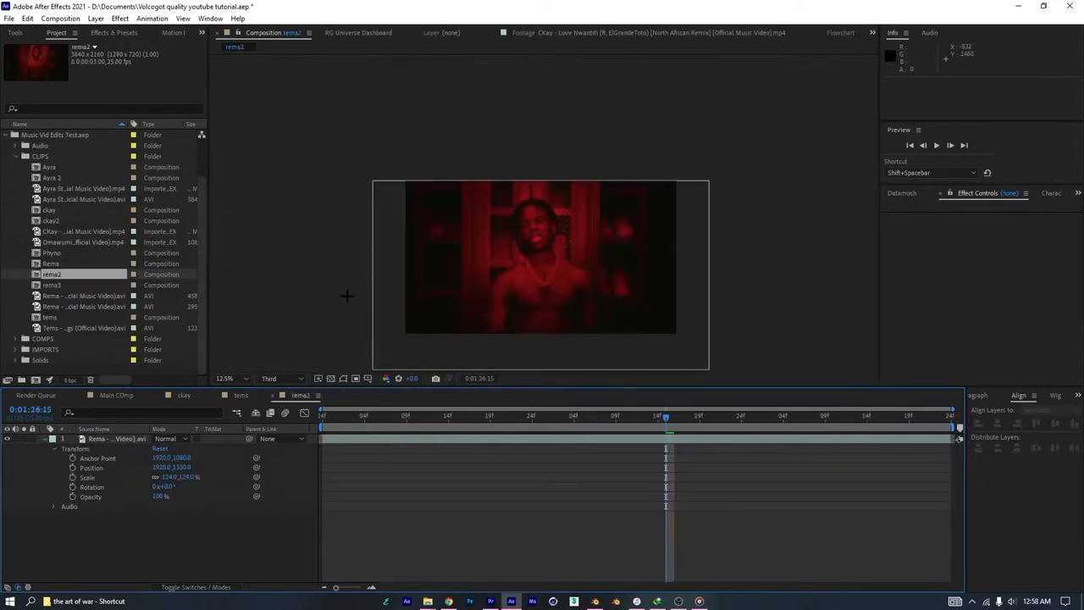
left_click(224, 379)
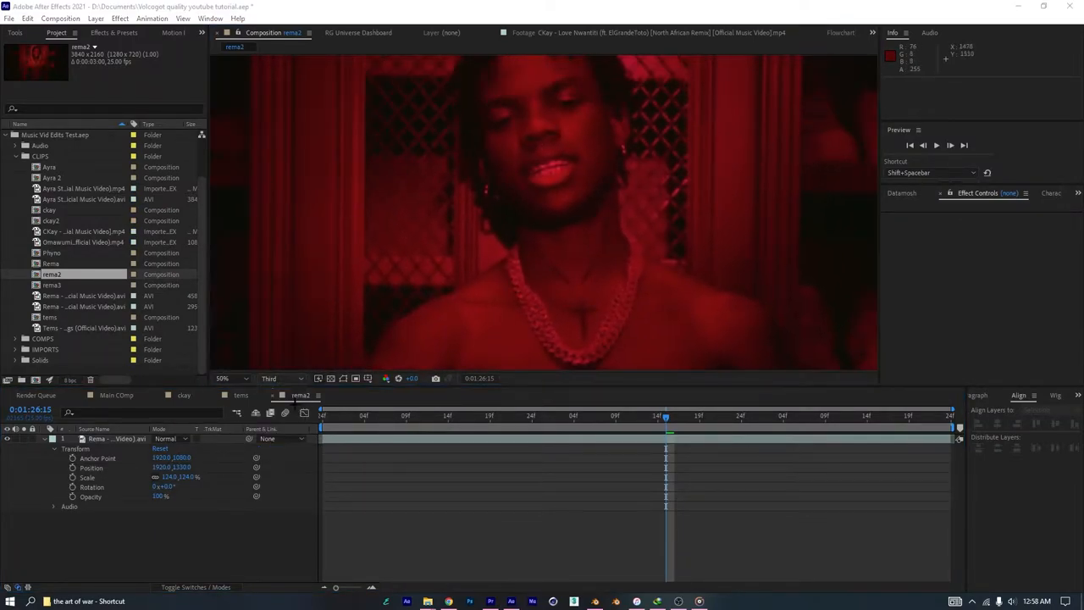
left_click(224, 378)
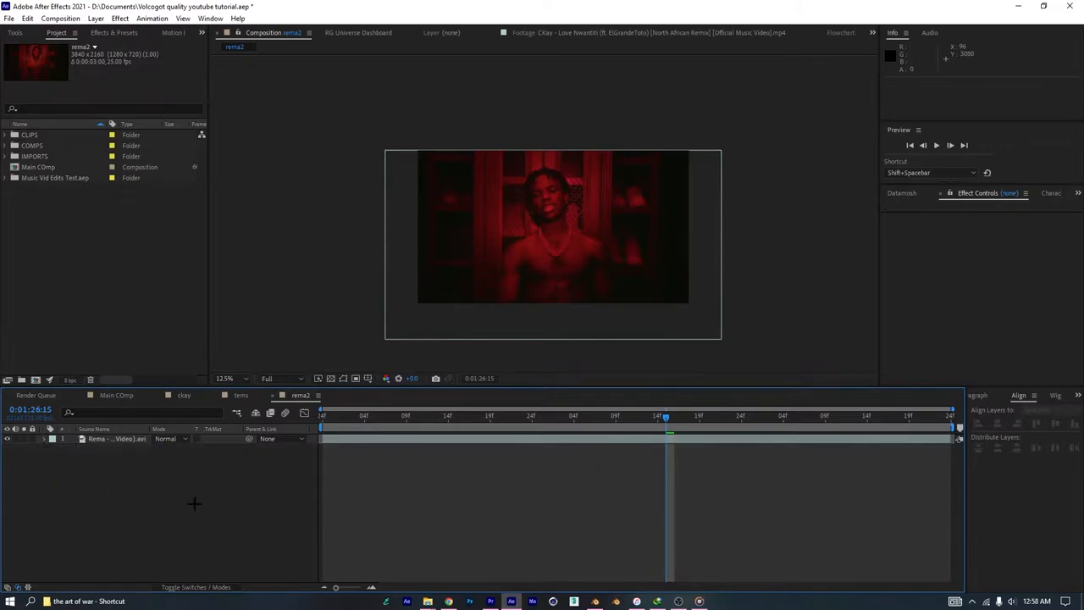
mouse_move(240, 457)
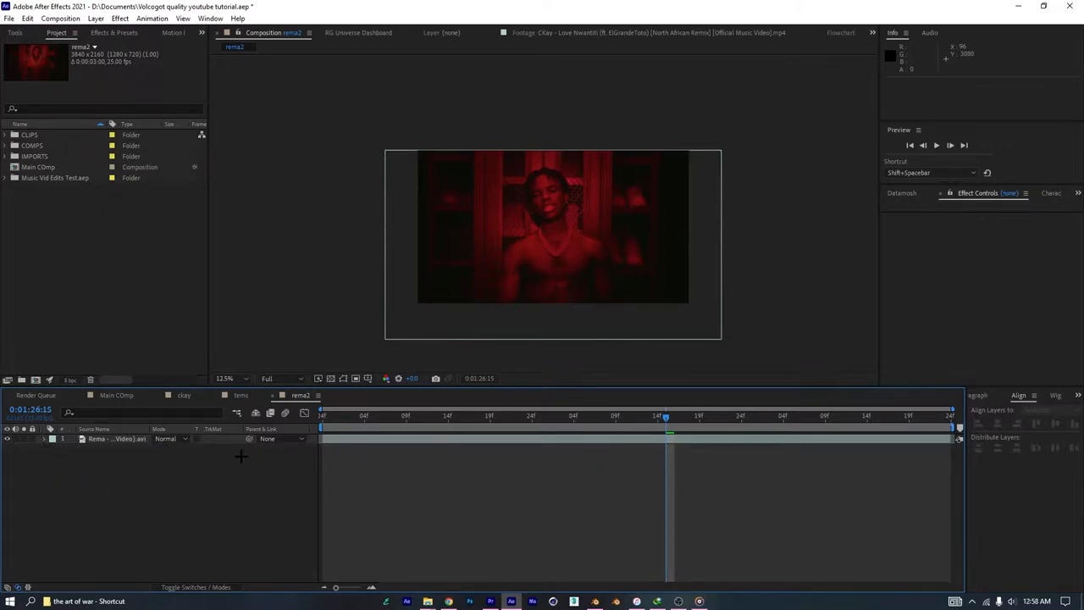
left_click(223, 378)
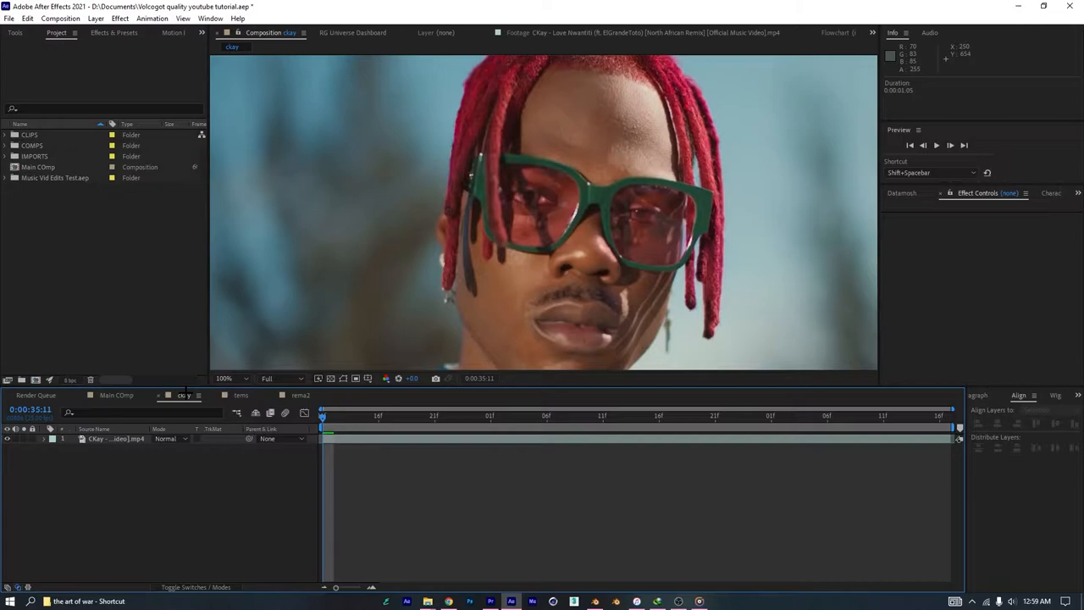
Step: Queue the compositions and point the ckay render to a new Demo2 folder on the Desktop
left_click(241, 394)
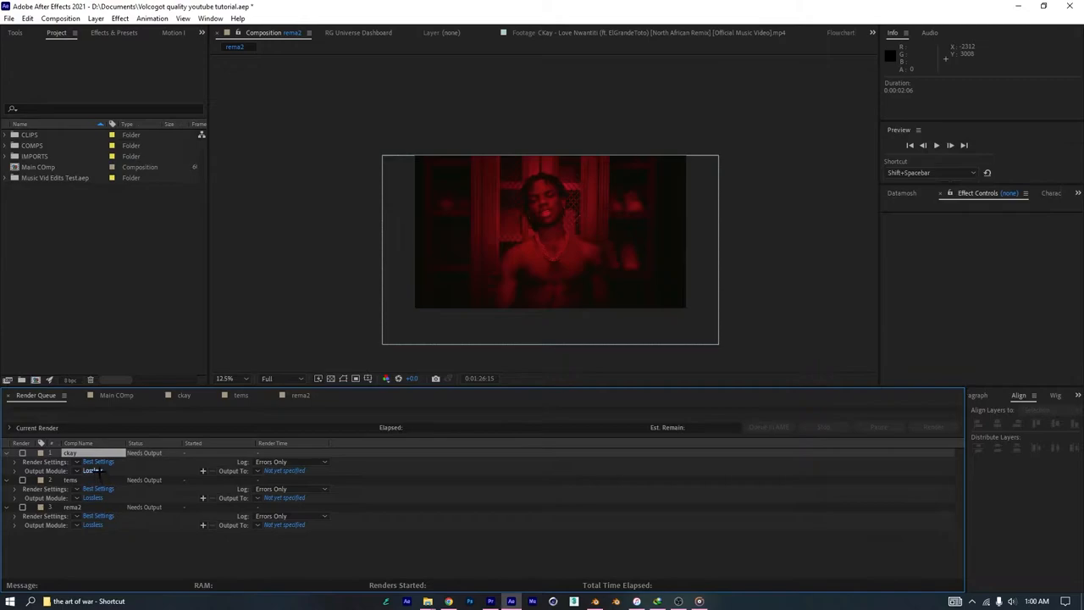
left_click(91, 471)
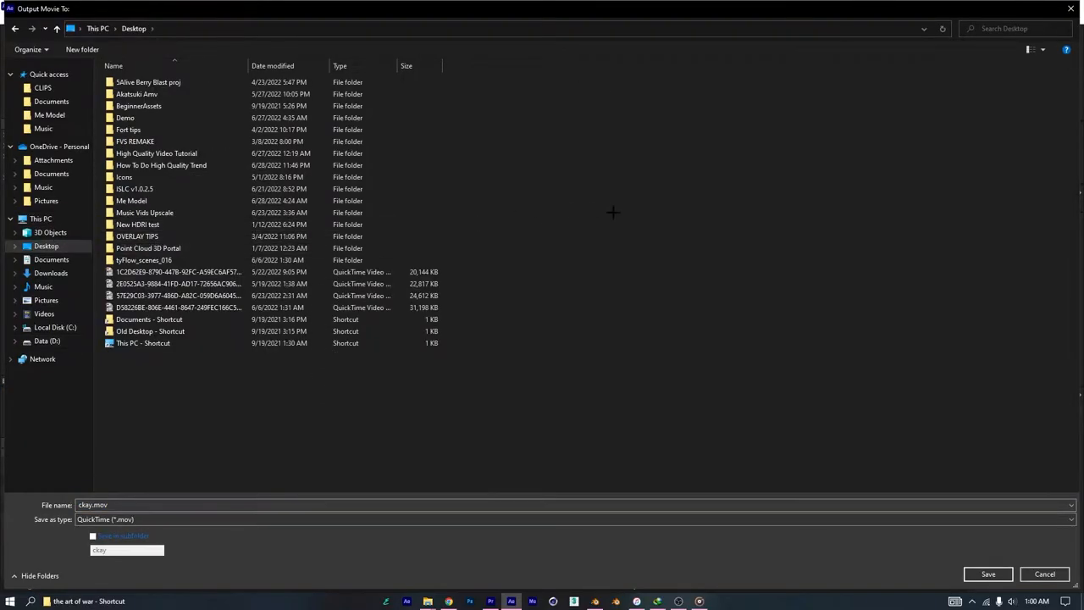
left_click(81, 50)
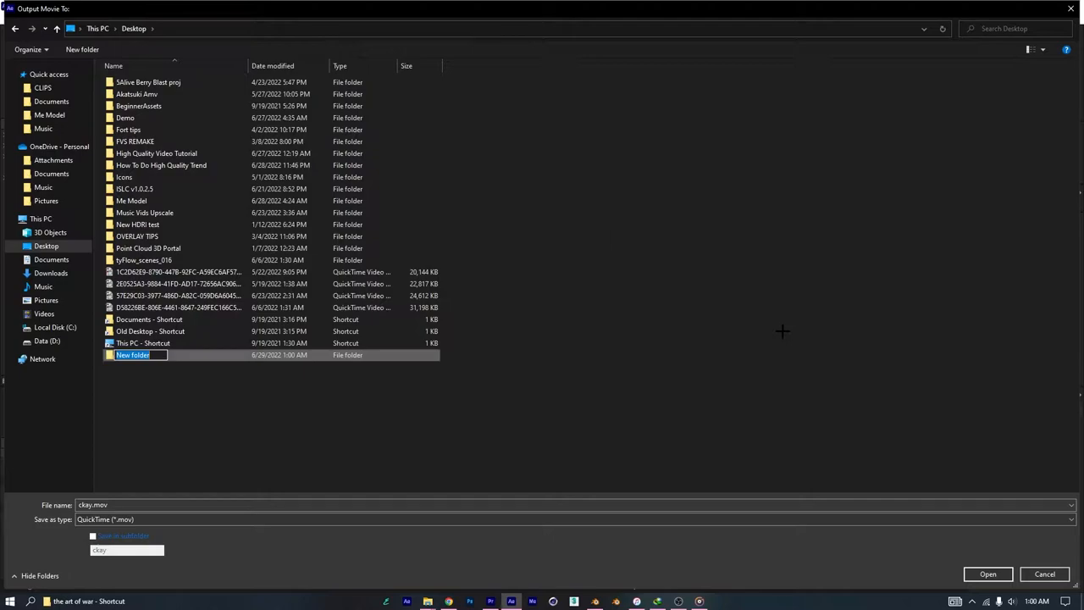
type("Demo2")
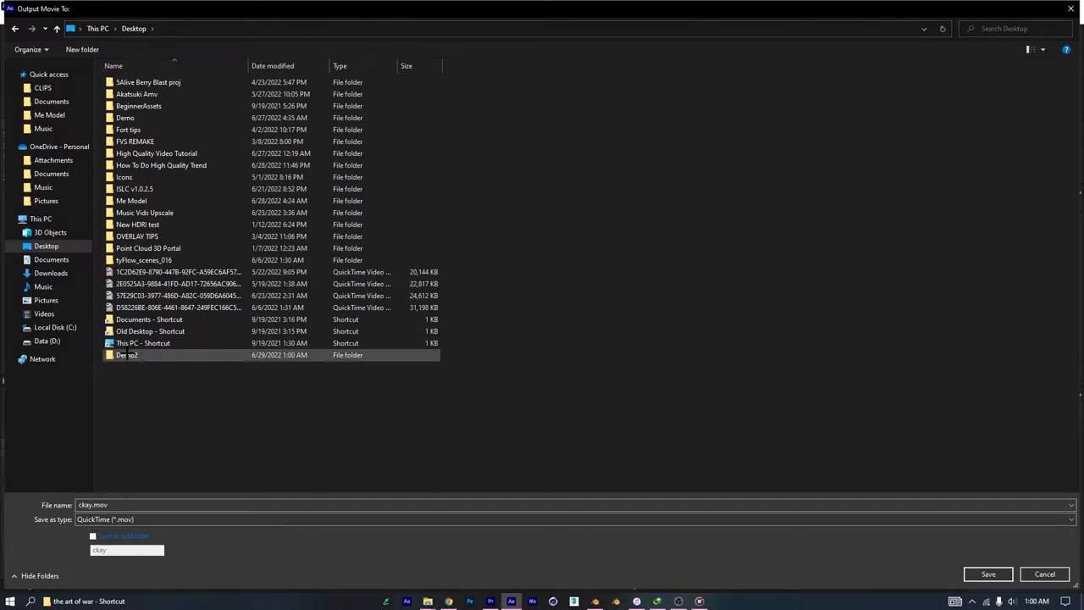
left_click(987, 575)
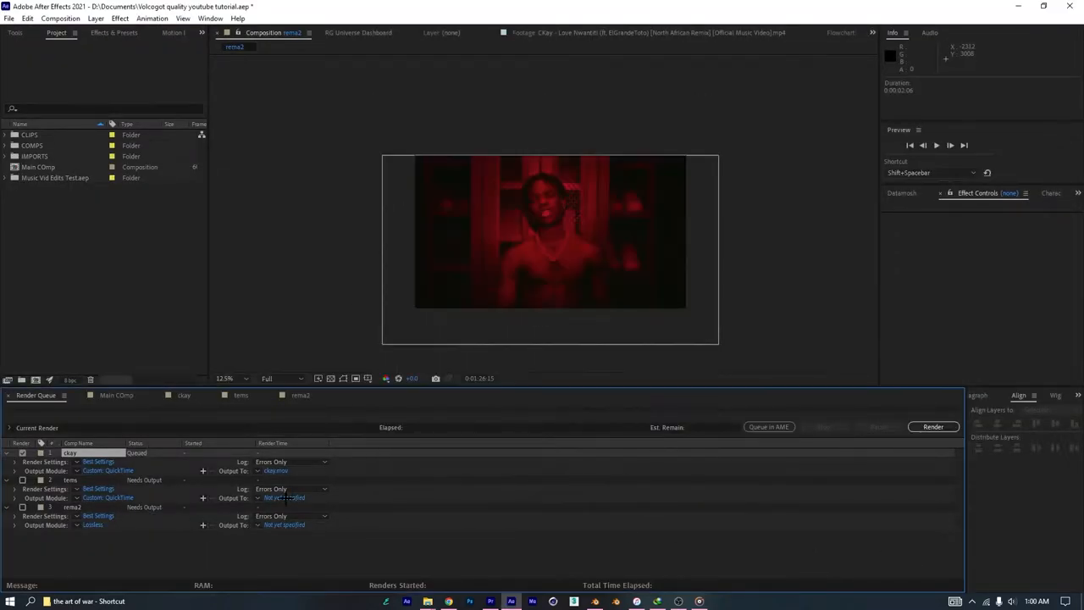
Step: Set the output modules of the queued renders to QuickTime
left_click(108, 498)
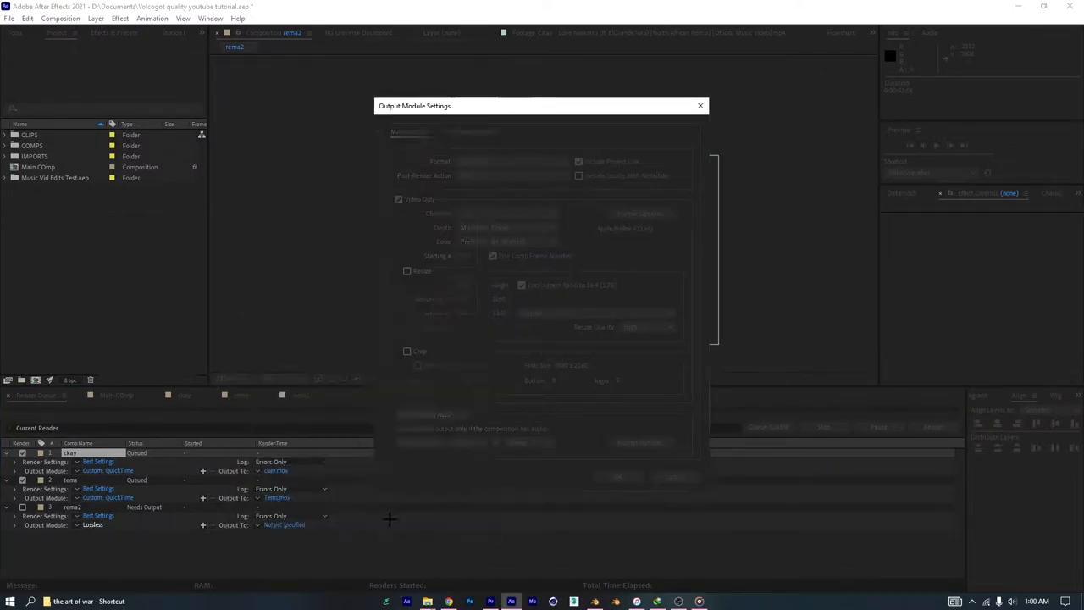
left_click(701, 105)
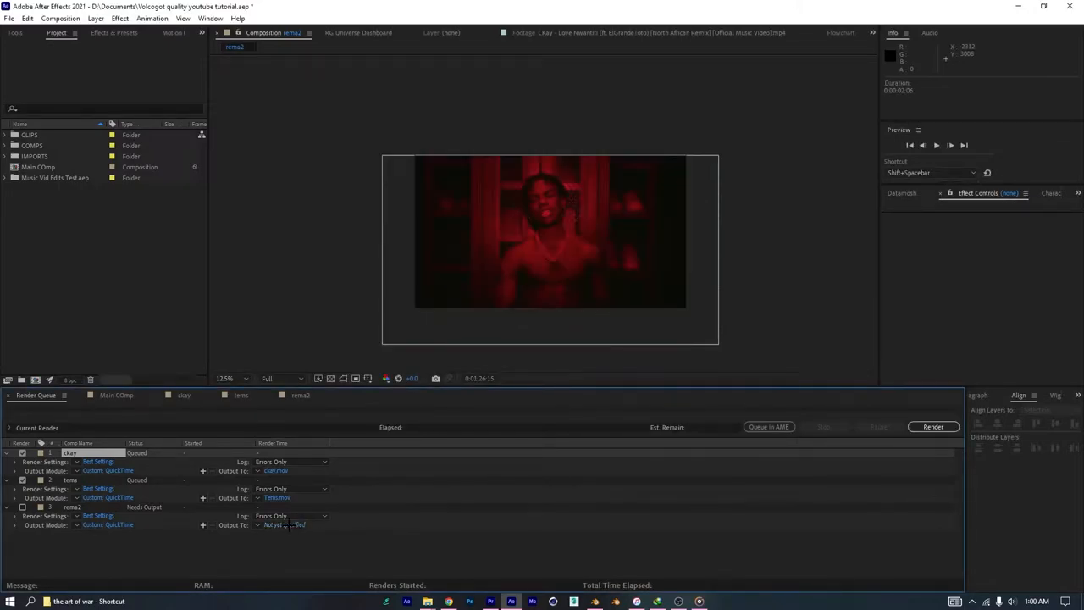
left_click(932, 427)
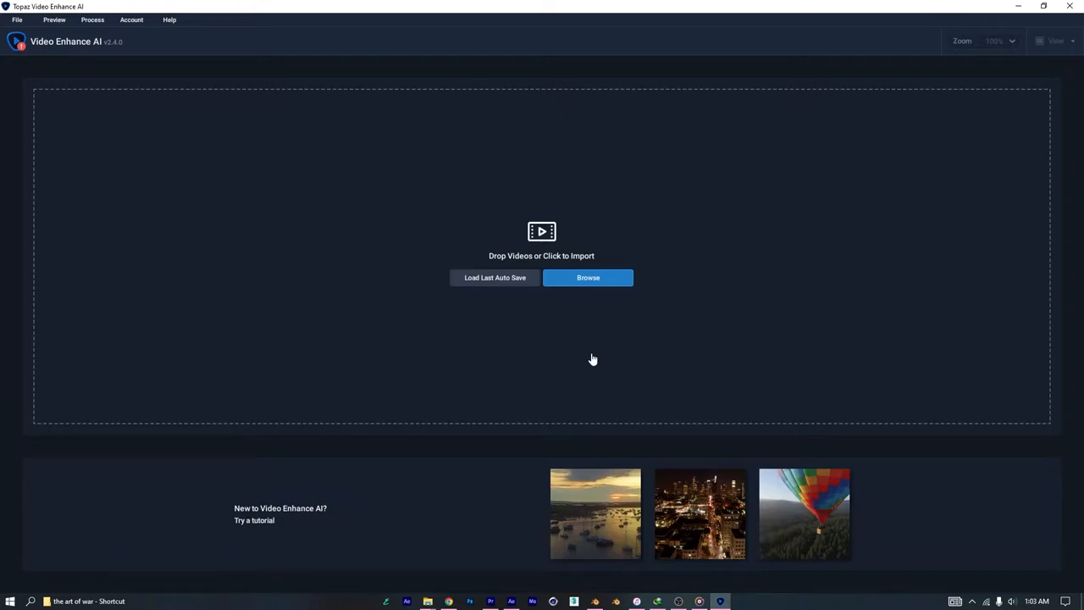
mouse_move(592, 359)
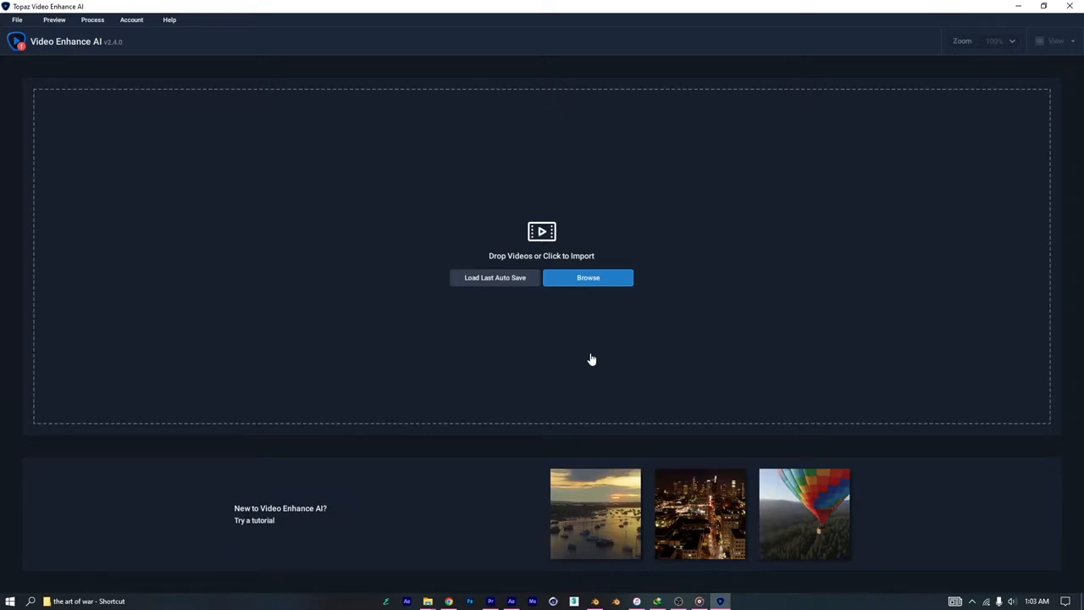
Step: Import the .mov clips from Desktop > Demo2 and preview the Tems and ckay clips
left_click(588, 278)
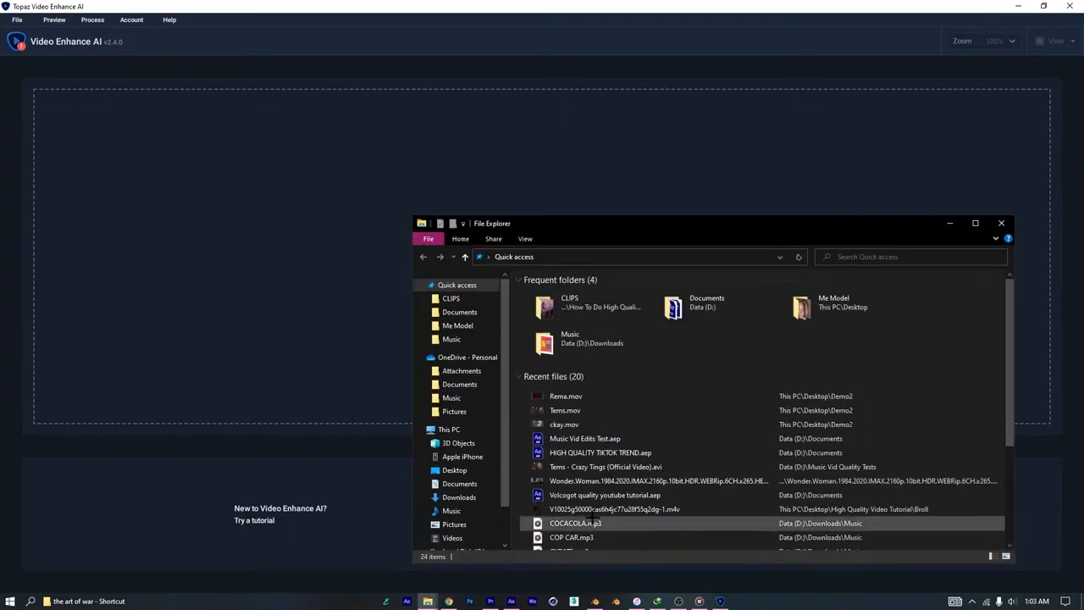
left_click(454, 471)
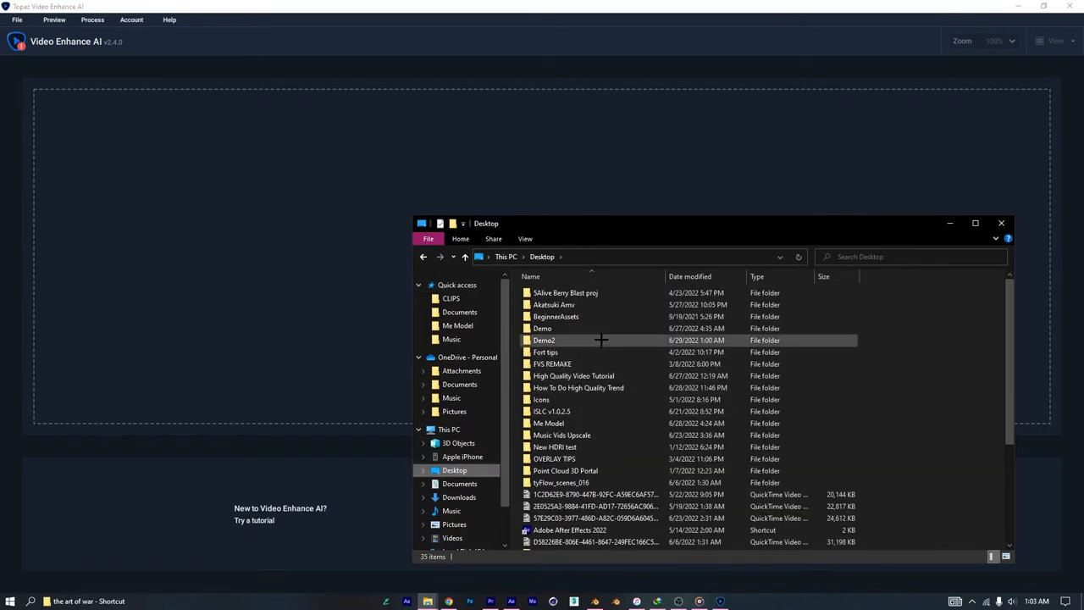
double_click(544, 338)
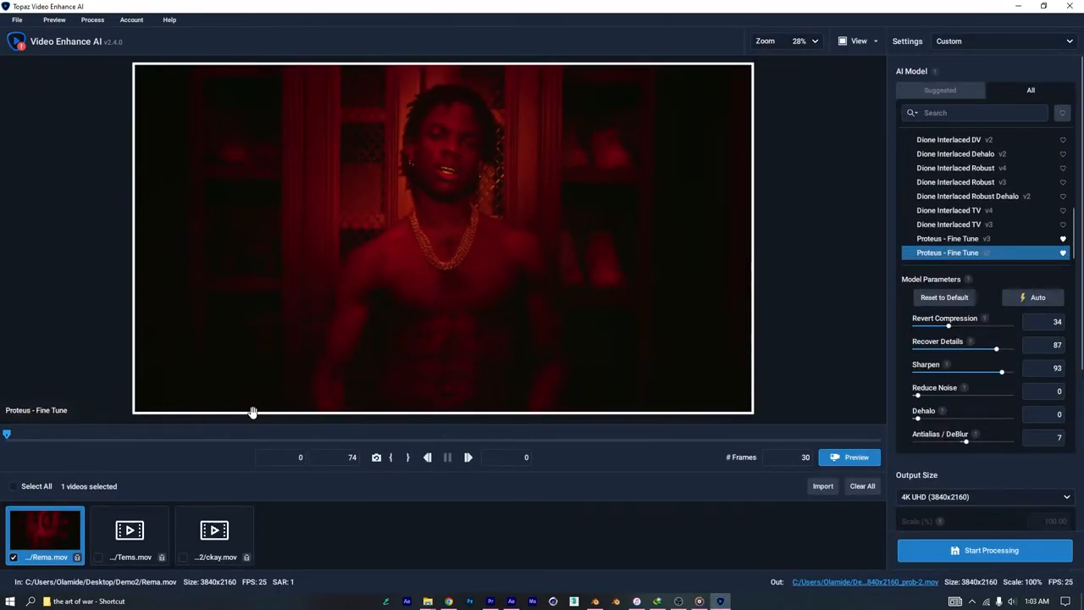
left_click(129, 534)
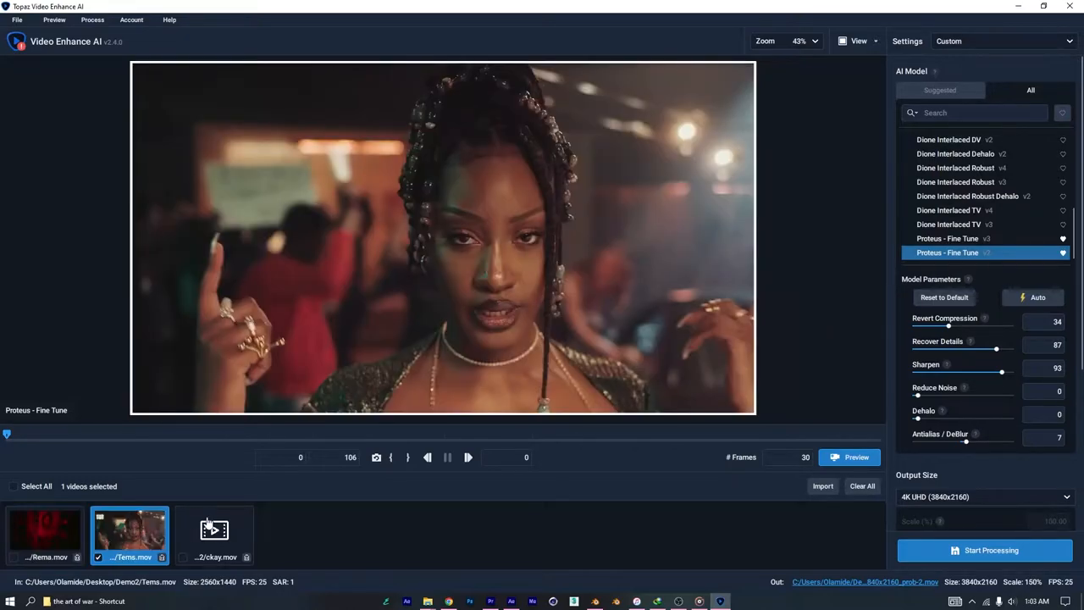
left_click(214, 534)
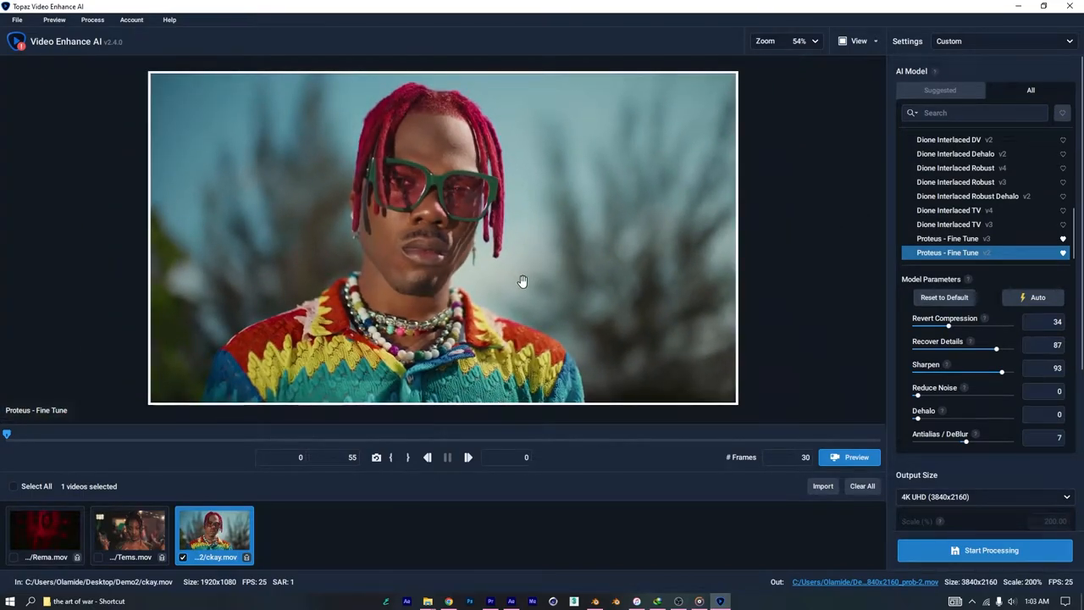
Step: Review the suggested AI models, then show the full model list with Proteus - Fine Tune selected
left_click(940, 89)
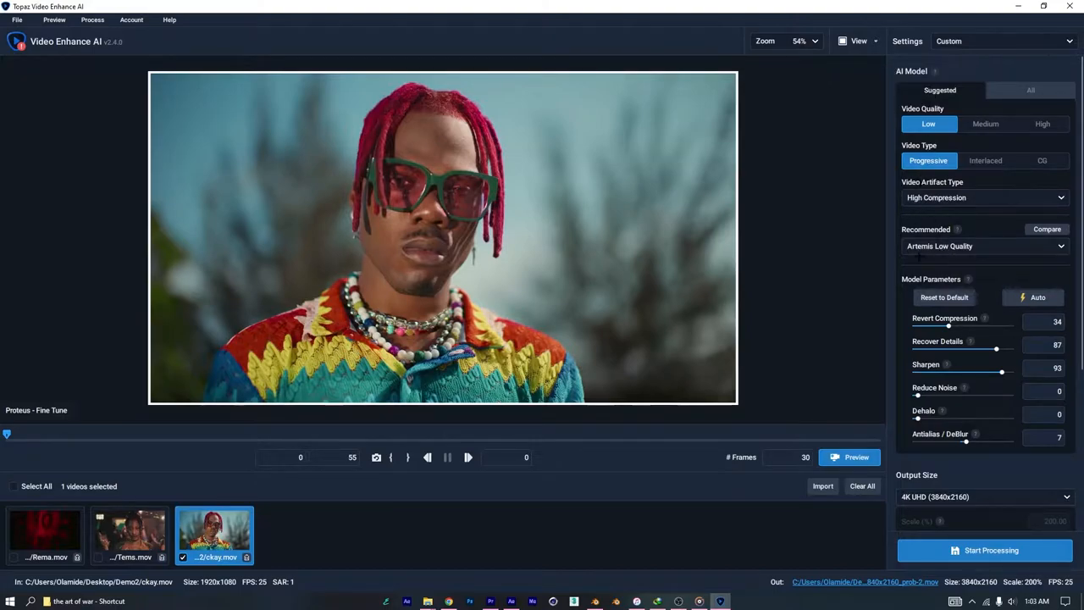
scroll("down", 3)
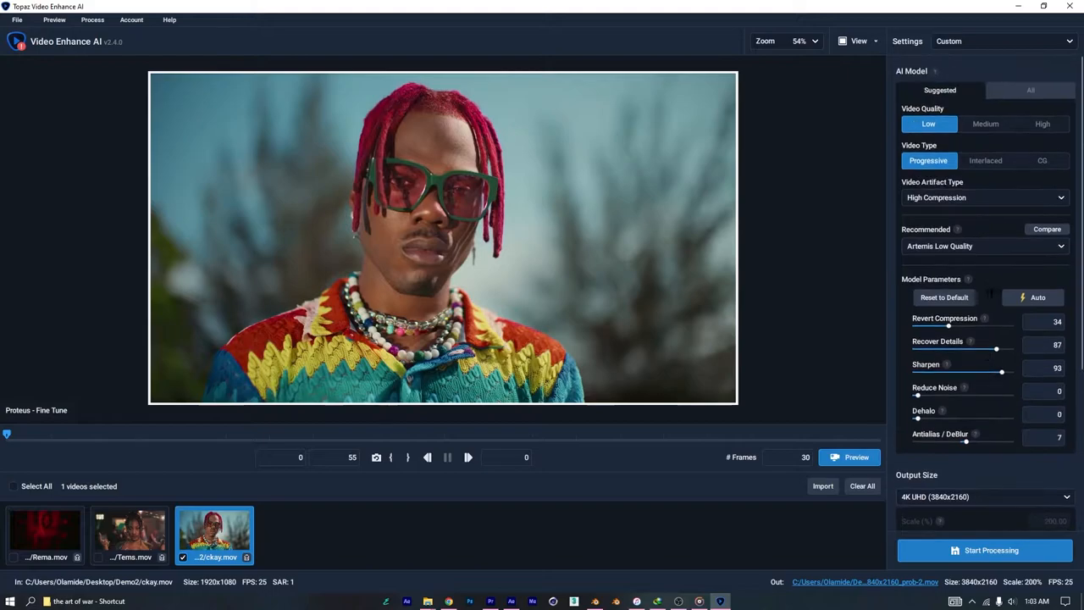
left_click(985, 246)
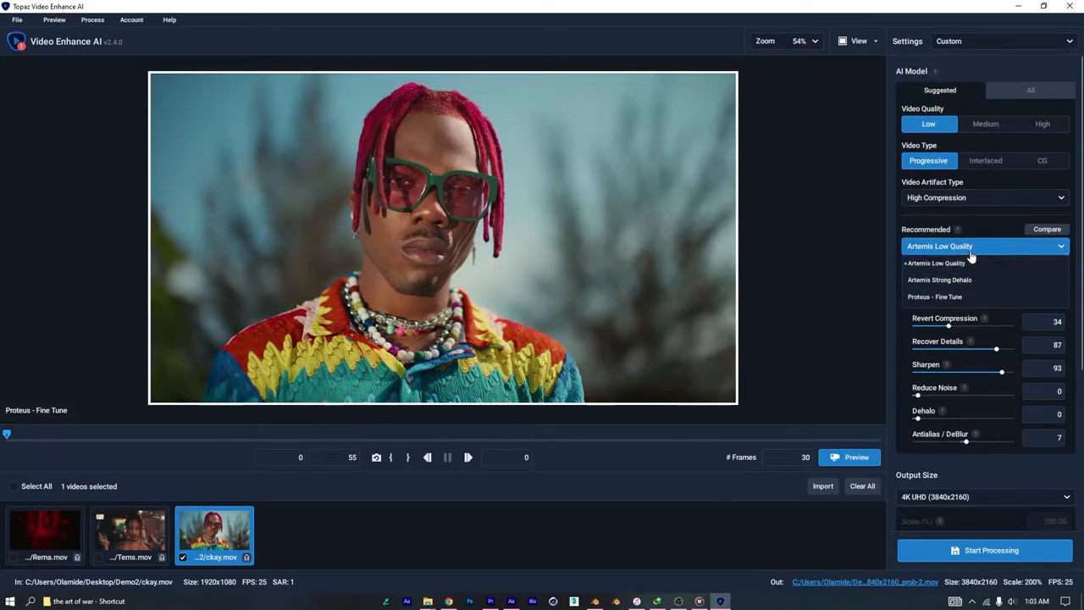
left_click(973, 246)
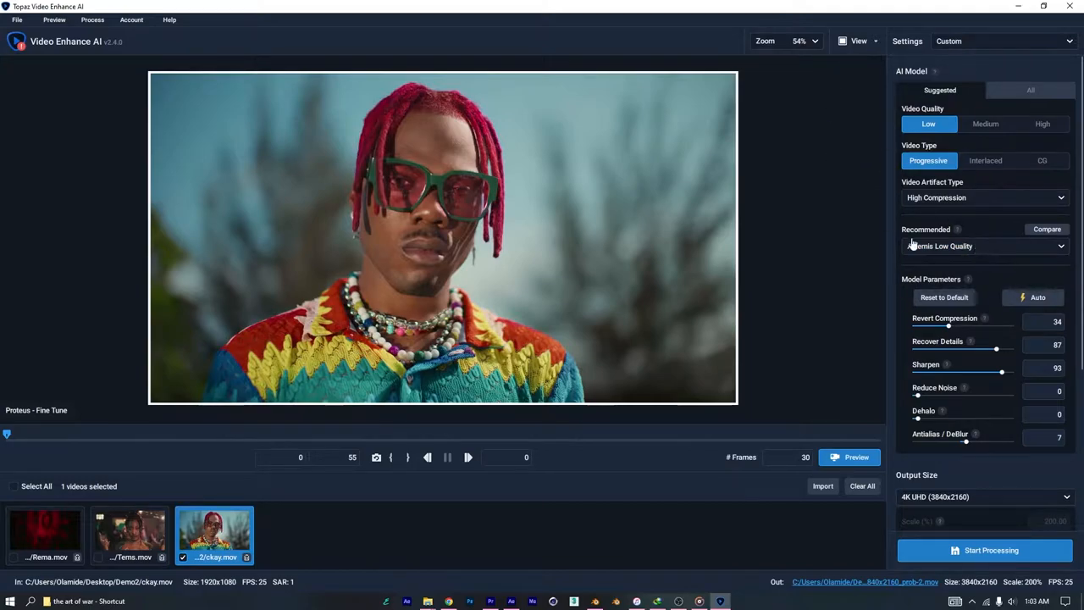
mouse_move(940, 90)
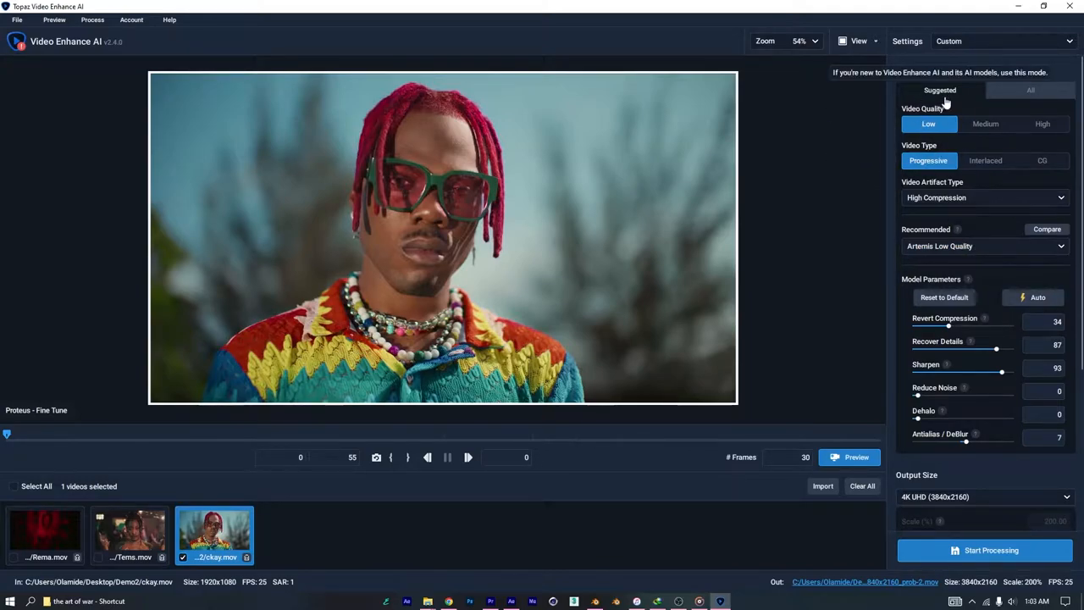
left_click(1031, 90)
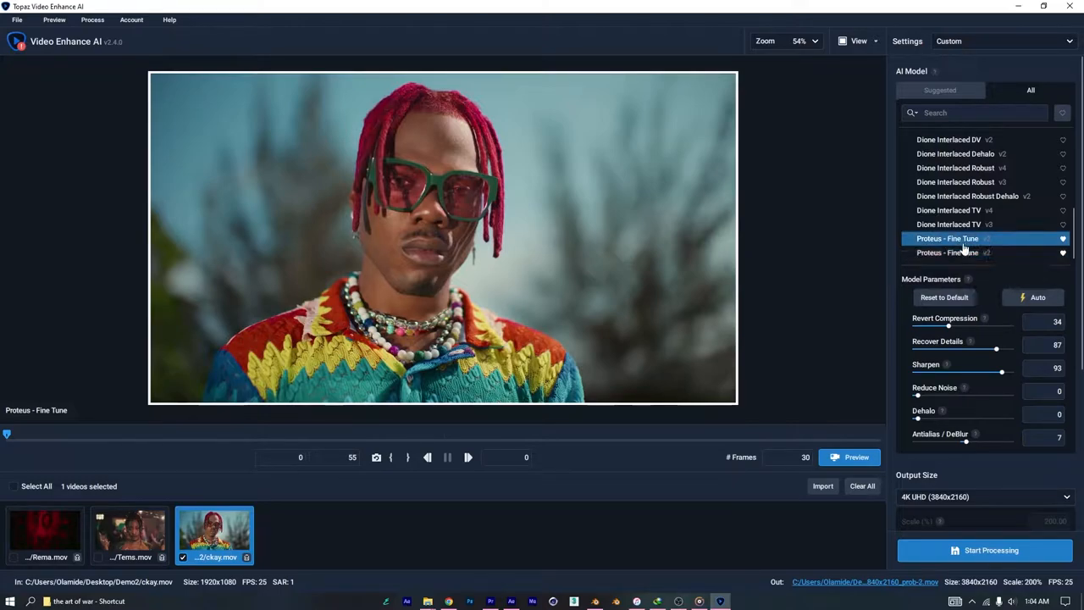
scroll("down", 3)
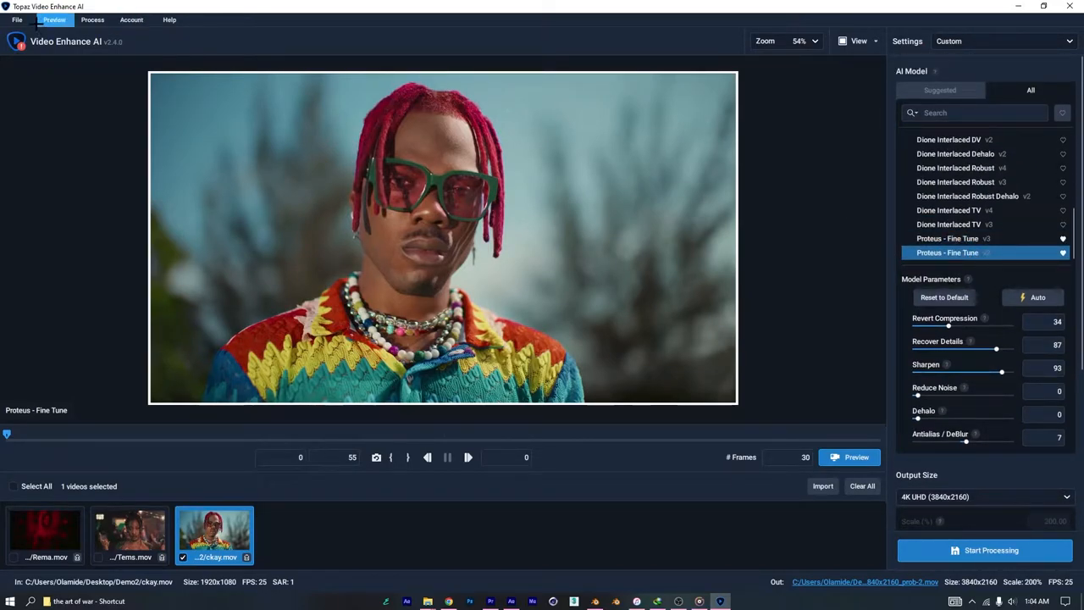
Step: In File > Preferences, keep 1: NVIDIA GeForce RTX 3070 as the AI processor
left_click(17, 20)
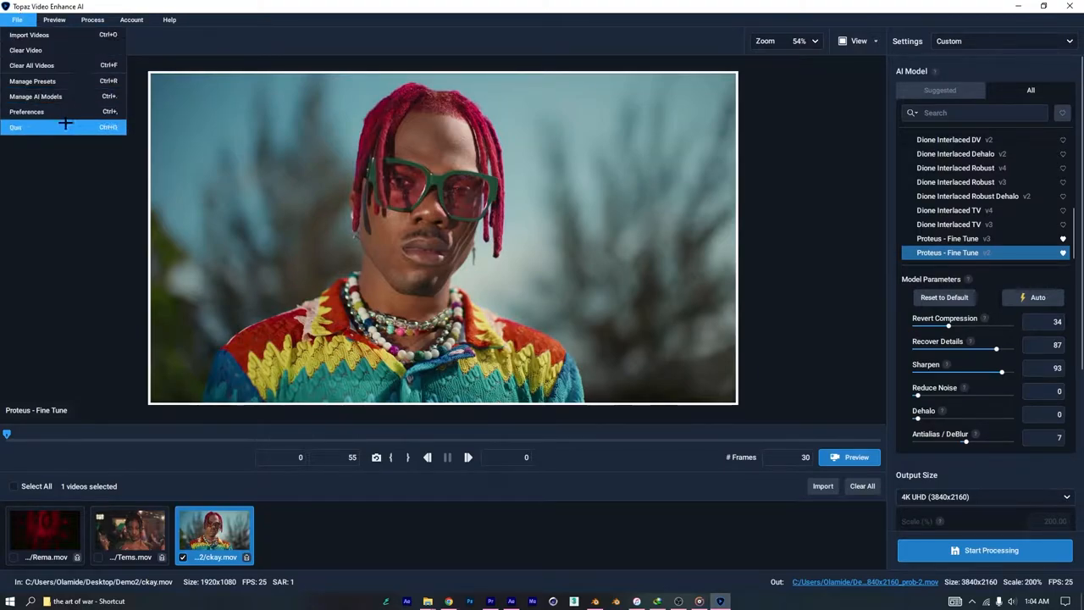
left_click(27, 112)
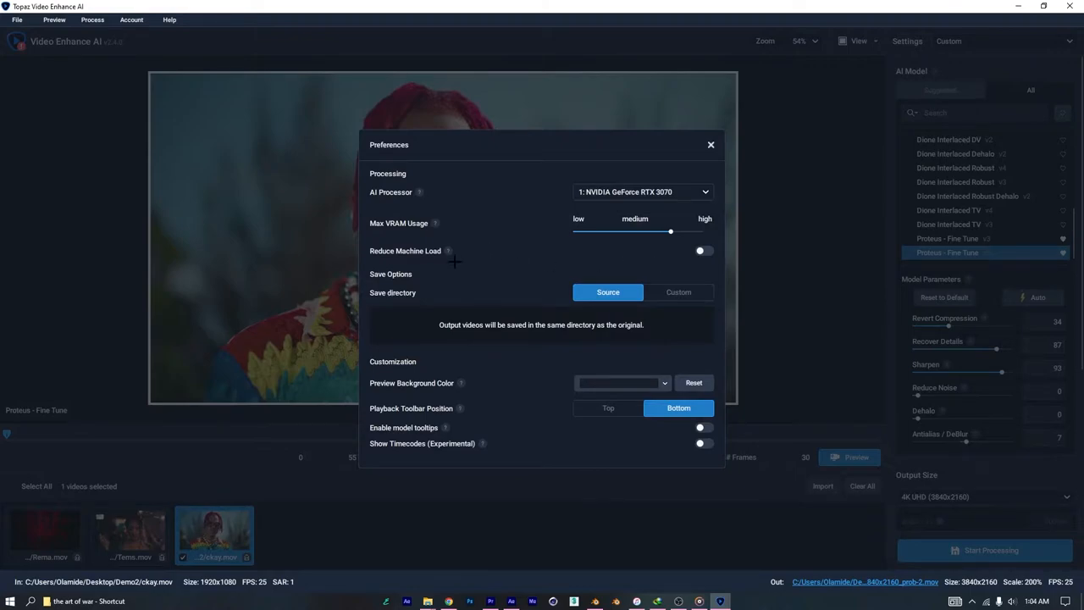
mouse_move(532, 254)
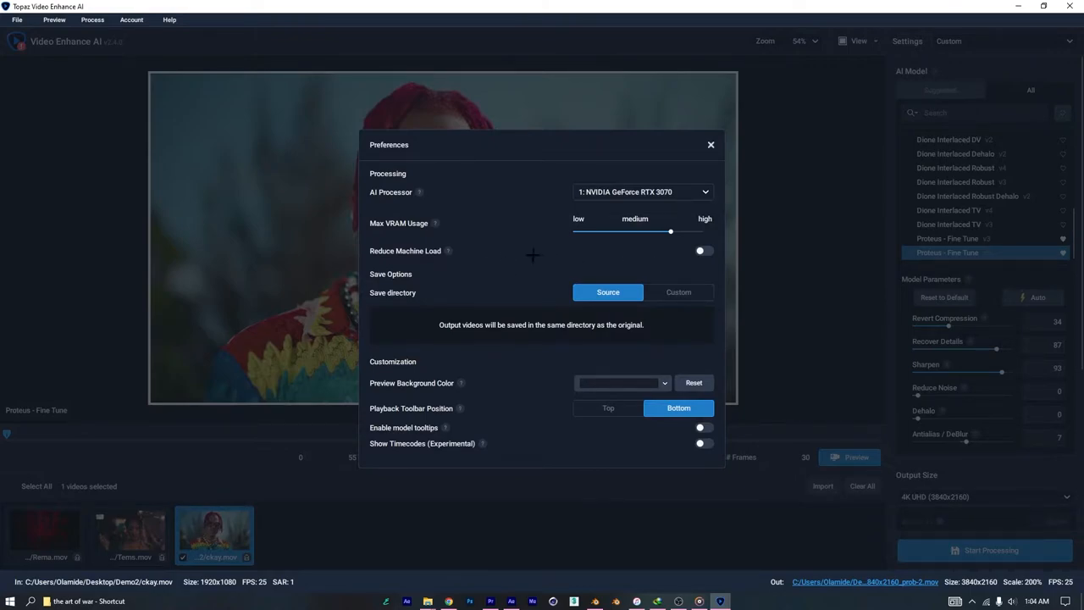
mouse_move(605, 254)
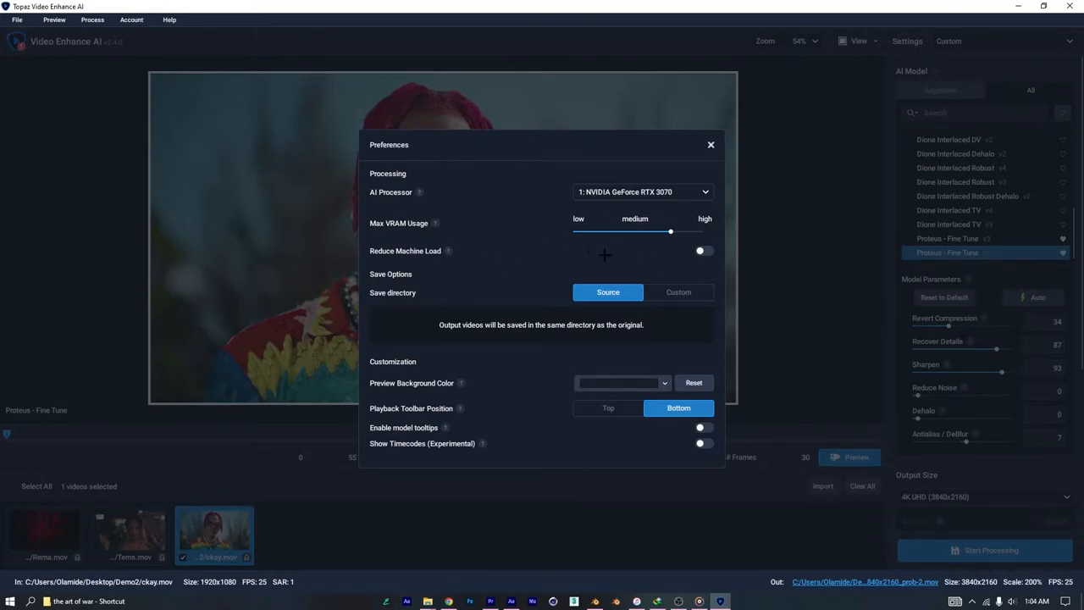
left_click(642, 192)
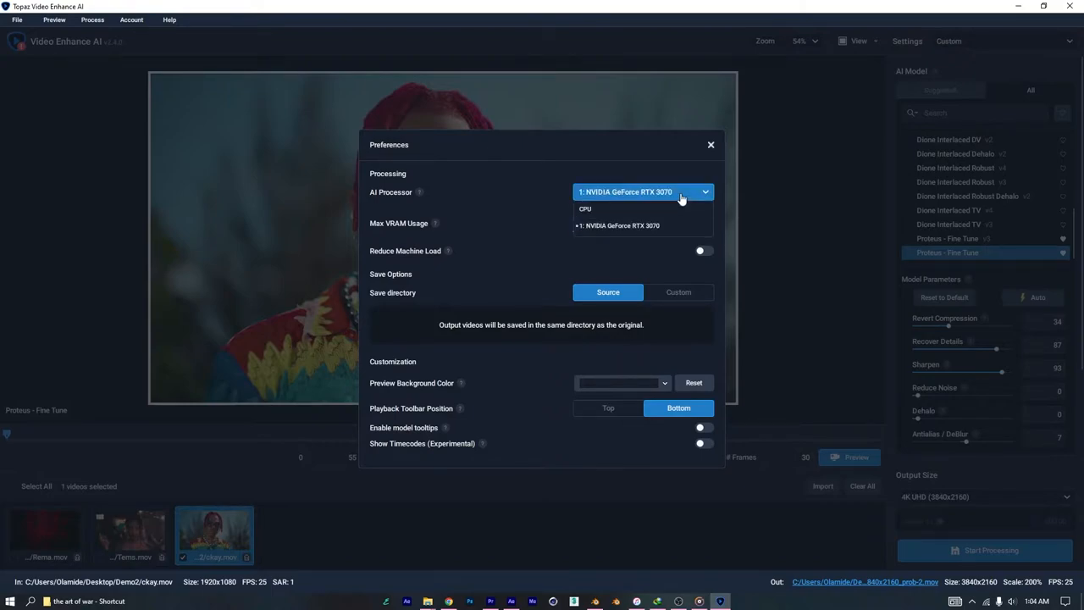
left_click(644, 192)
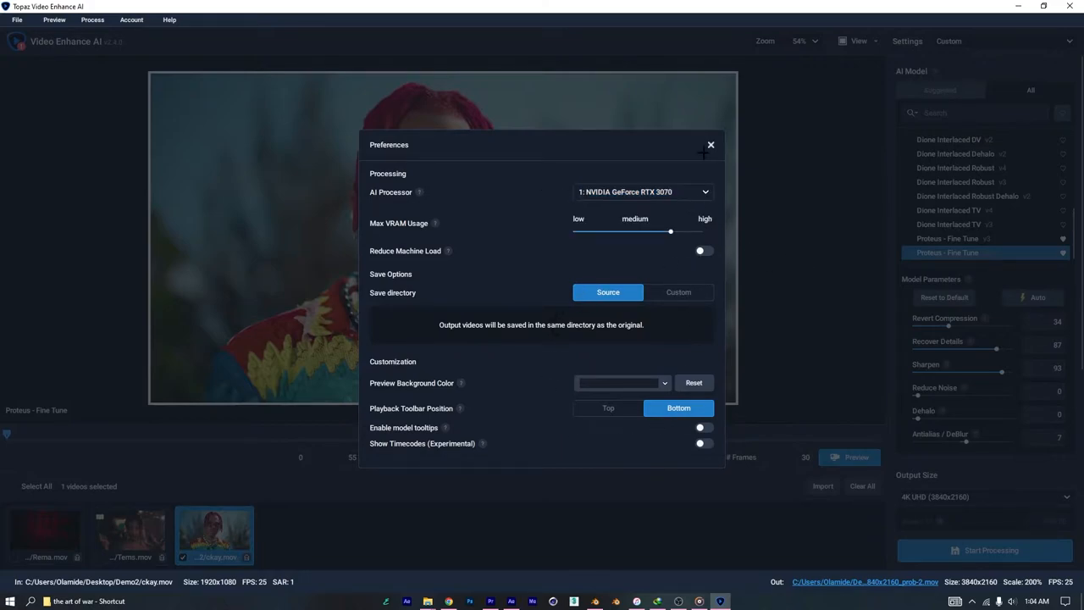
mouse_move(711, 146)
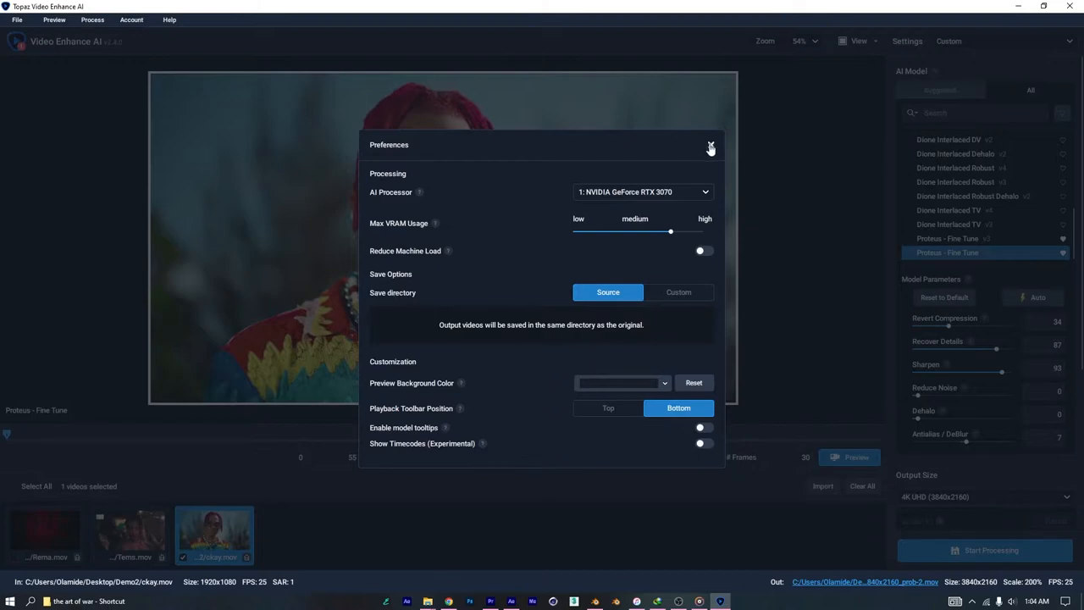
Step: Close preferences, auto-estimate parameters, then set Revert Compression 54, Recover Details 80 and Sharpen 94
left_click(710, 145)
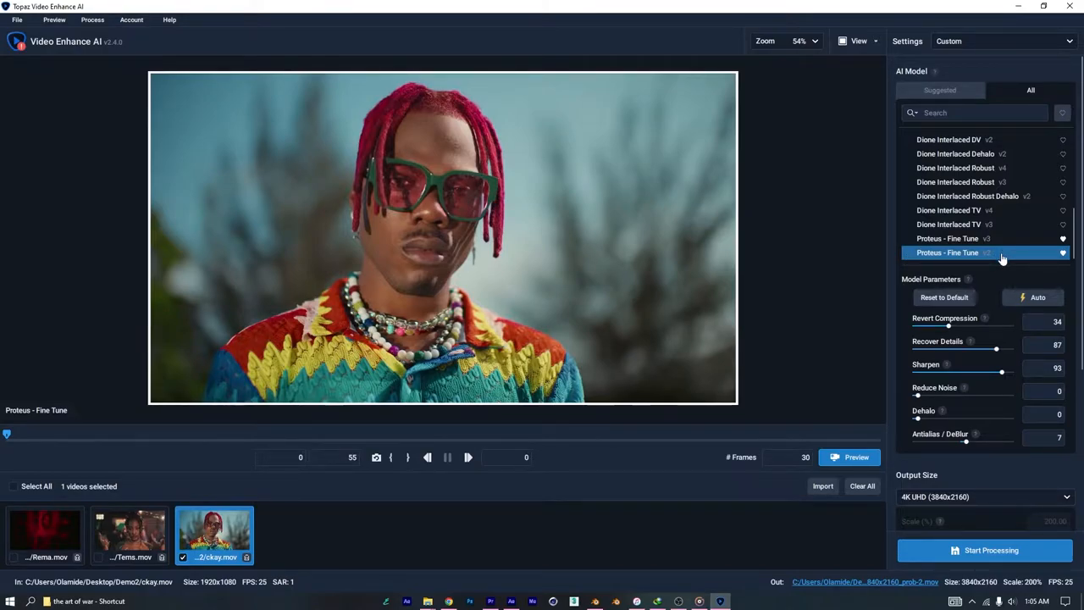
mouse_move(253, 535)
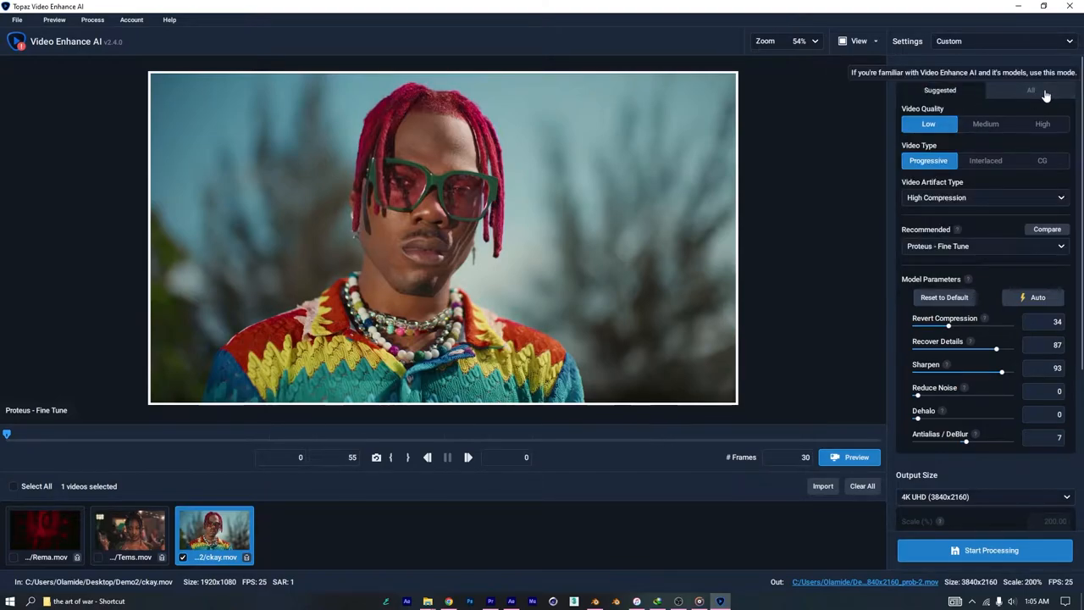
scroll("down", 3)
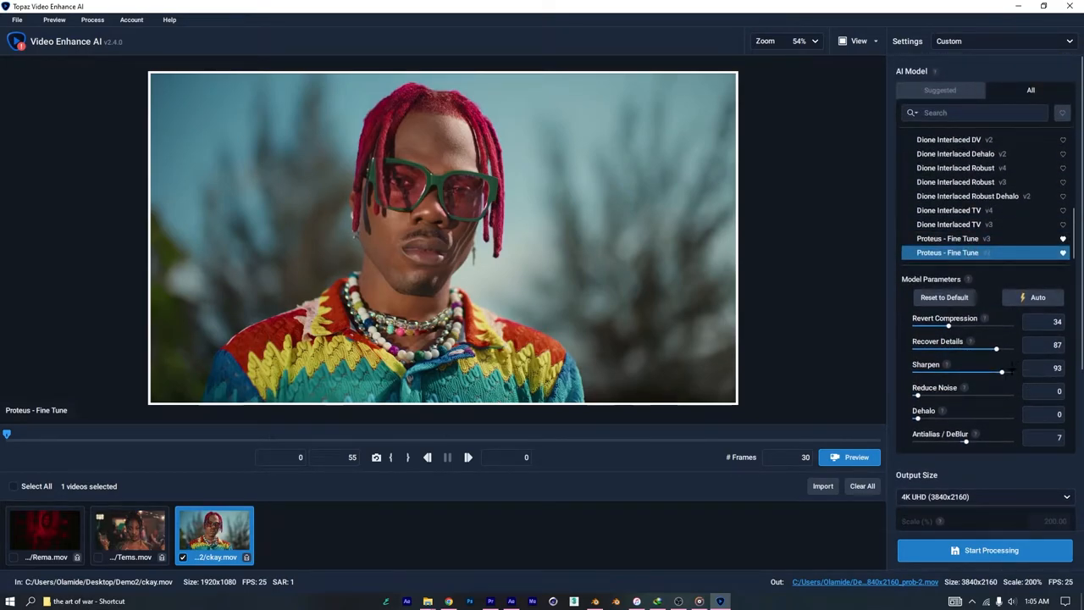
mouse_move(1039, 298)
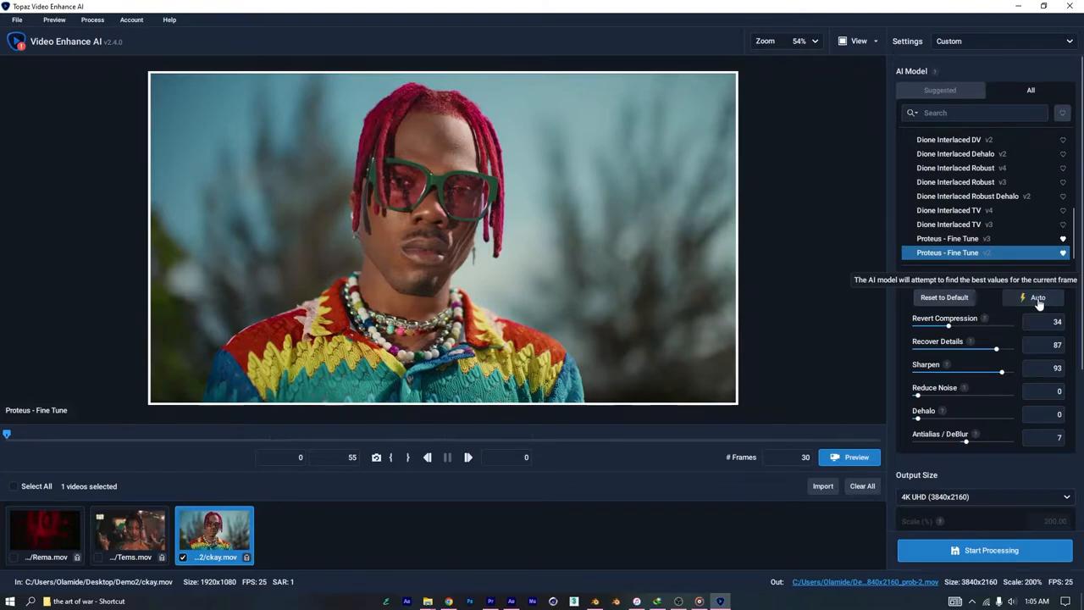
left_click(1034, 298)
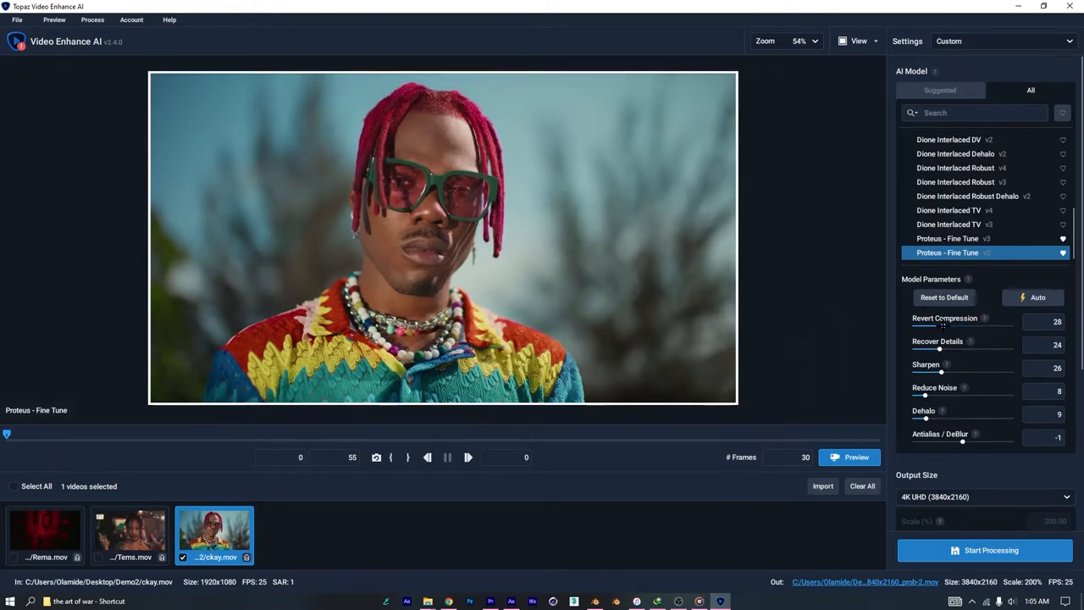
left_click_drag(940, 325, 959, 326)
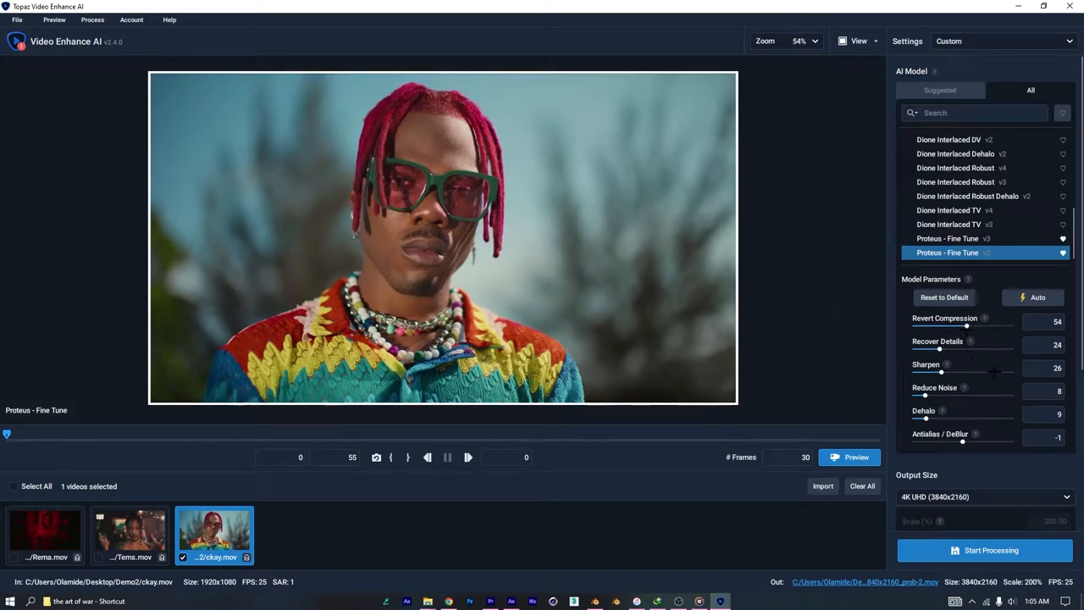
left_click_drag(939, 349, 991, 349)
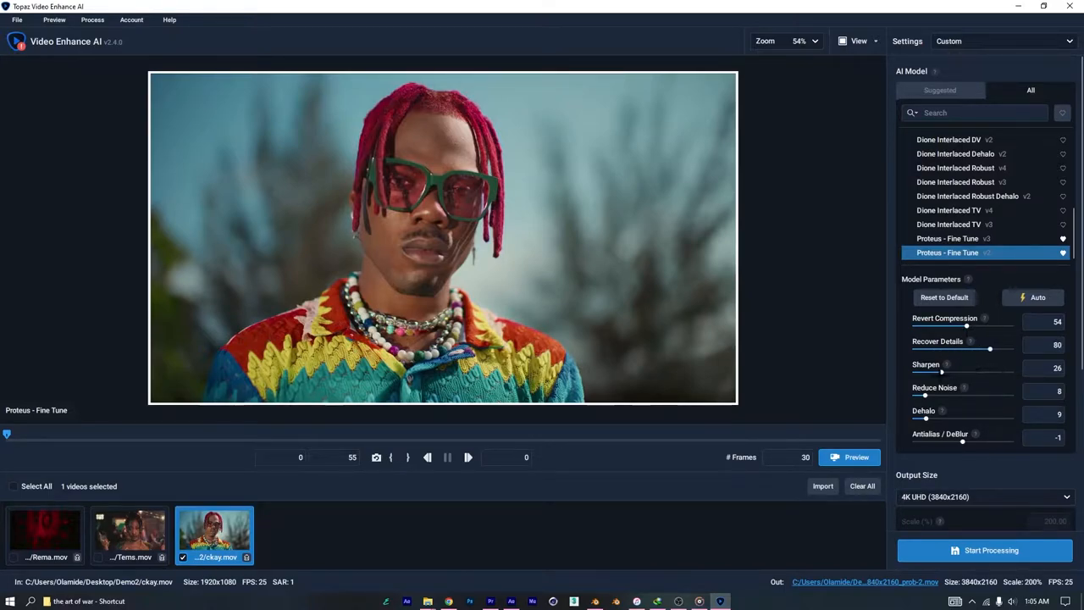
left_click_drag(940, 373, 1003, 373)
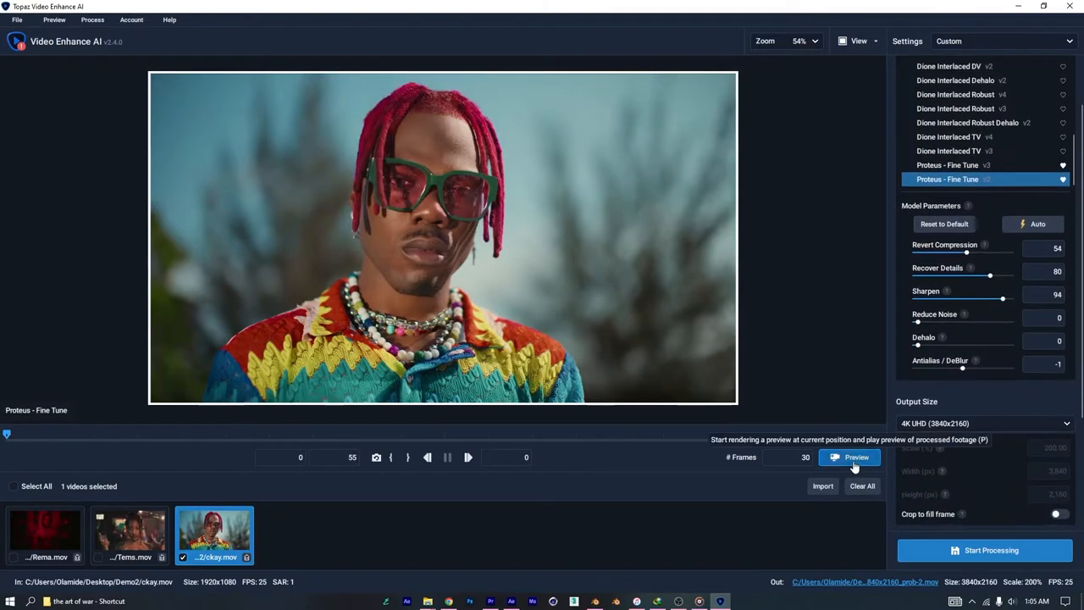
Step: Render a preview of the enhanced ckay clip with the tuned settings
left_click(850, 457)
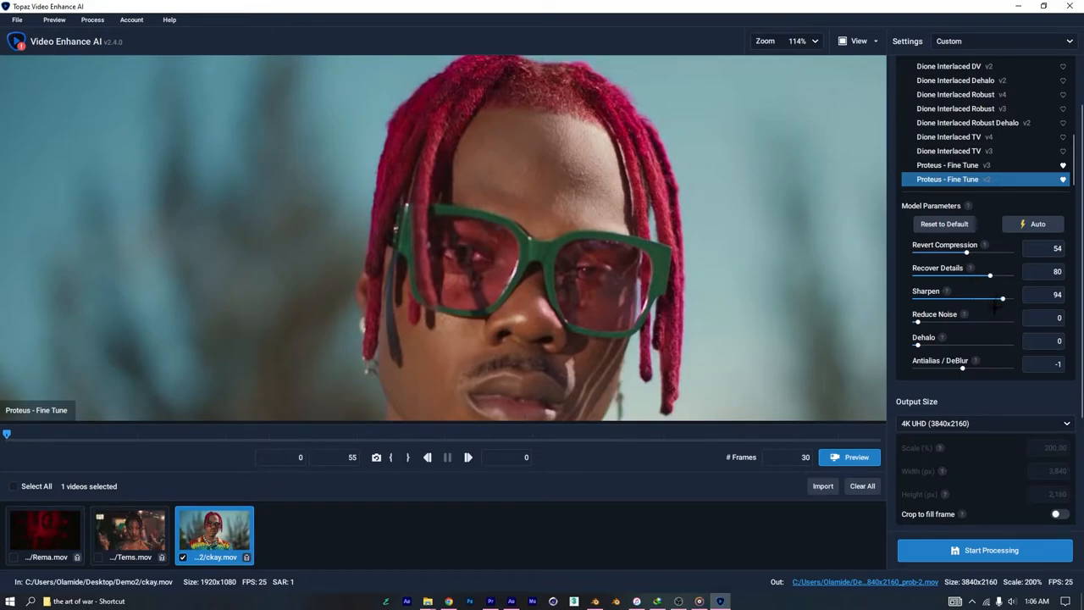
mouse_move(878, 306)
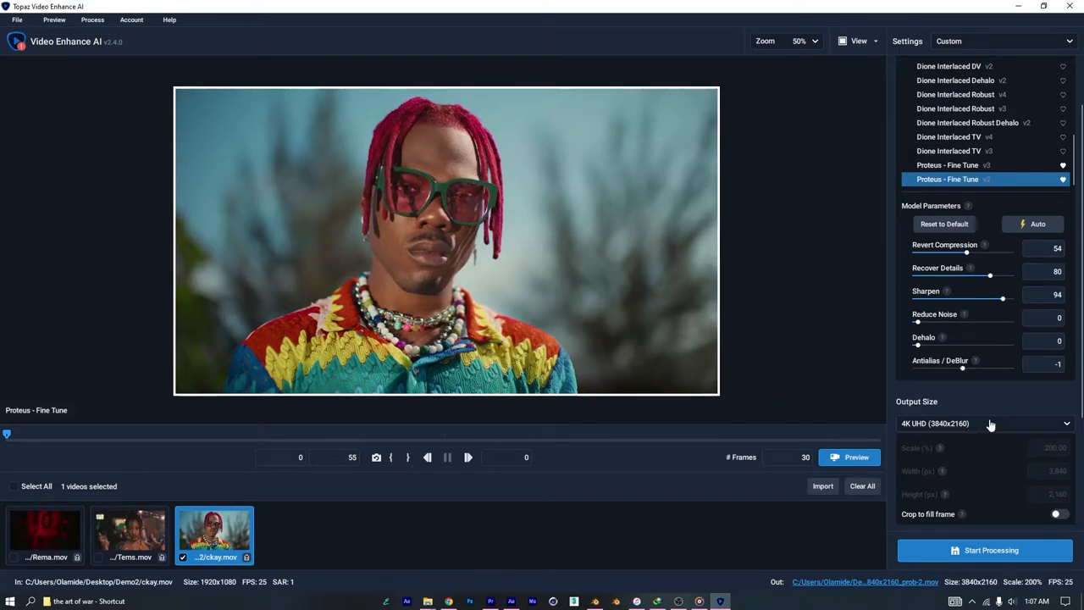
mouse_move(973, 396)
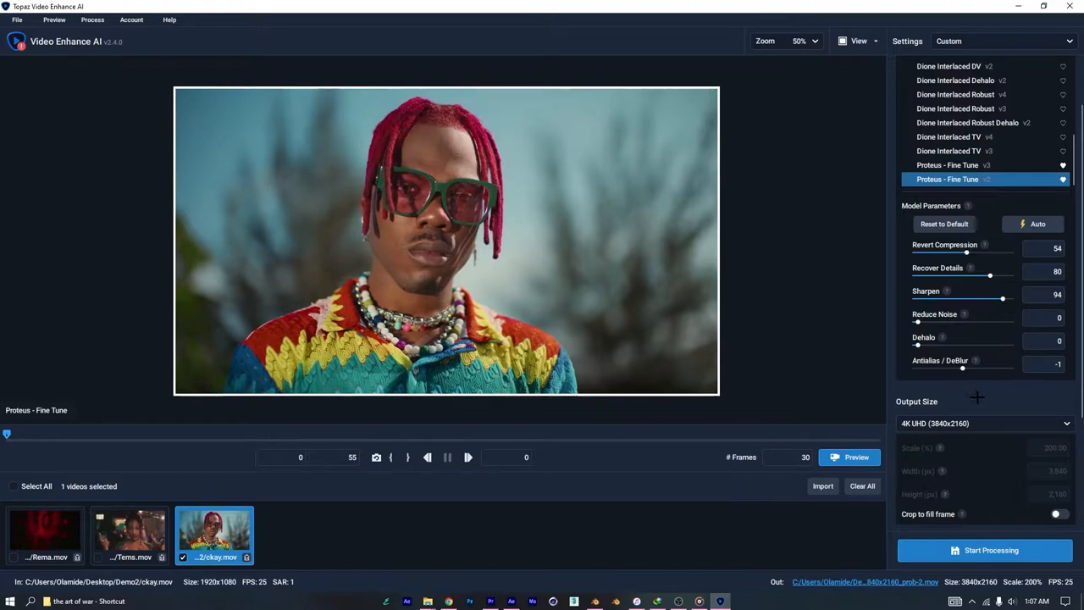
left_click(982, 424)
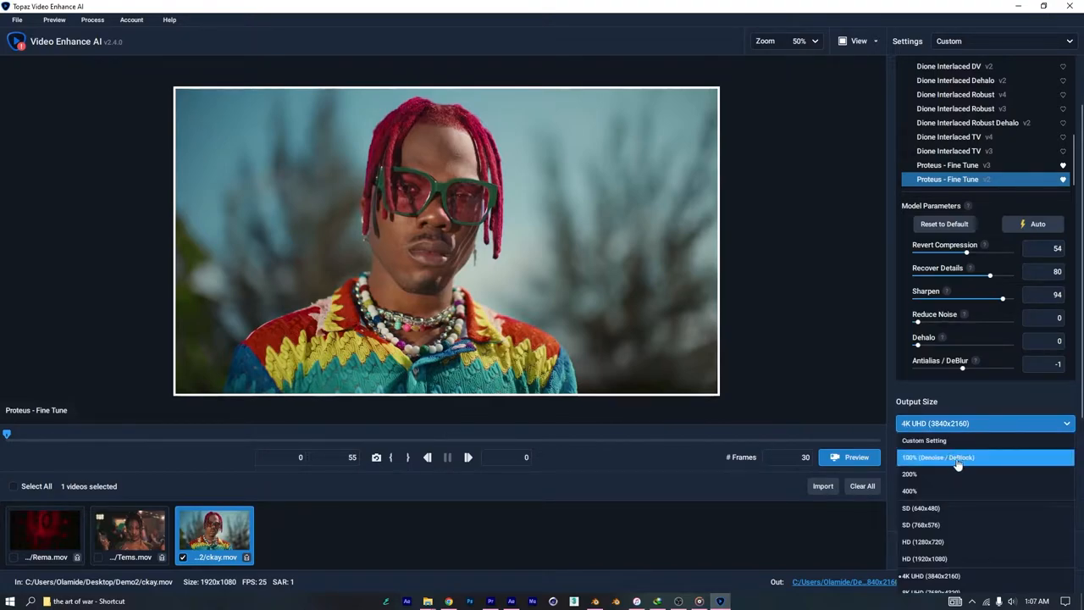
left_click(910, 474)
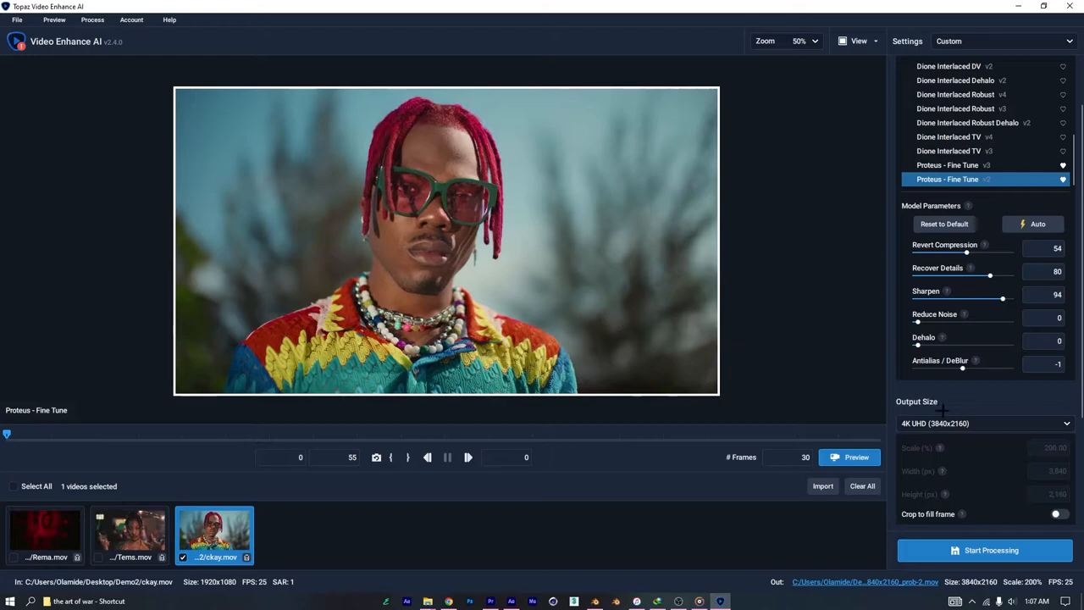
left_click(986, 423)
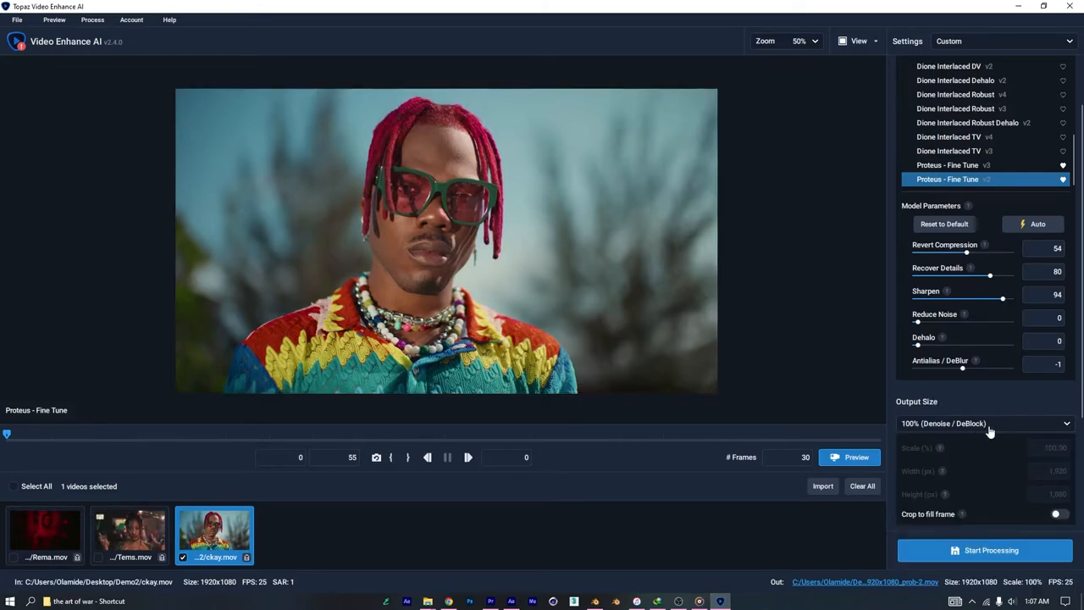
mouse_move(612, 349)
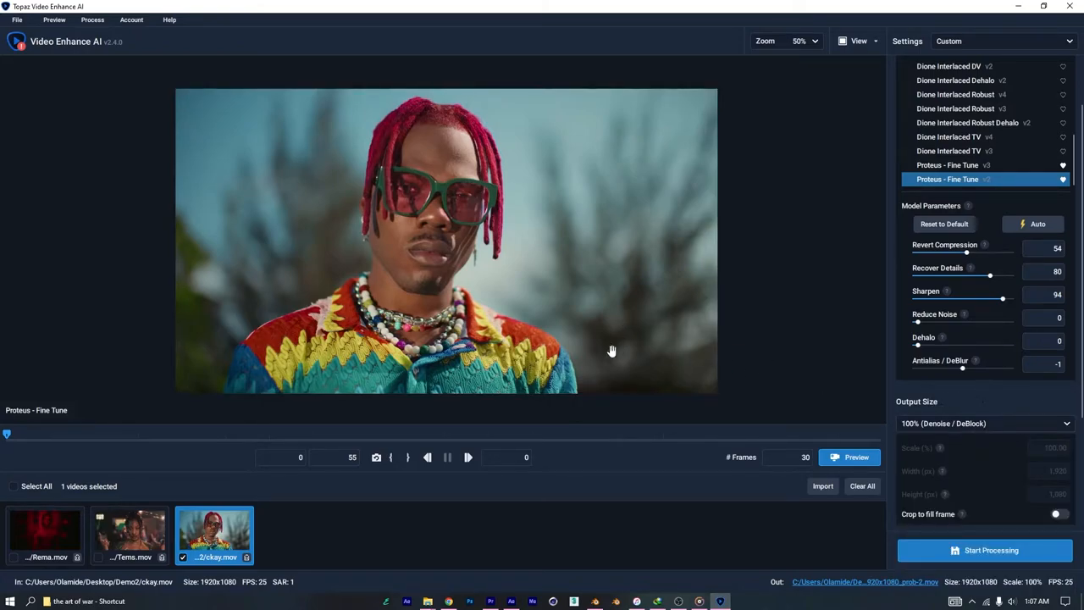
scroll("down", 3)
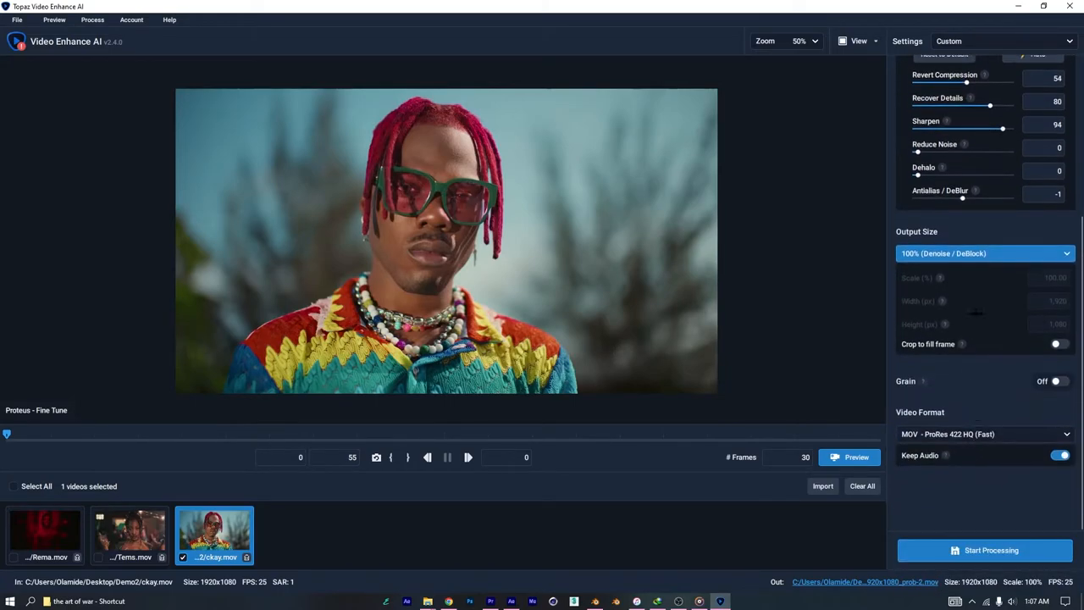
left_click(984, 254)
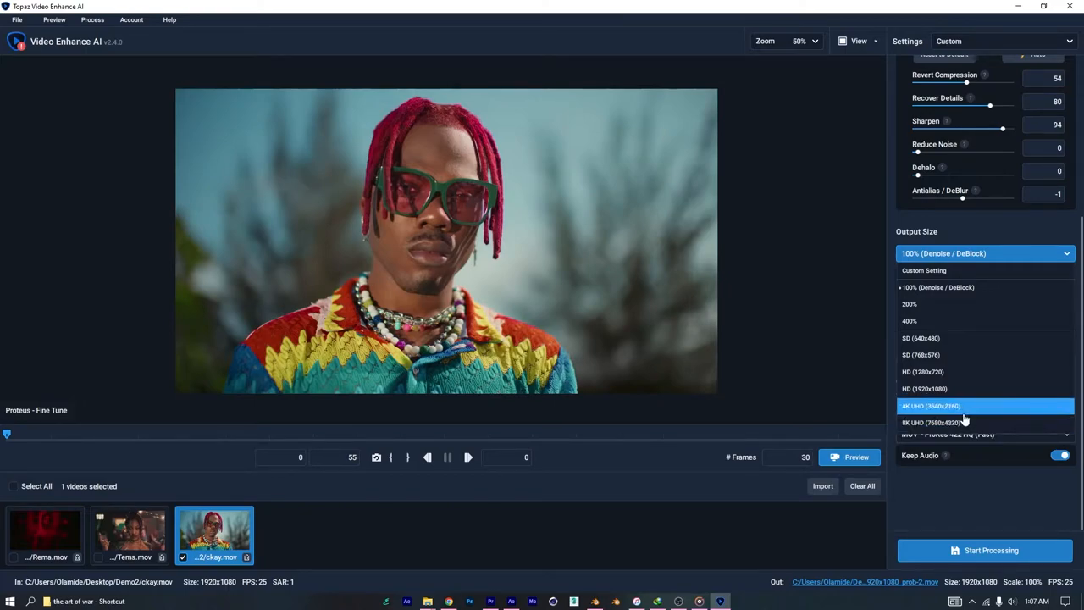
mouse_move(973, 406)
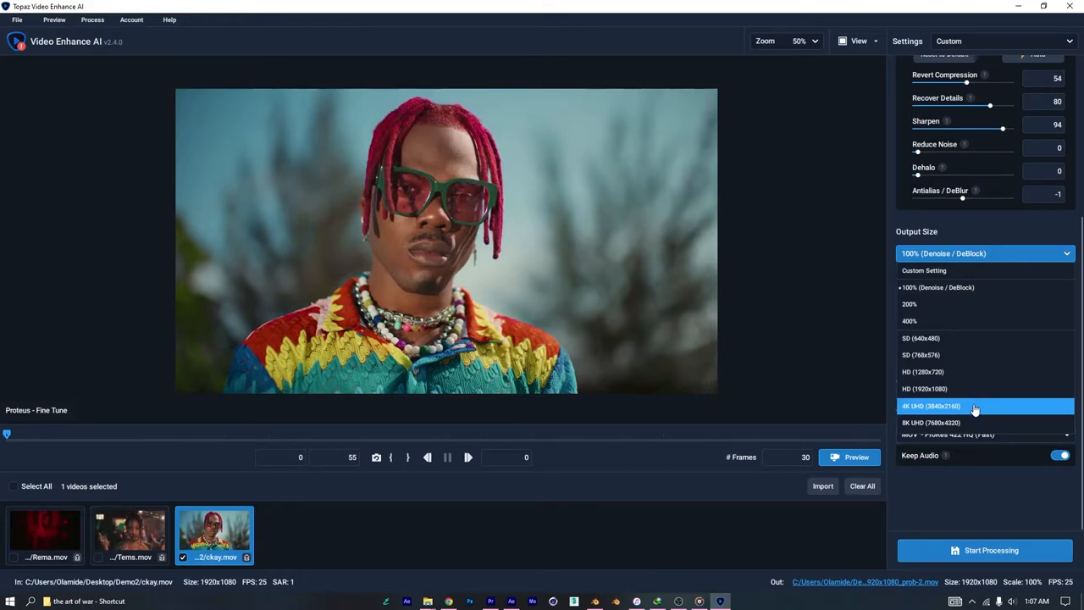
left_click(932, 407)
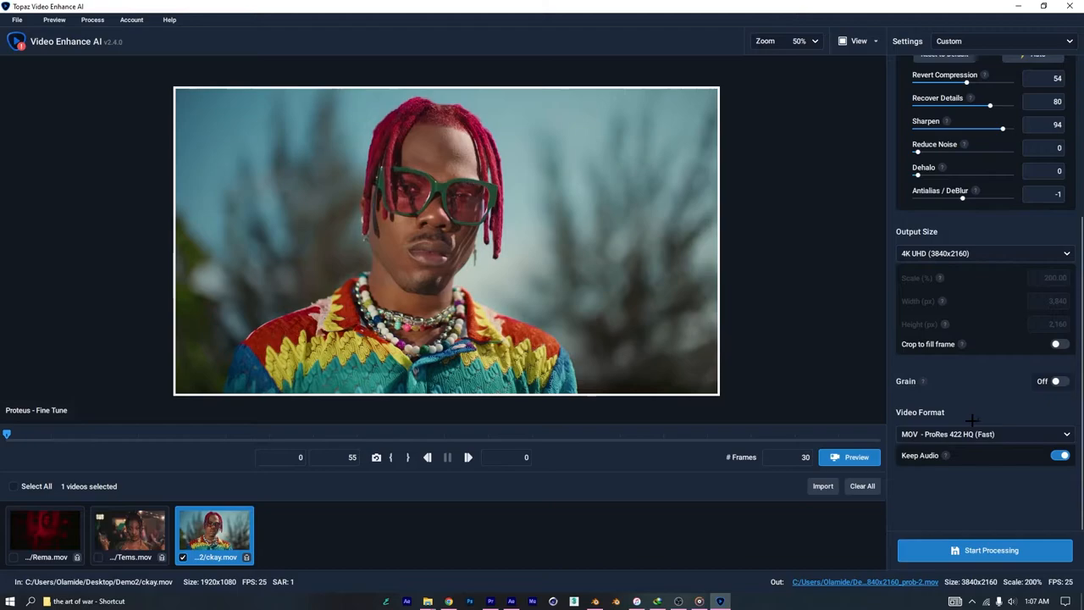
mouse_move(936, 390)
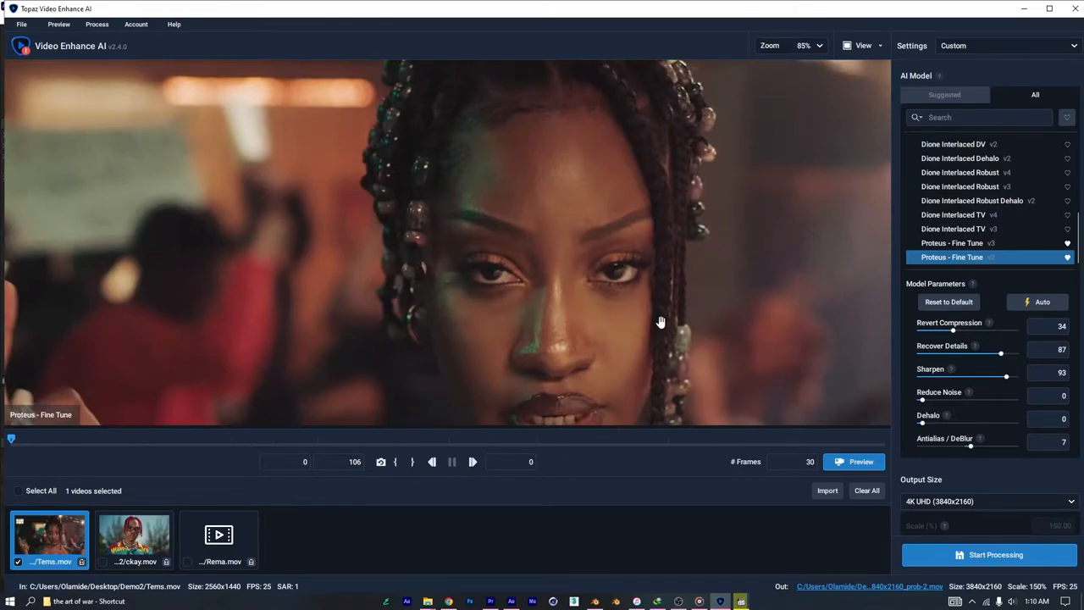
Step: Auto-estimate the Proteus model parameters for the Tems clip's current frame
scroll("down", 3)
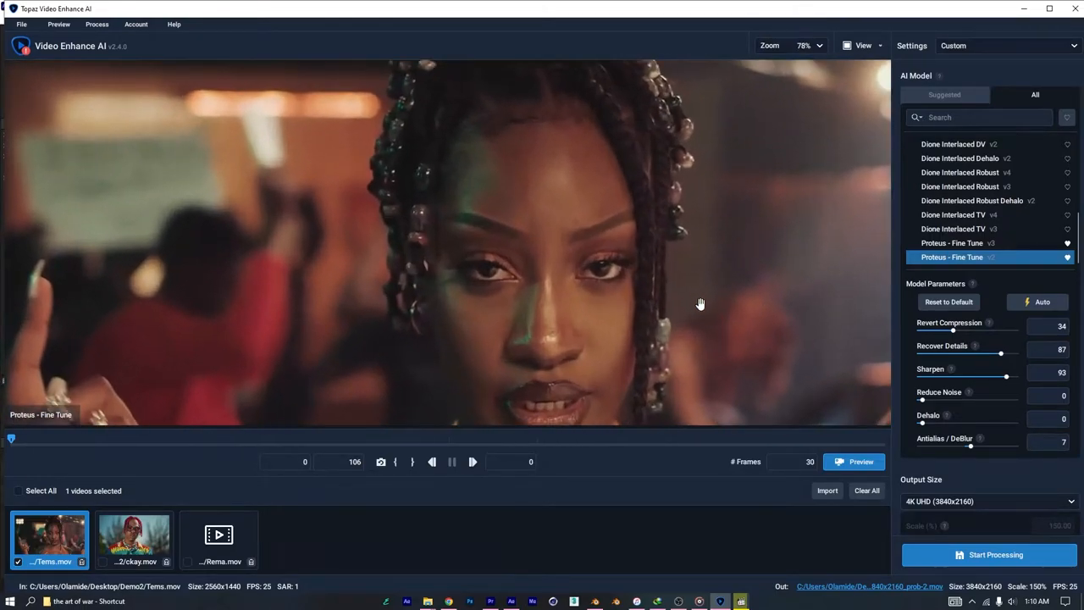
left_click(819, 46)
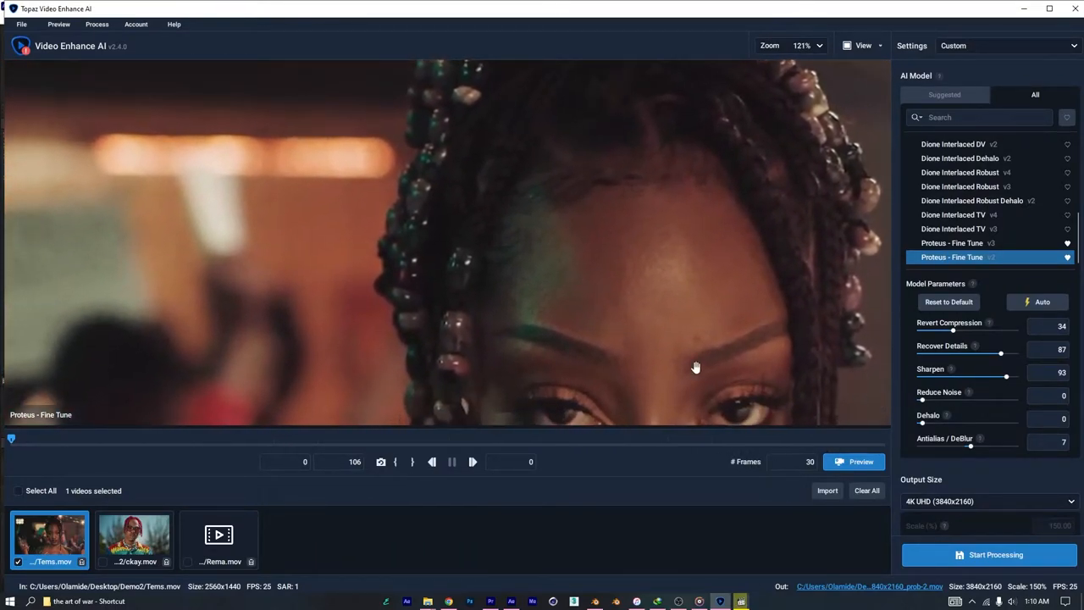
scroll("down", 3)
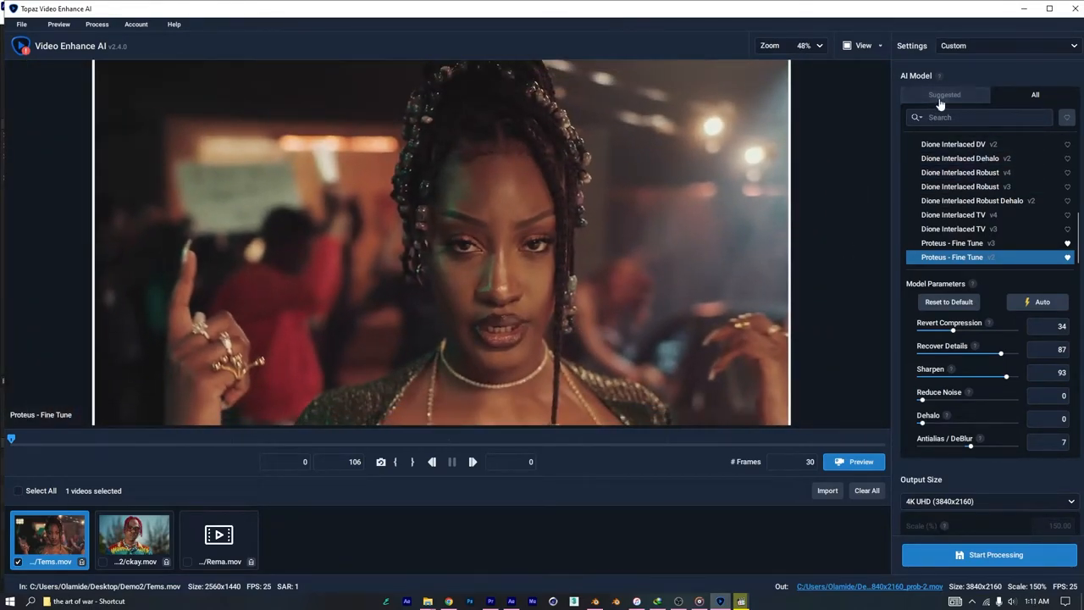
scroll("down", 3)
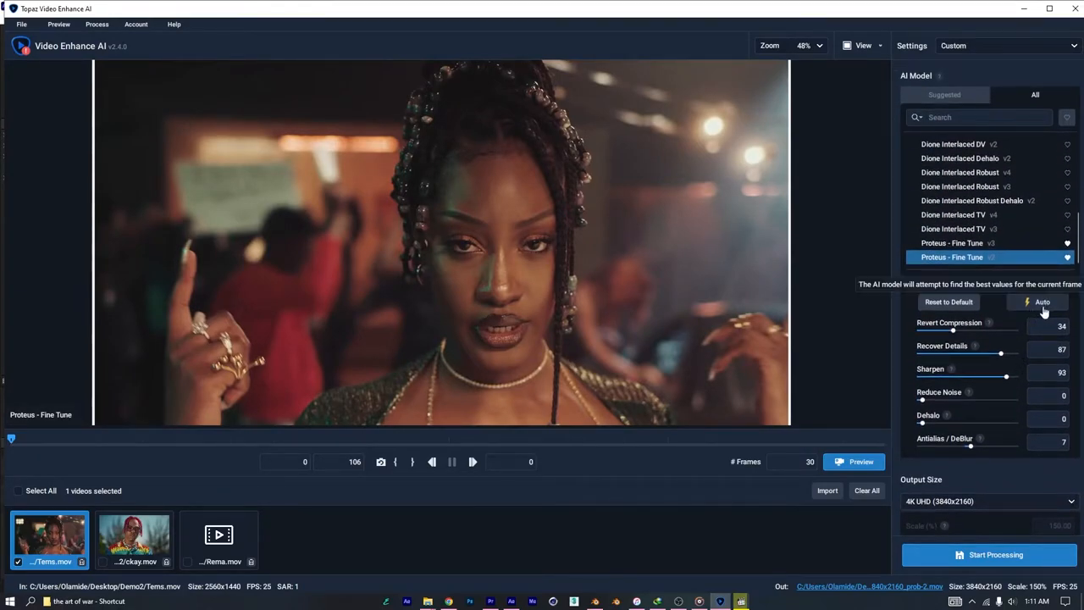
left_click(1042, 302)
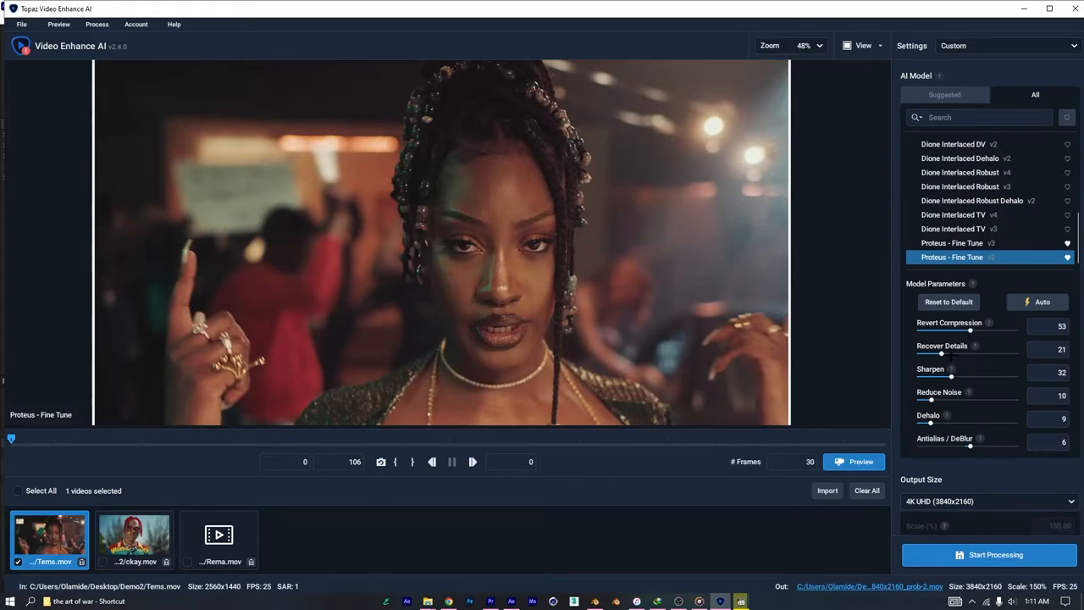
Step: Raise Recover Details to 82 and Sharpen to 93, and reduce Dehalo to zero
left_click_drag(941, 354, 991, 354)
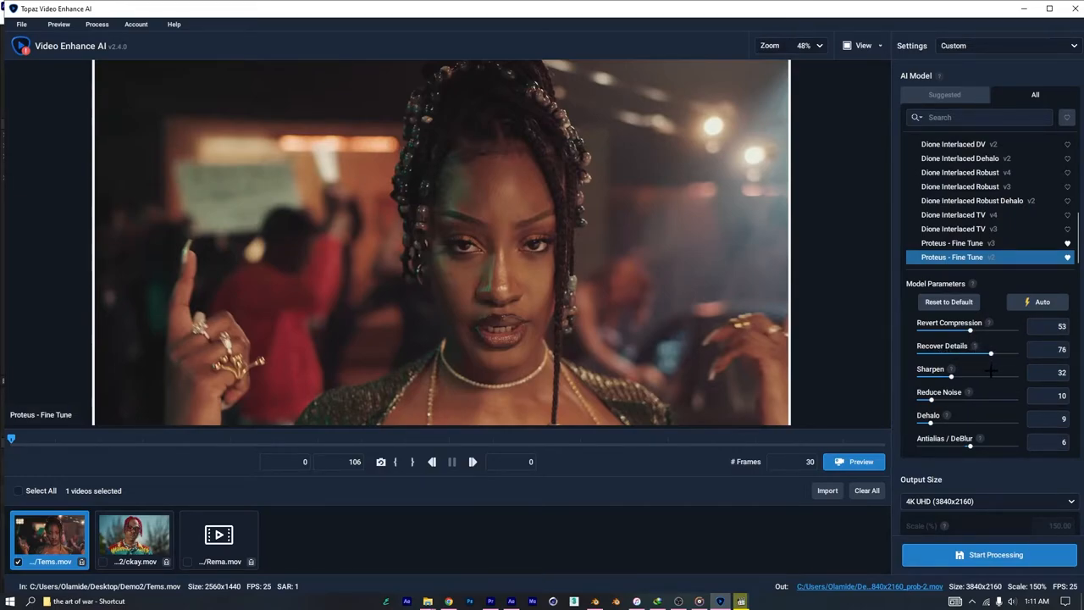
left_click_drag(991, 355, 992, 354)
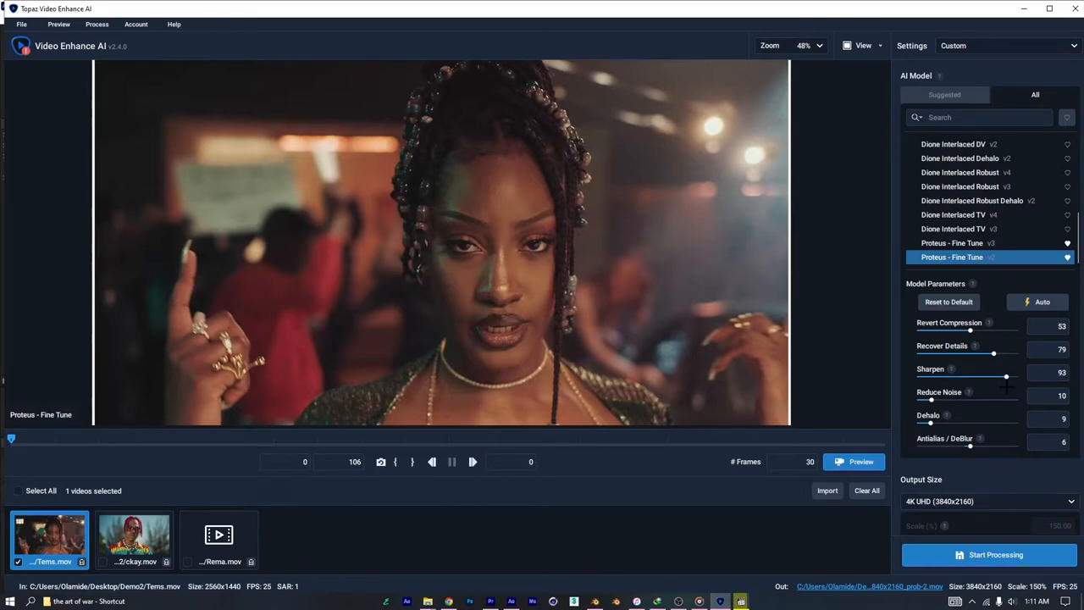
left_click_drag(993, 354, 996, 354)
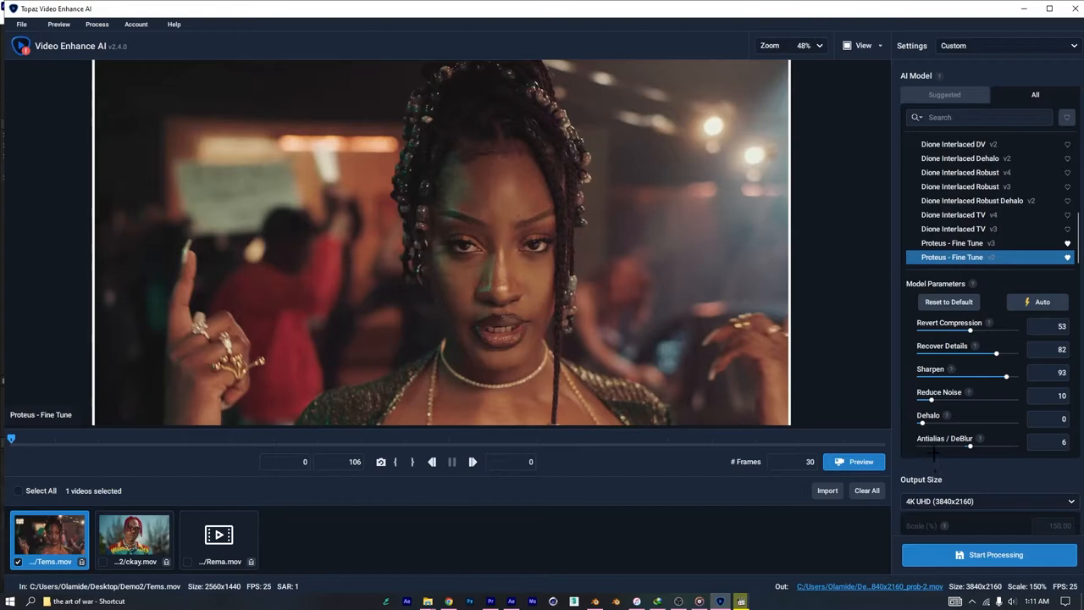
scroll("down", 3)
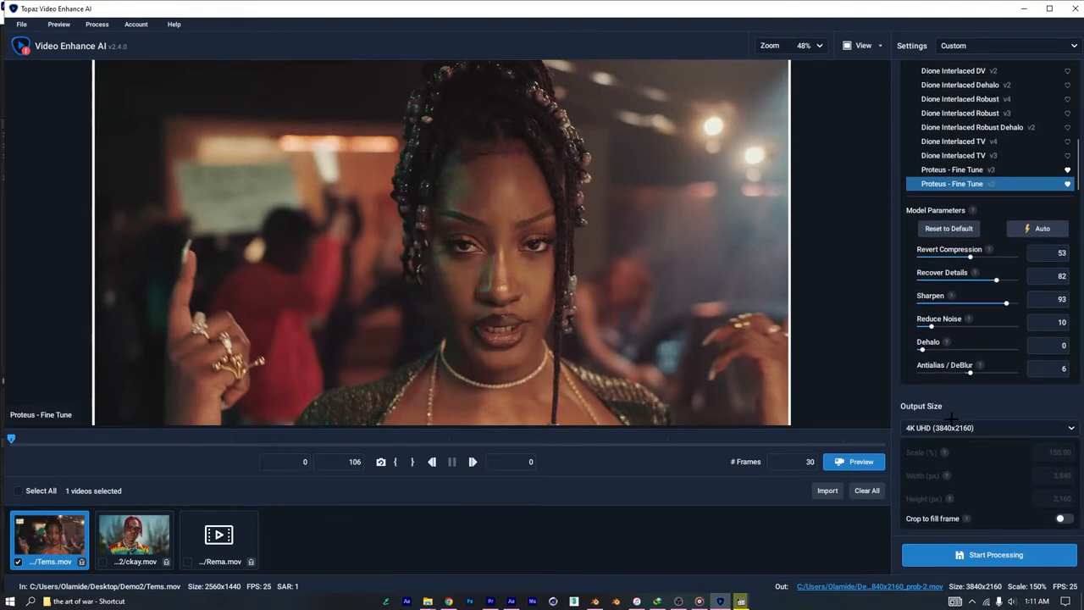
left_click(989, 427)
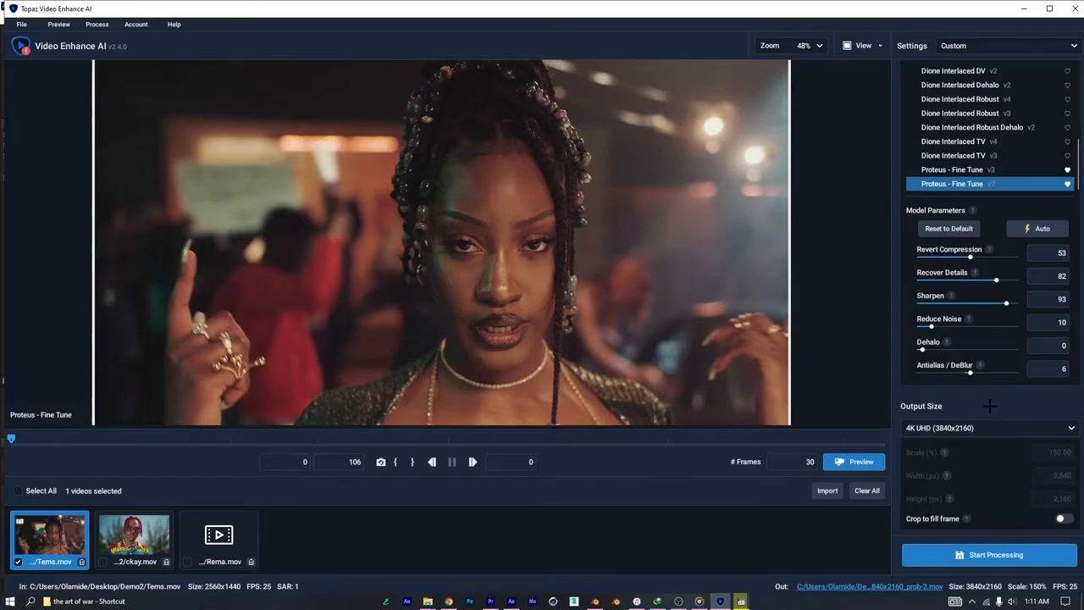
left_click(854, 461)
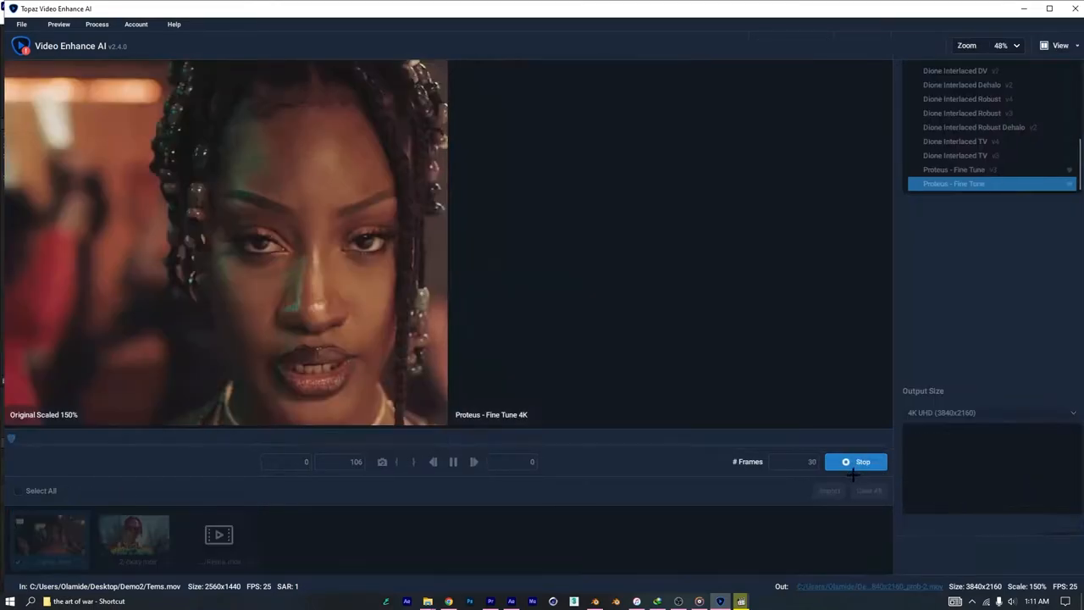
left_click(854, 461)
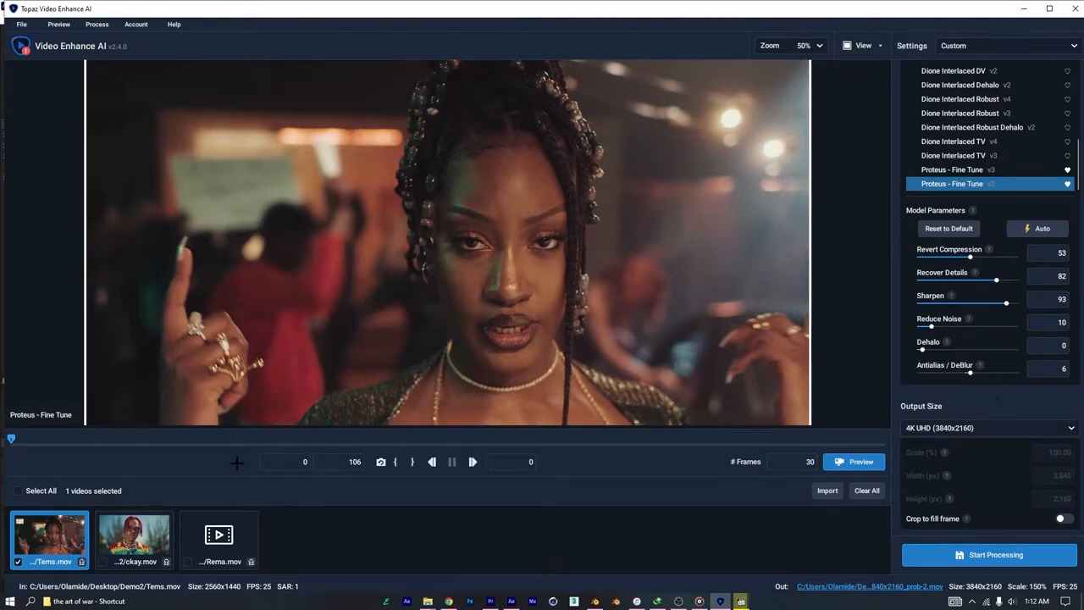
mouse_move(237, 585)
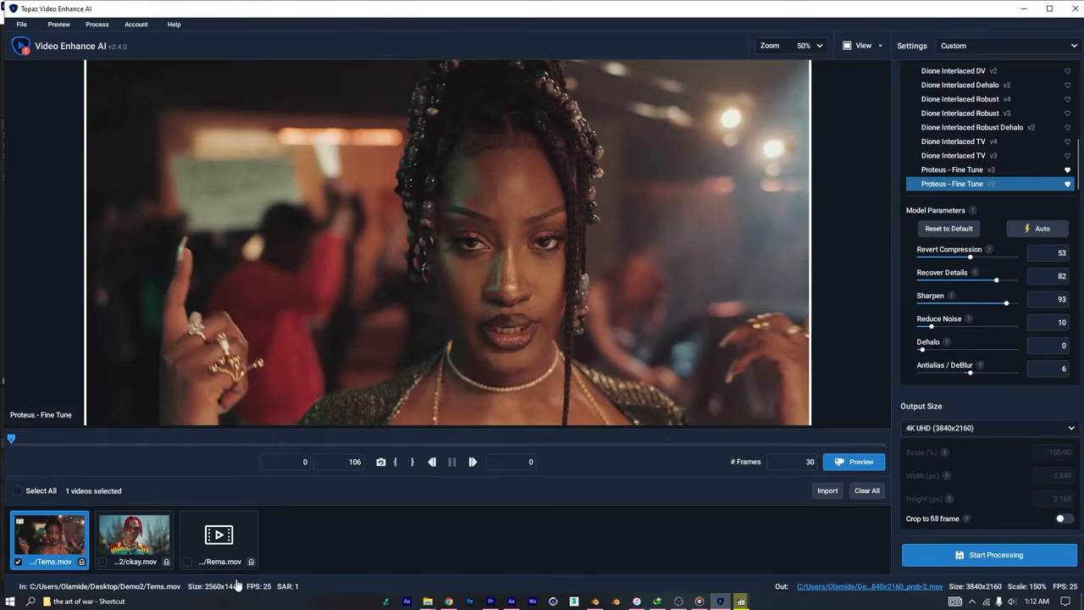
Step: On Rema.mov, auto-estimate then set Recover Details 97 and Sharpen 98, keeping output at 100% size
left_click(219, 539)
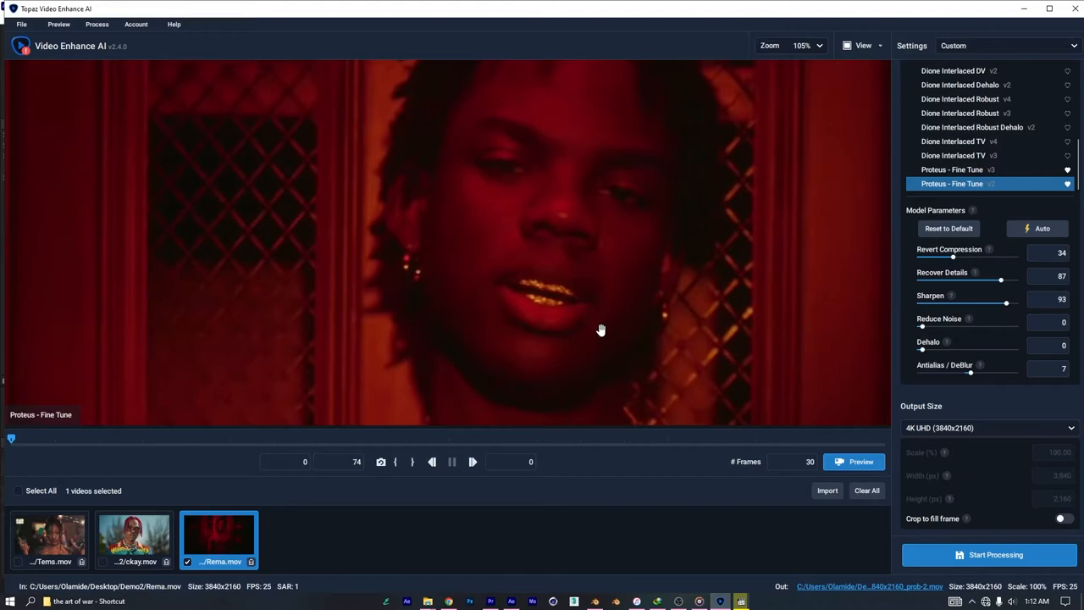
left_click(805, 45)
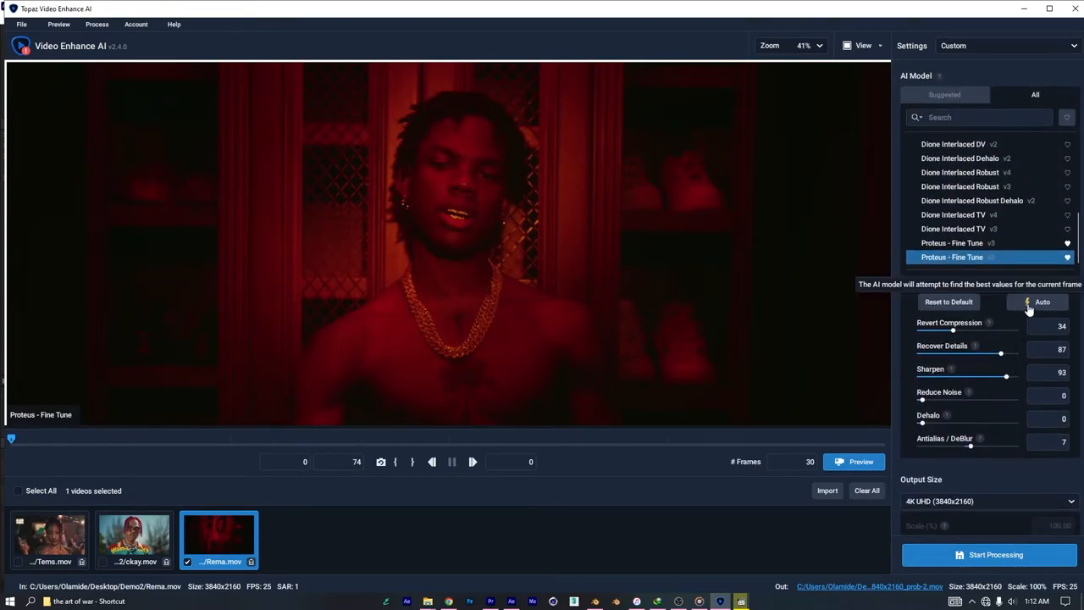
left_click(1042, 302)
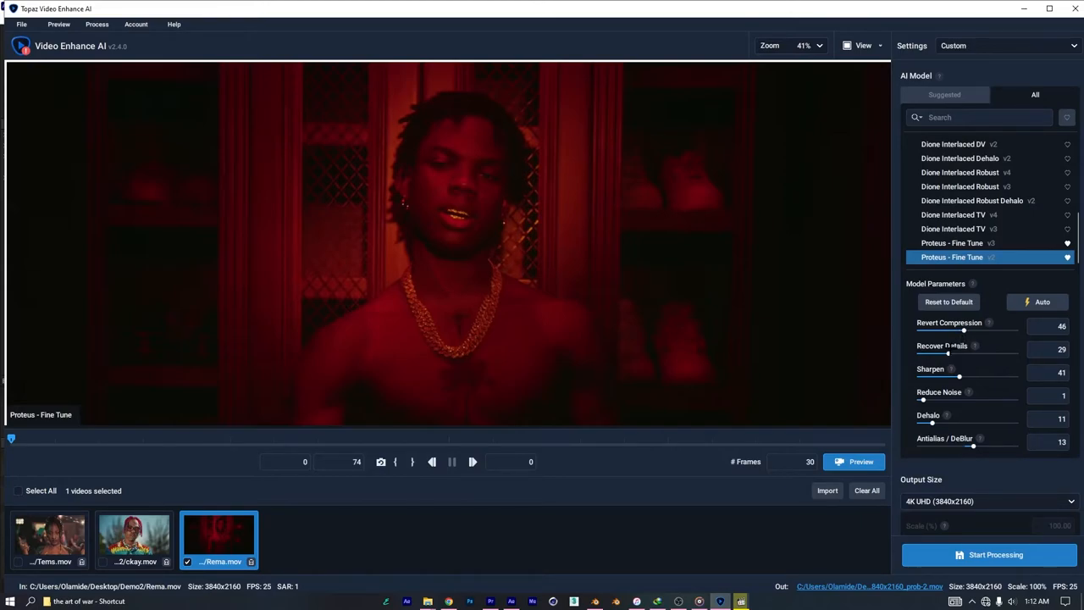
left_click_drag(947, 354, 1010, 354)
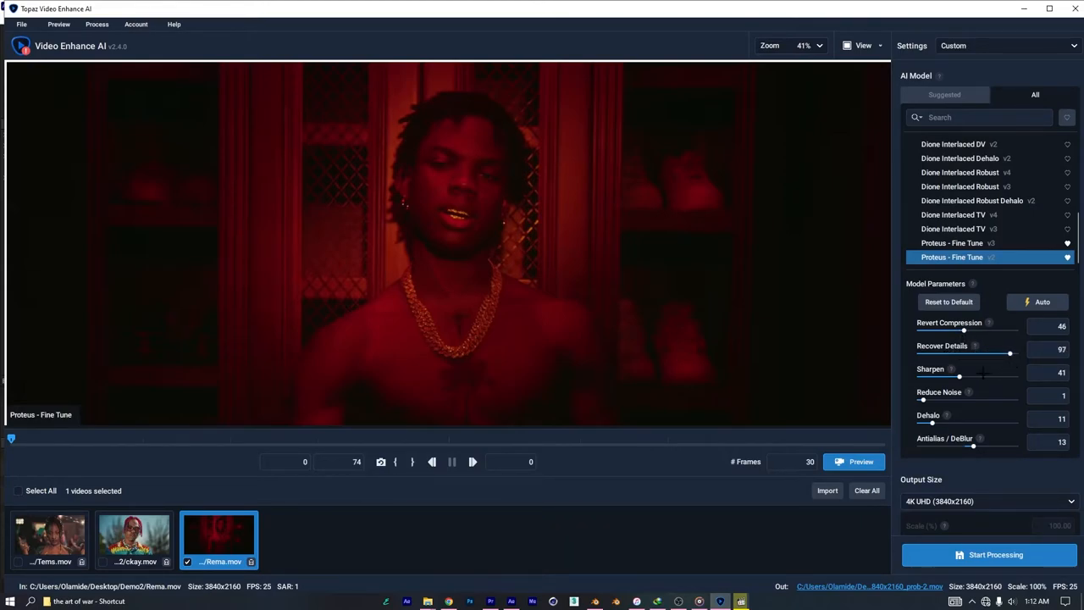
left_click_drag(959, 376, 1013, 376)
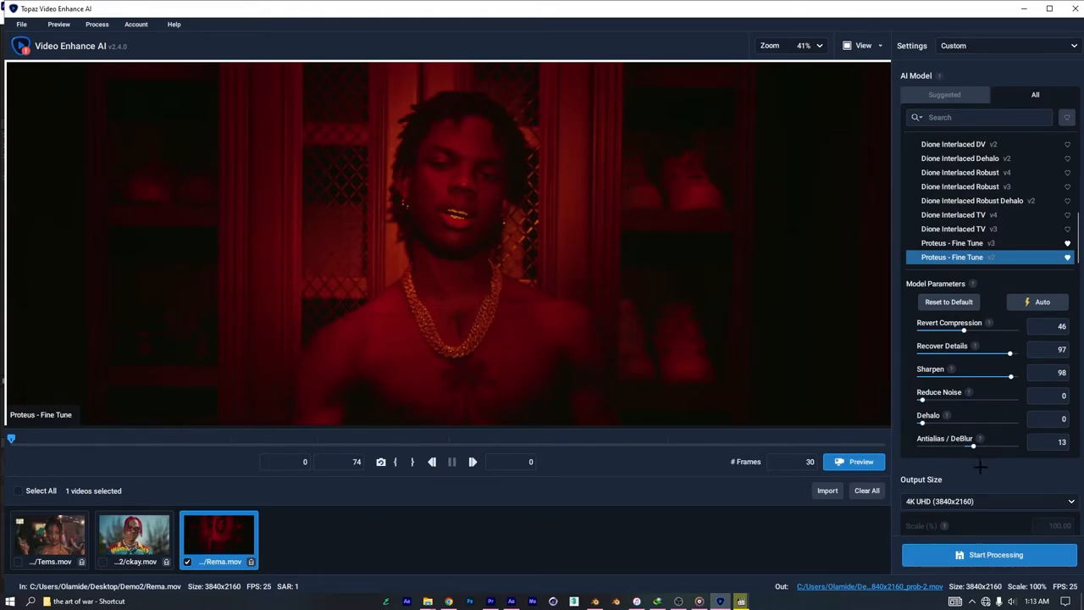
left_click(990, 502)
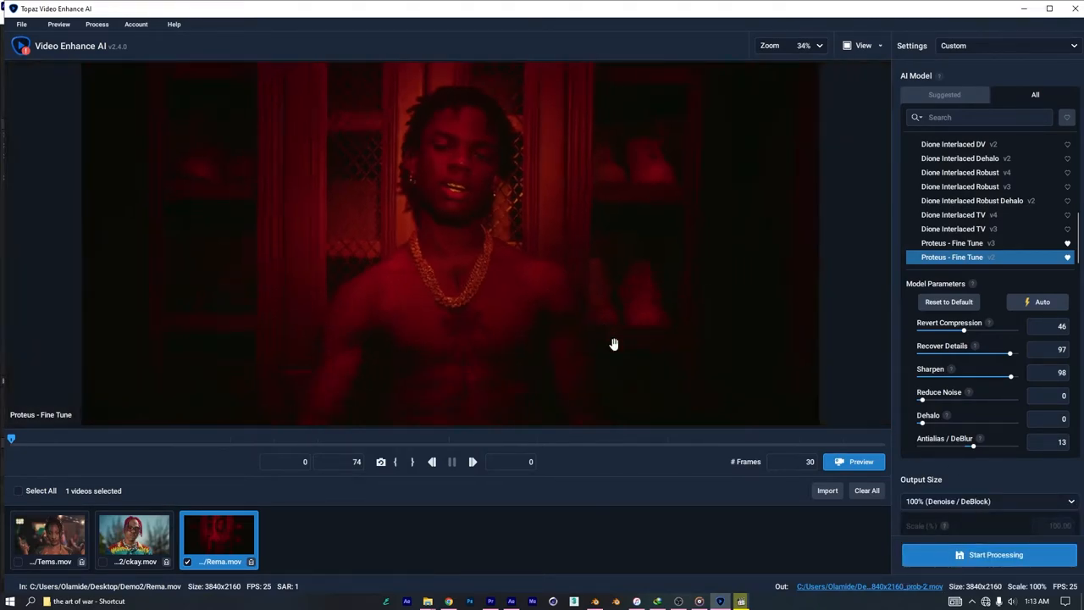
left_click(861, 460)
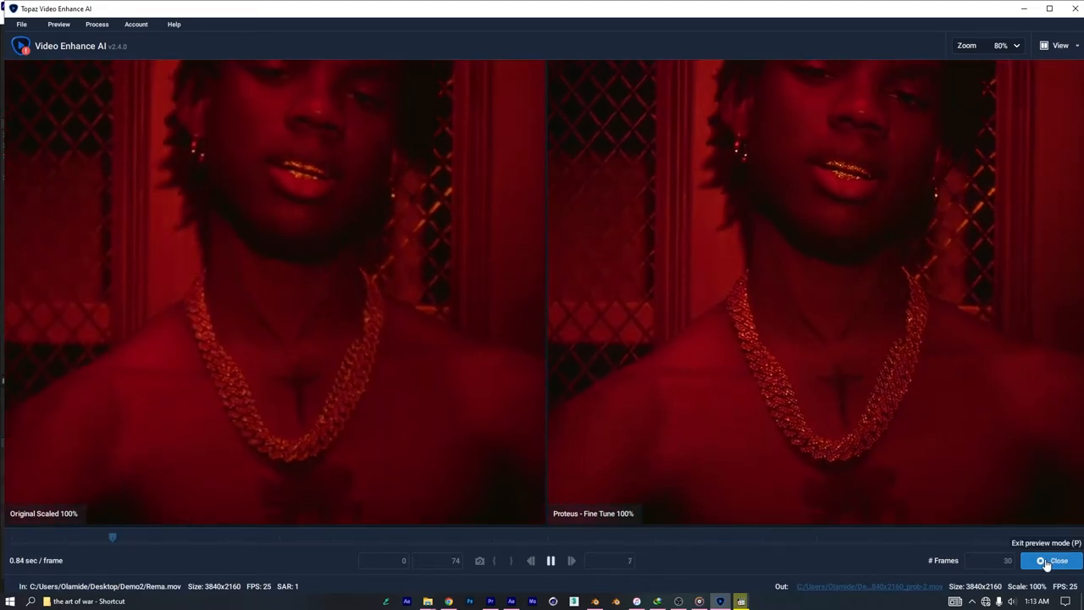
left_click(1054, 561)
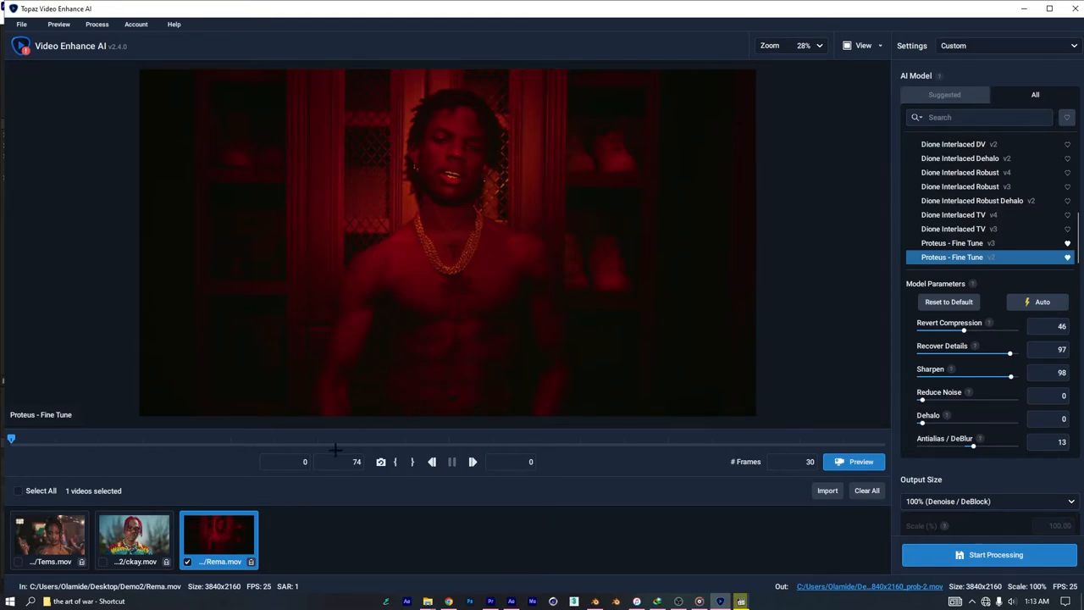
Step: Check all three clips and start batch processing them
left_click(102, 562)
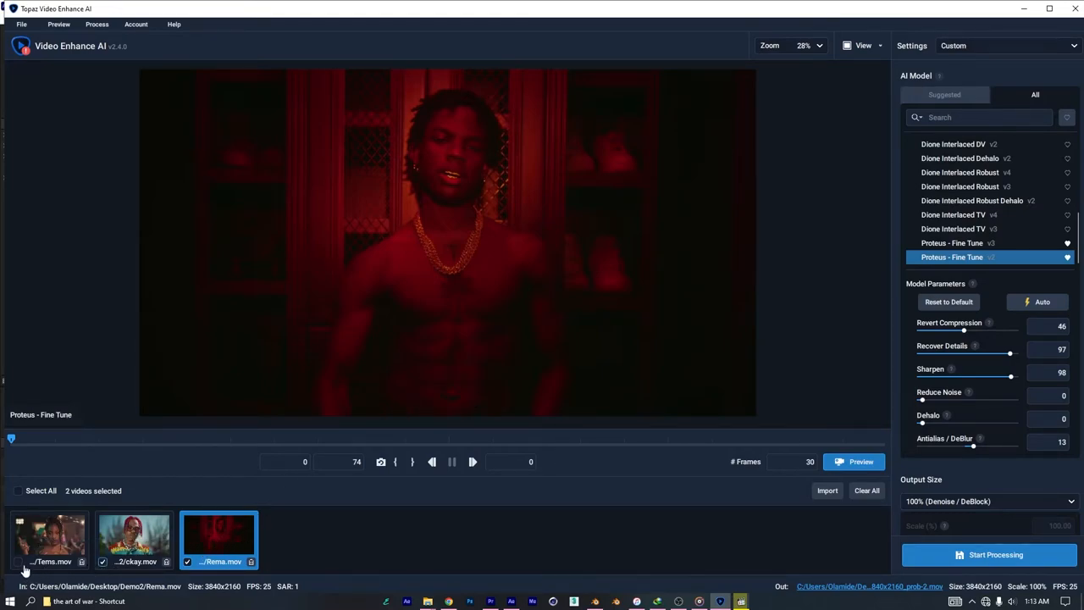
left_click(16, 491)
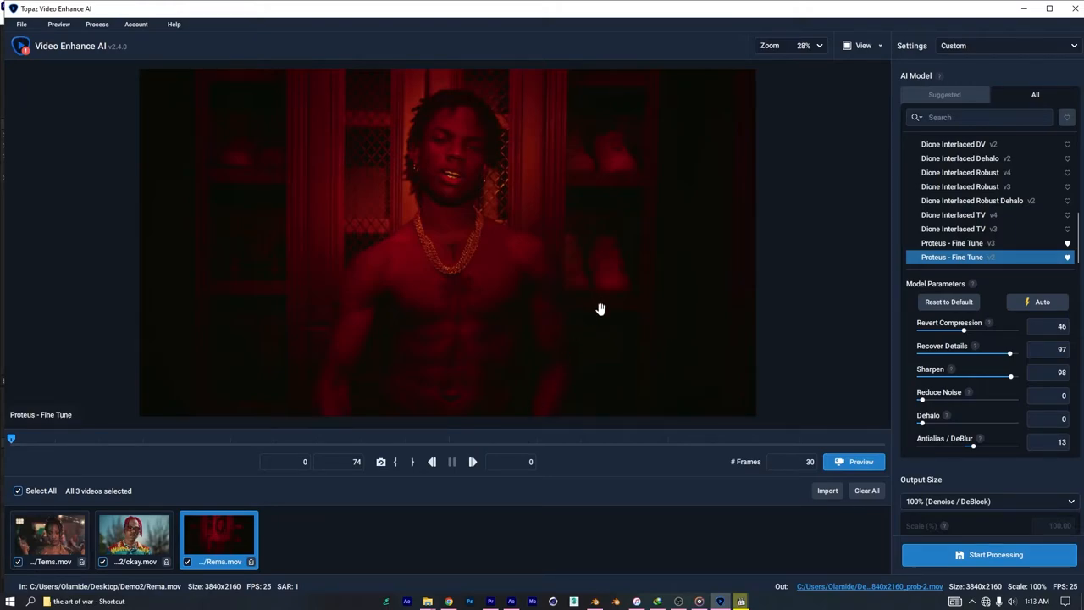
mouse_move(999, 556)
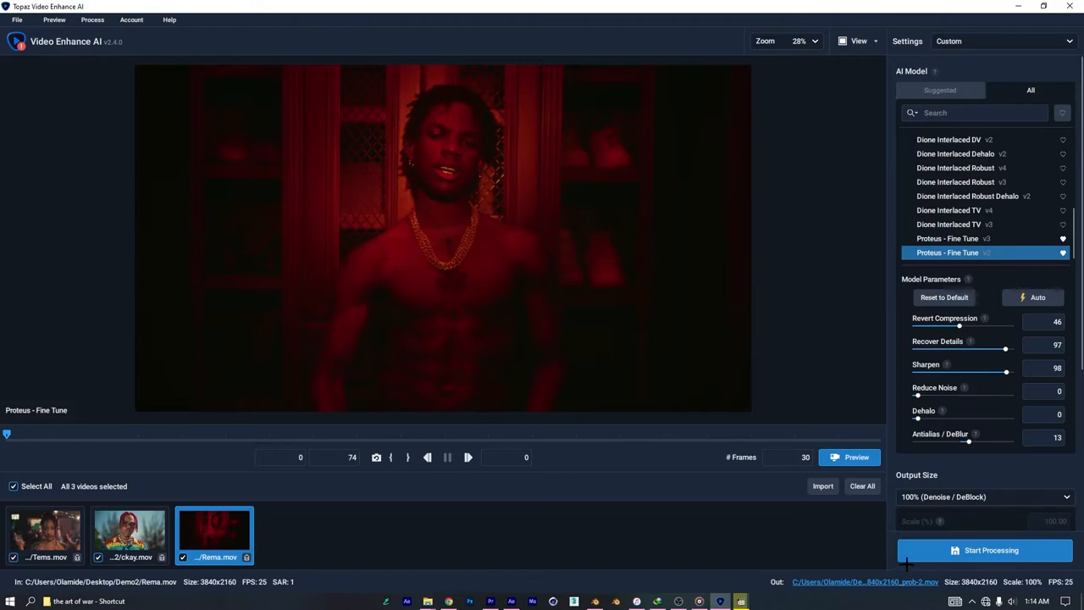
mouse_move(996, 556)
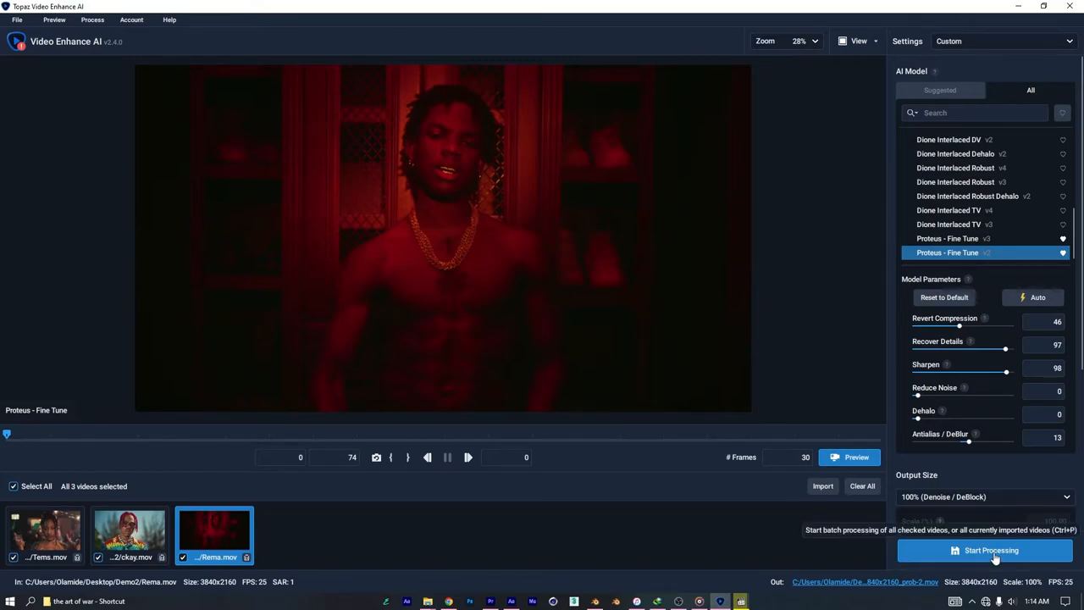
left_click(985, 551)
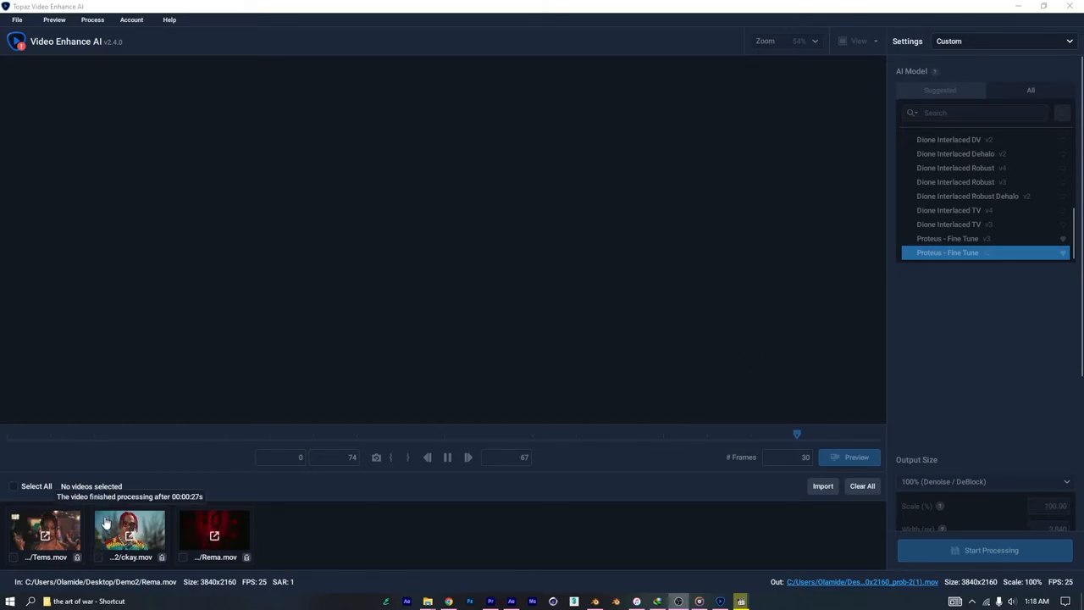
Step: Reopen the ckay clip for editing in Topaz Video Enhance AI
left_click(129, 529)
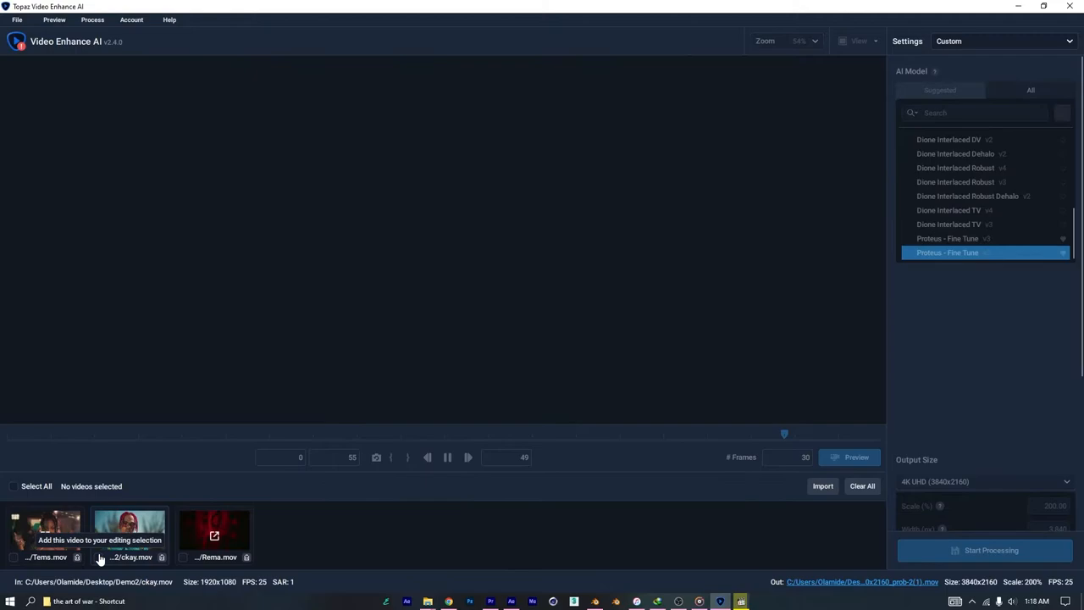
left_click(129, 534)
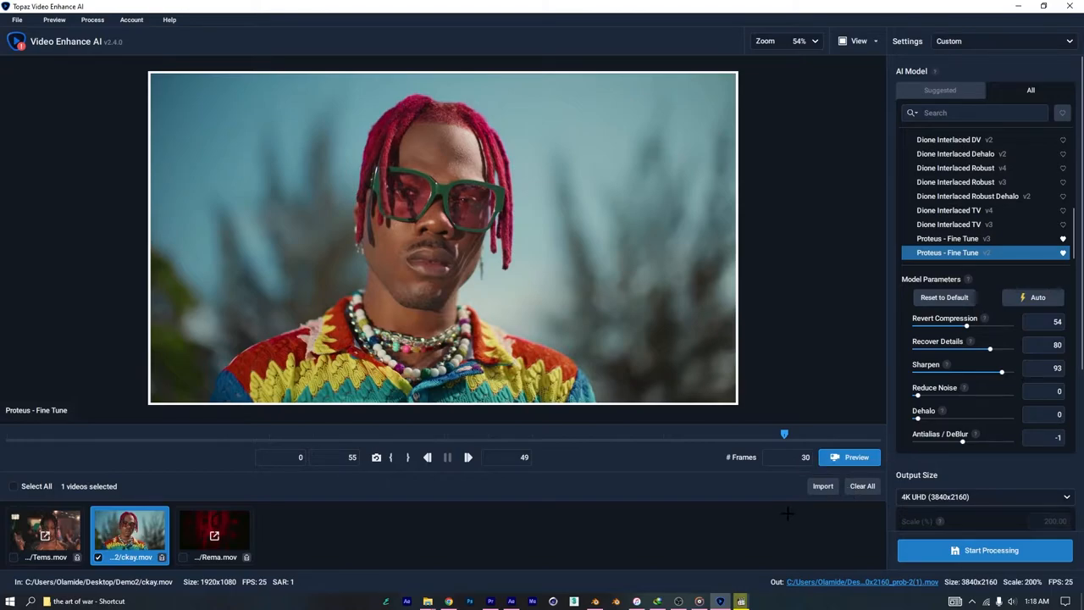
mouse_move(996, 152)
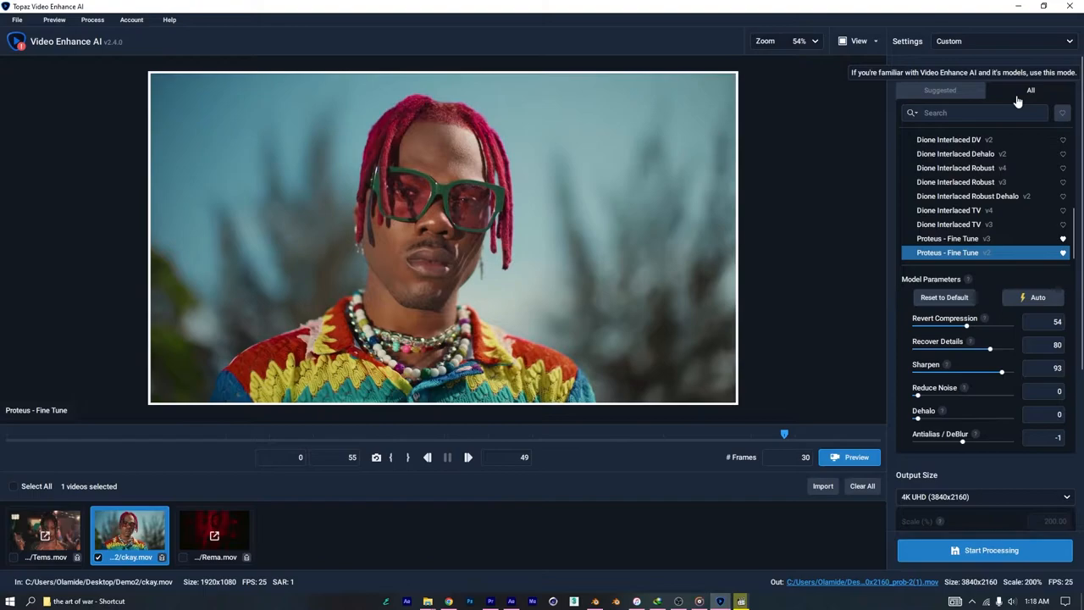
mouse_move(1030, 105)
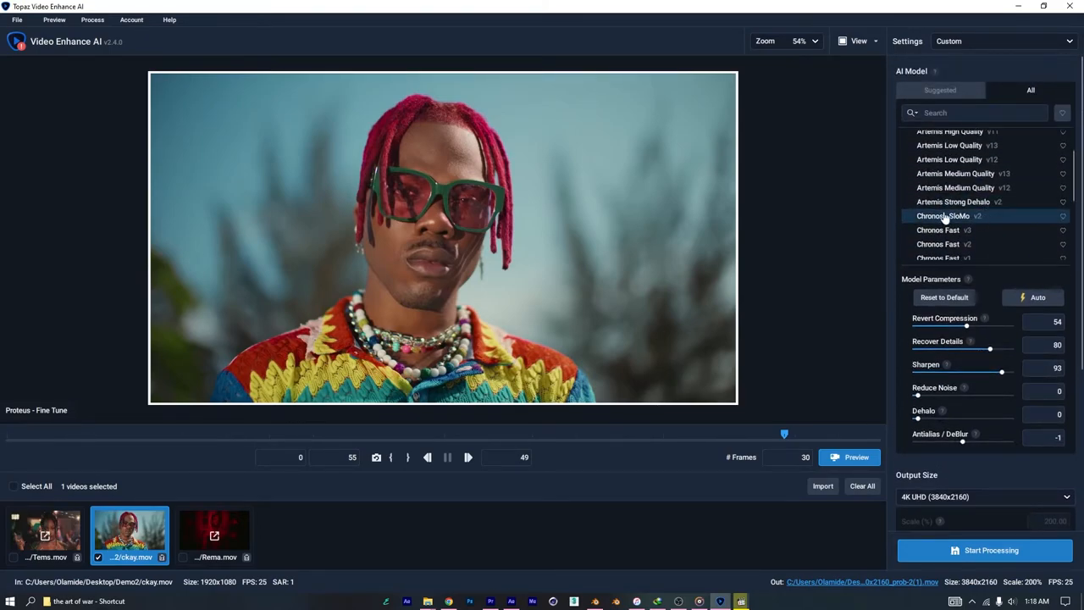
Step: Switch the ckay clip to the Chronos SloMo model and set slow motion to 200%
left_click(942, 215)
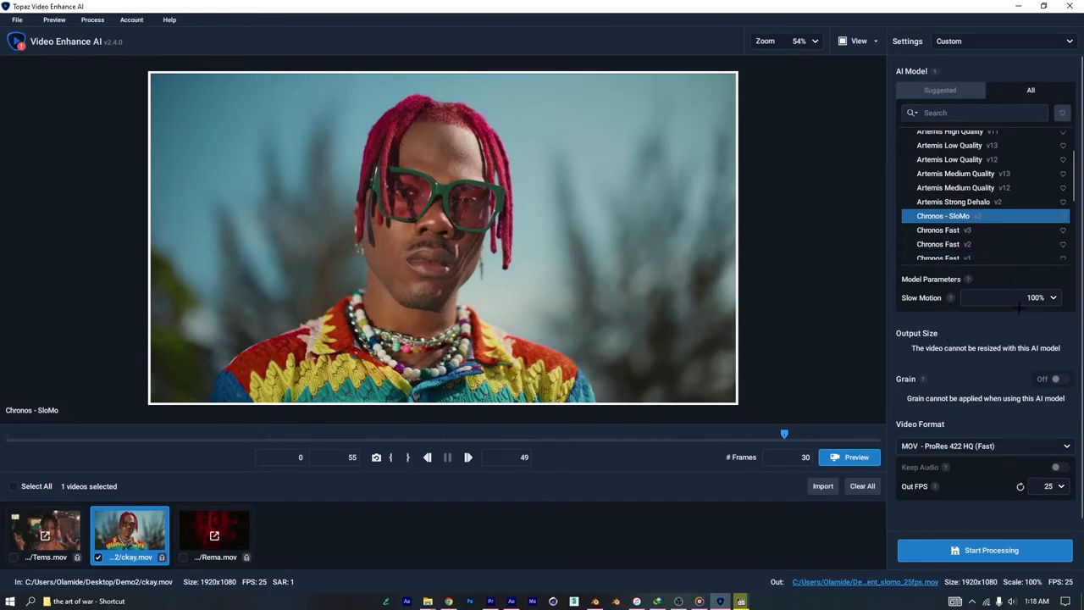
left_click(1054, 298)
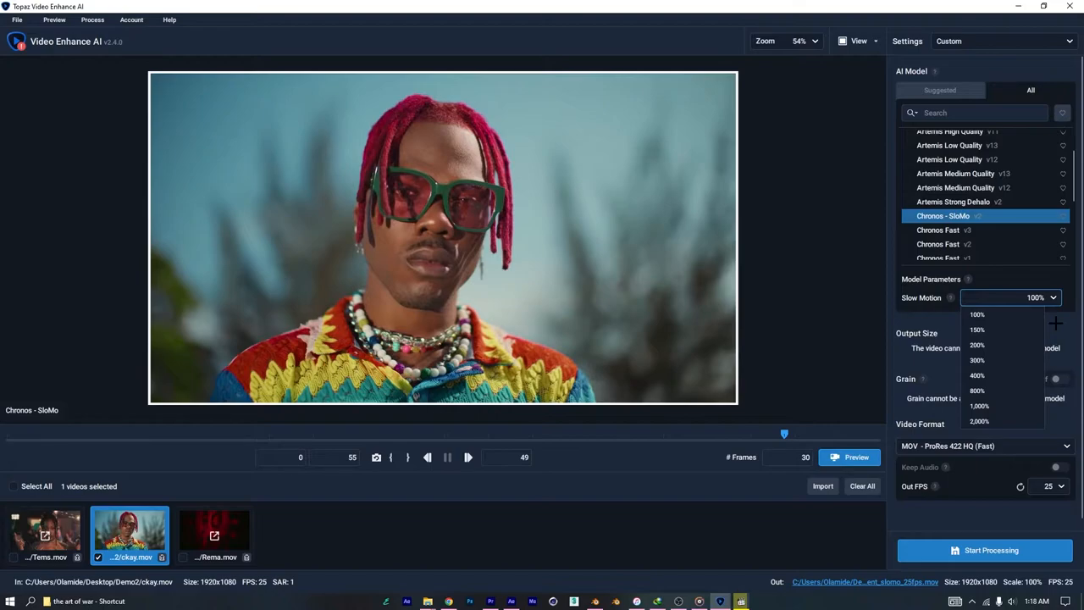
left_click(976, 314)
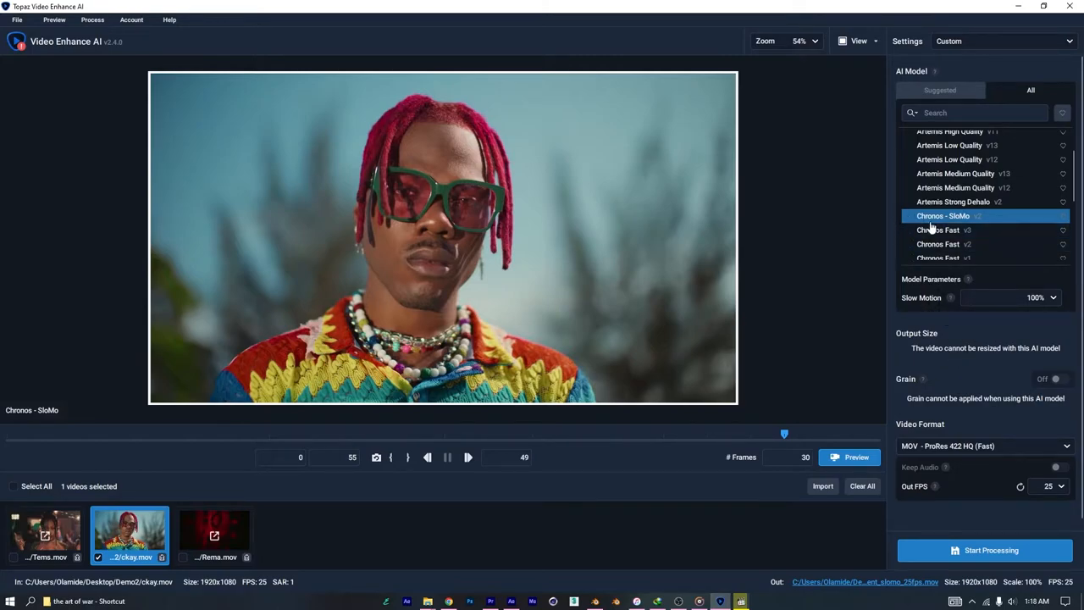
mouse_move(947, 229)
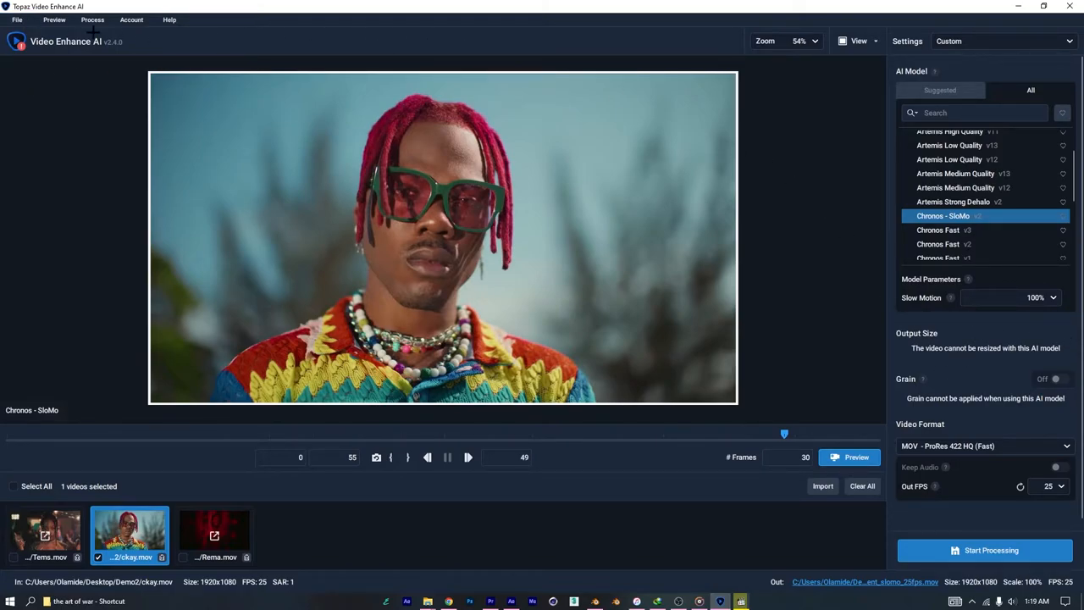
mouse_move(429, 589)
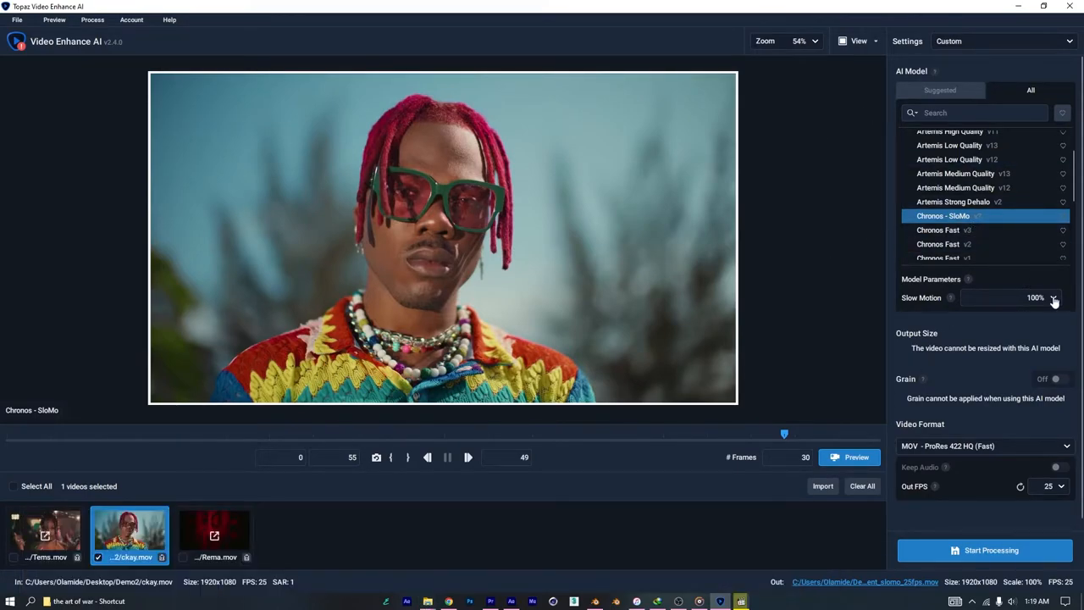
left_click(1054, 299)
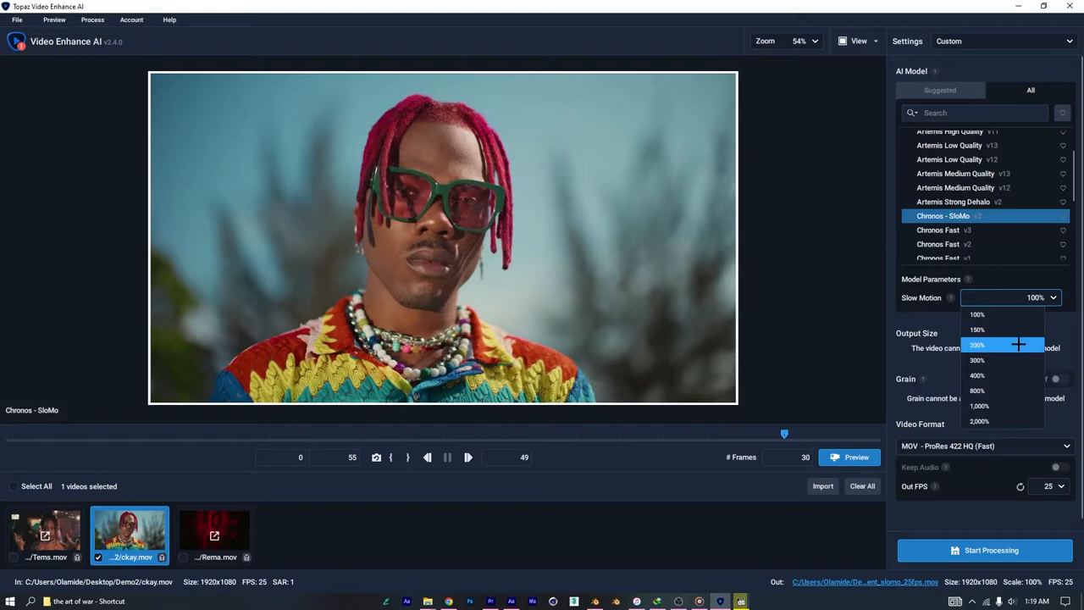
left_click(978, 346)
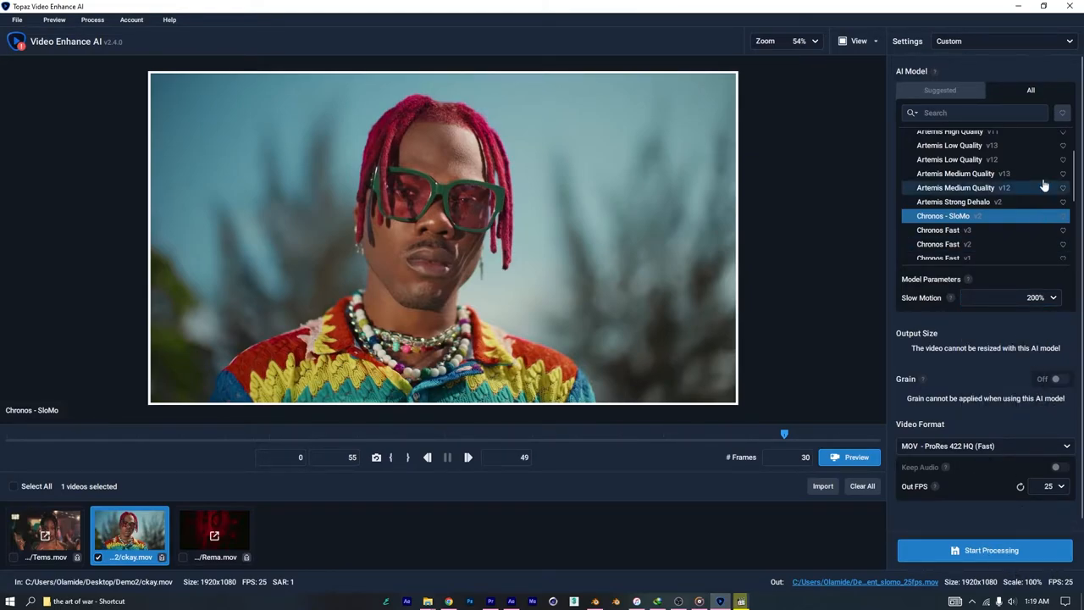
Step: Import the upscaled clips from the Desktop > Demo2 folder into the After Effects project
left_click(720, 600)
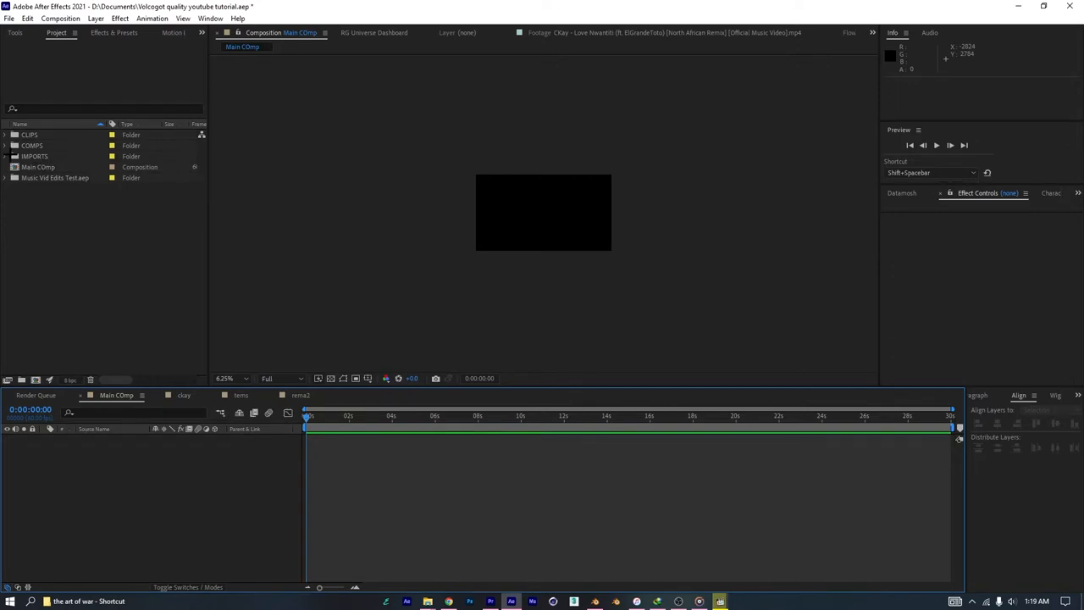
double_click(34, 156)
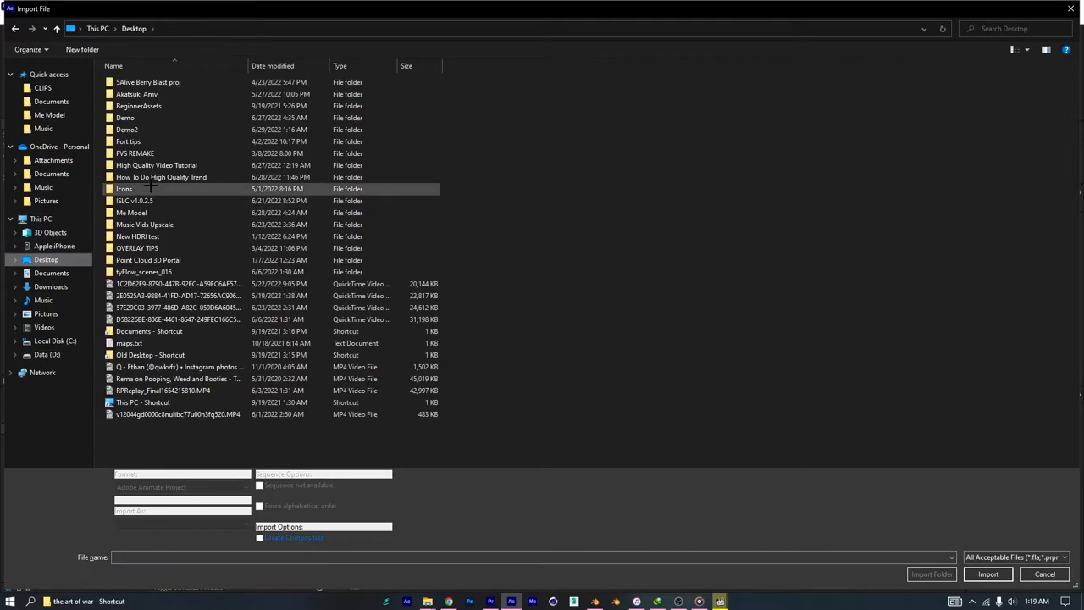
double_click(127, 129)
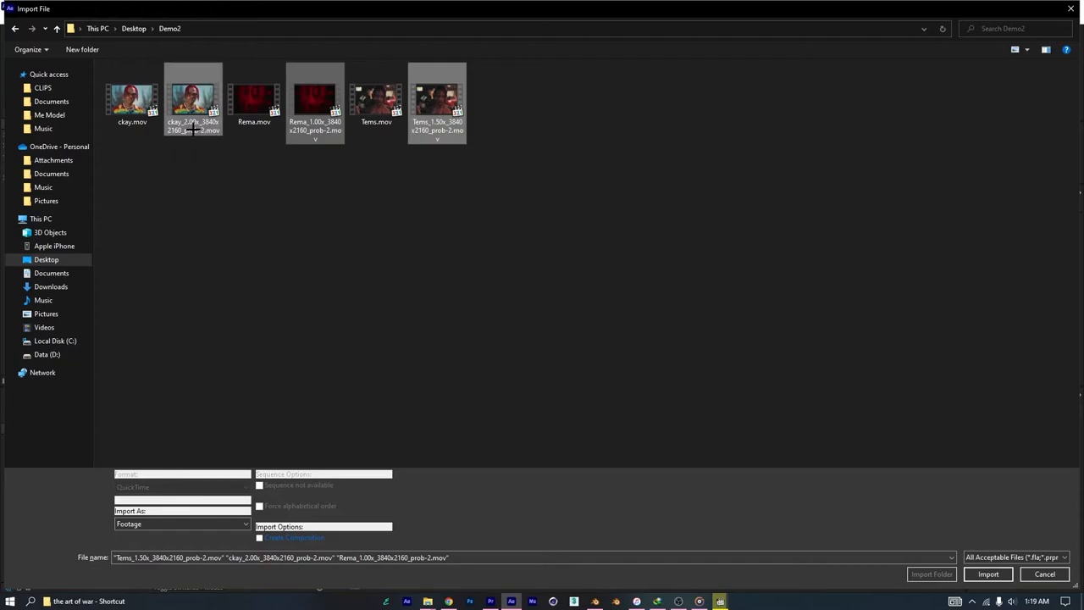
left_click(988, 572)
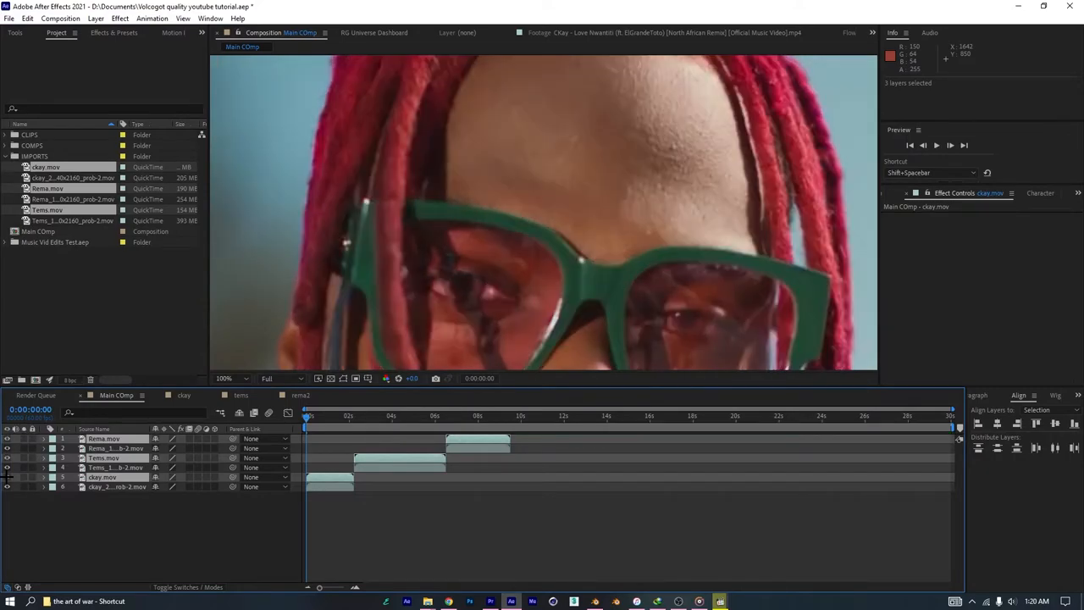
left_click(406, 415)
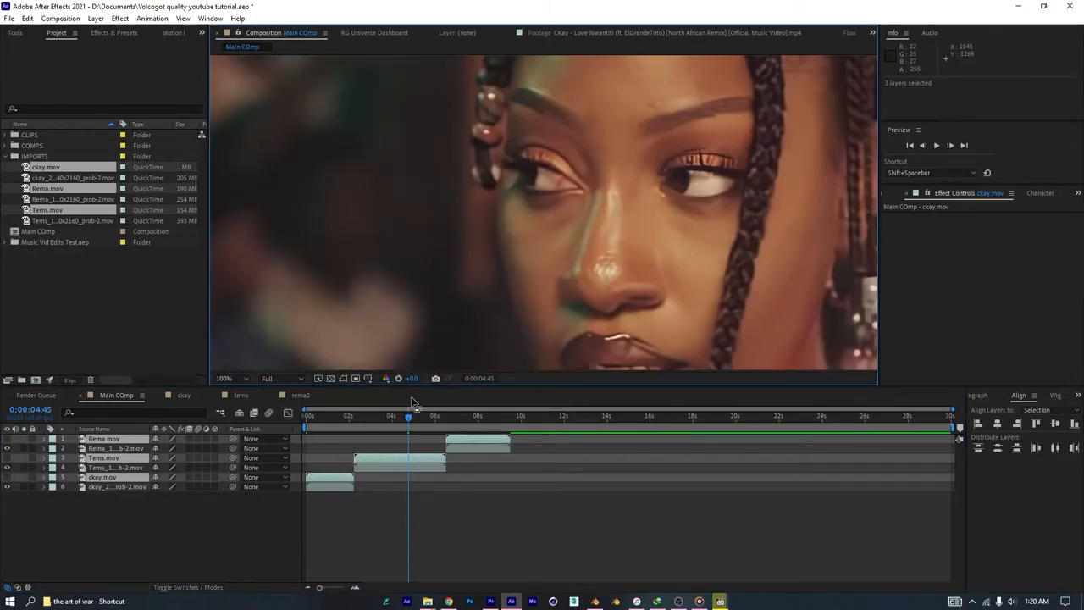
left_click_drag(408, 415, 366, 415)
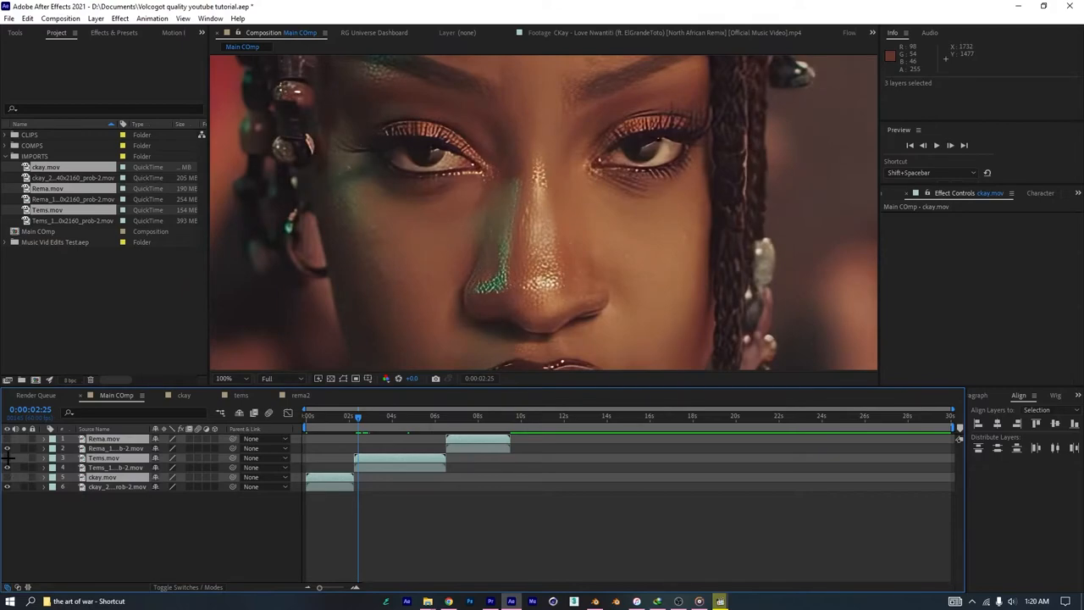
mouse_move(440, 295)
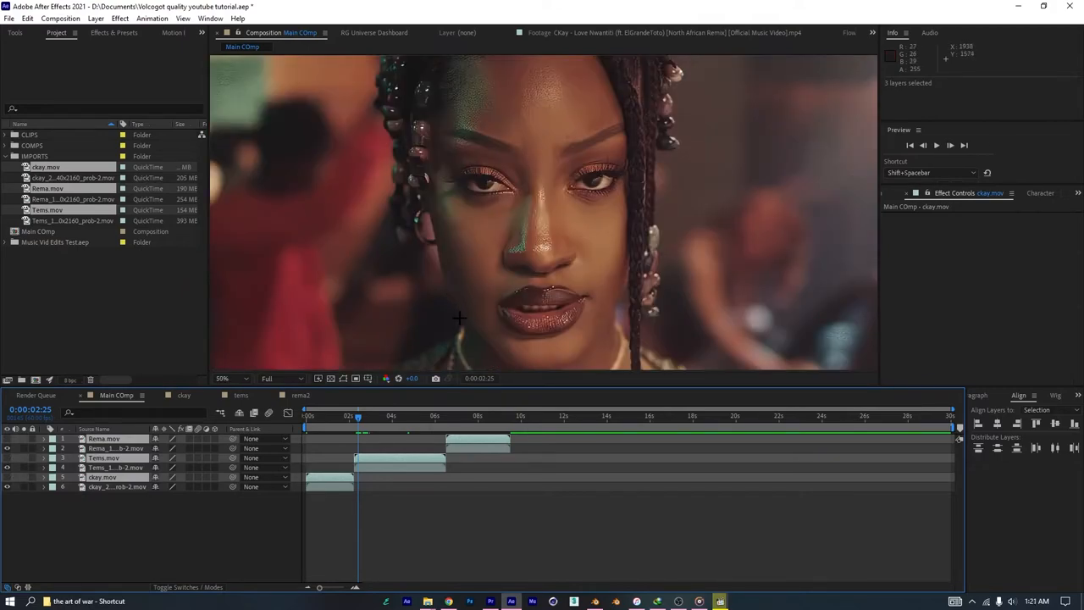
left_click(222, 380)
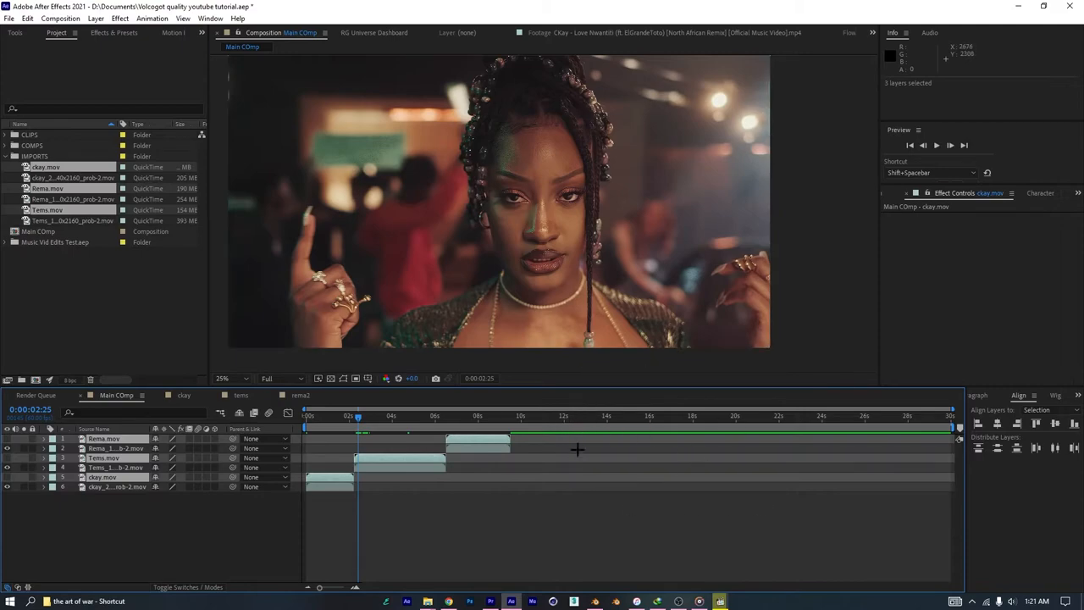
mouse_move(468, 505)
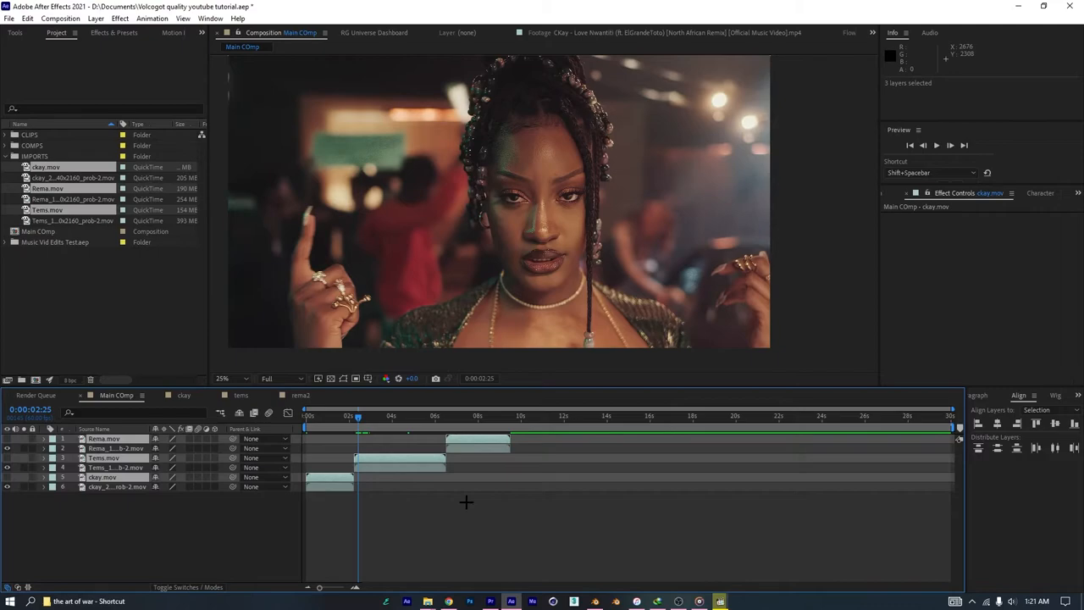
mouse_move(466, 495)
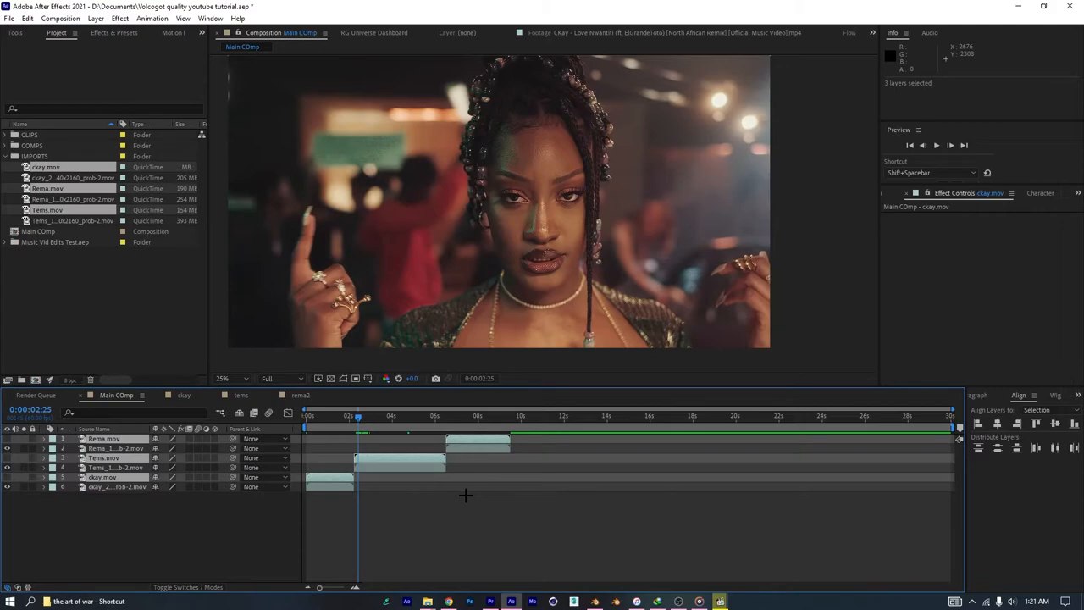
mouse_move(495, 495)
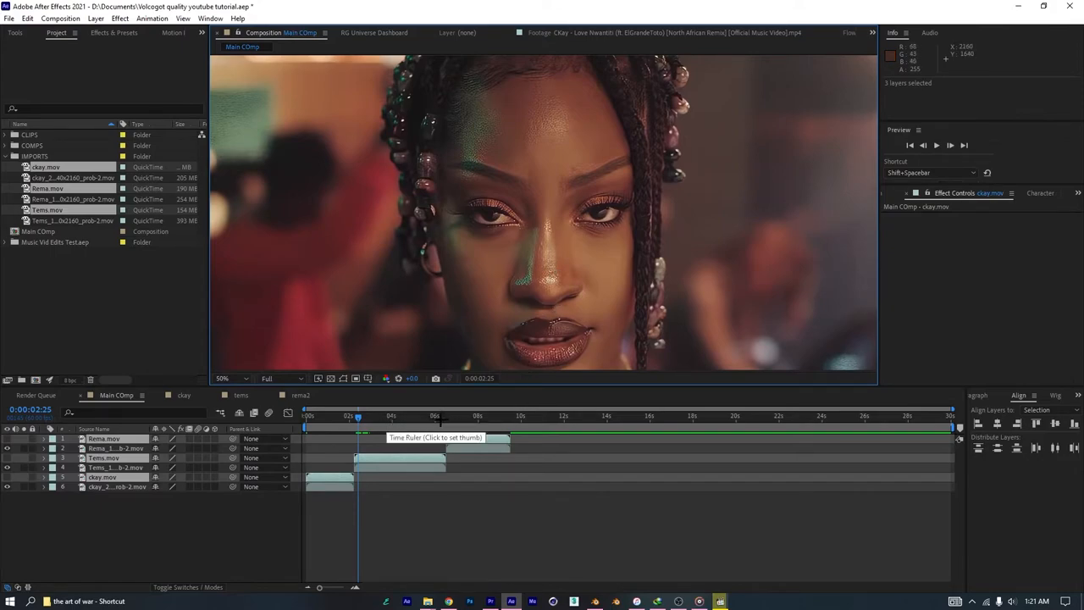
left_click(441, 415)
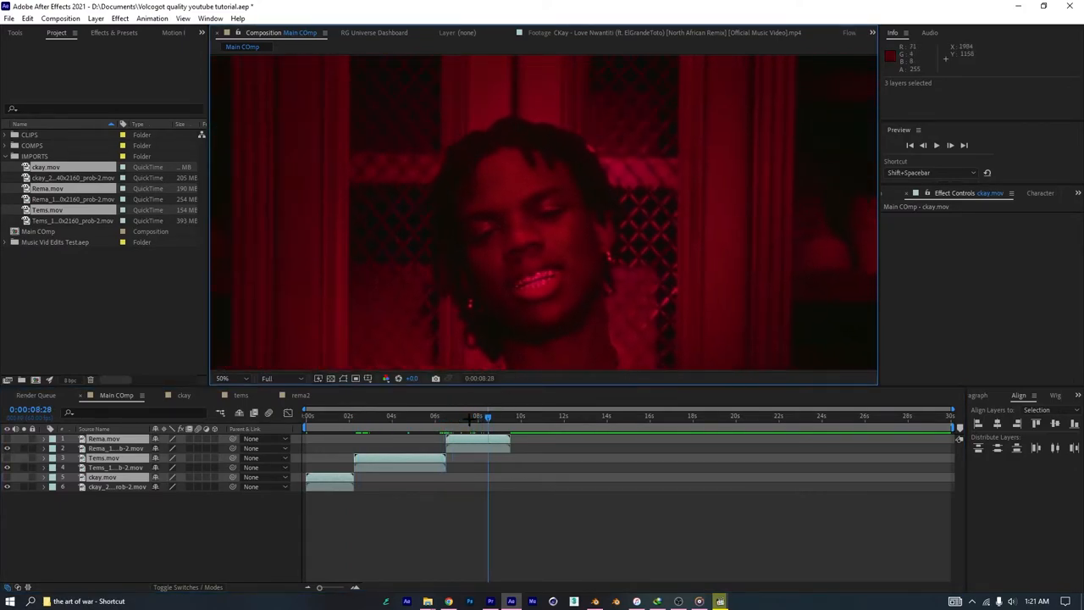
left_click_drag(488, 415, 456, 415)
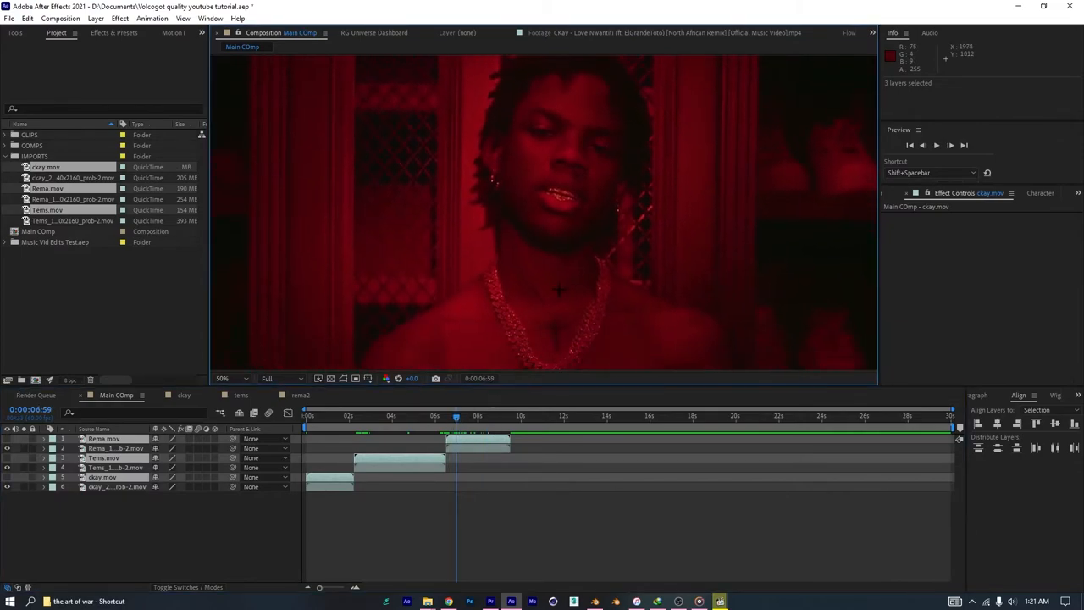
left_click(224, 378)
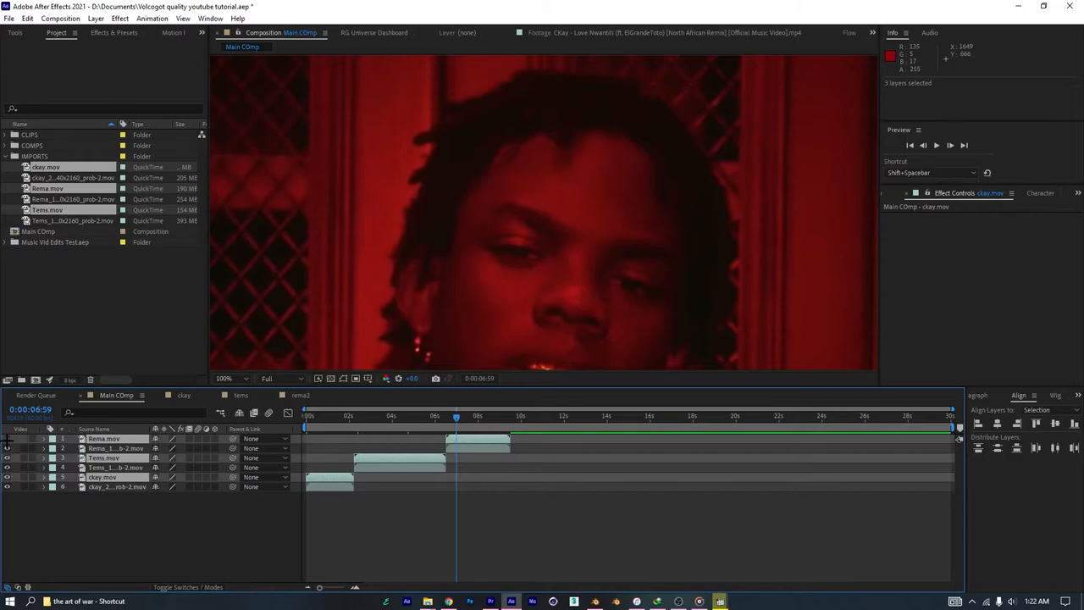
Step: Apply Lumetri Color to a new adjustment layer and boost tone and saturation in Basic Correction
left_click(231, 380)
type("lume")
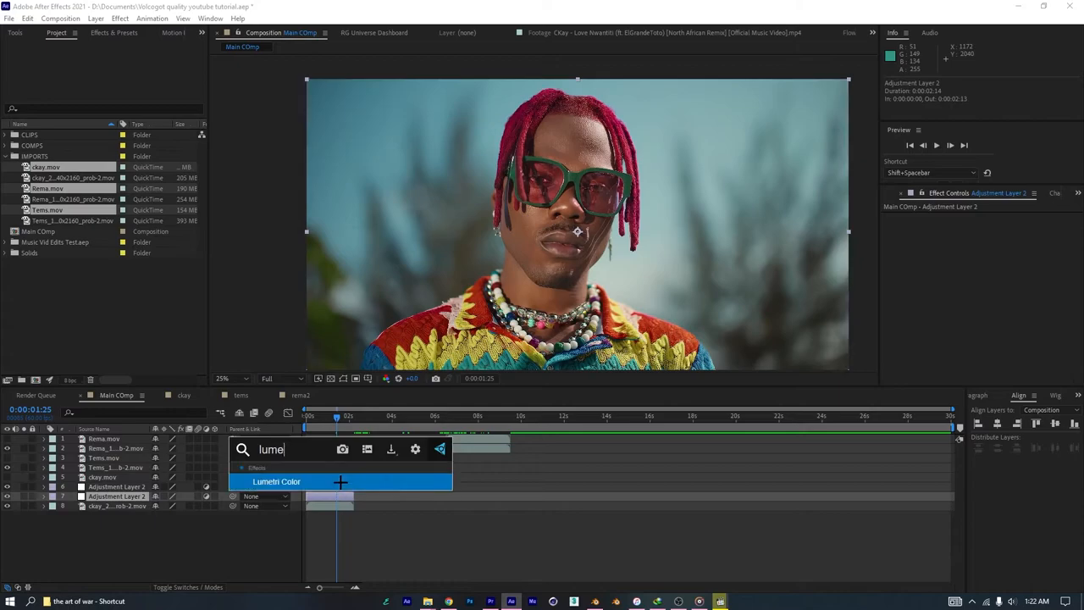
left_click(277, 481)
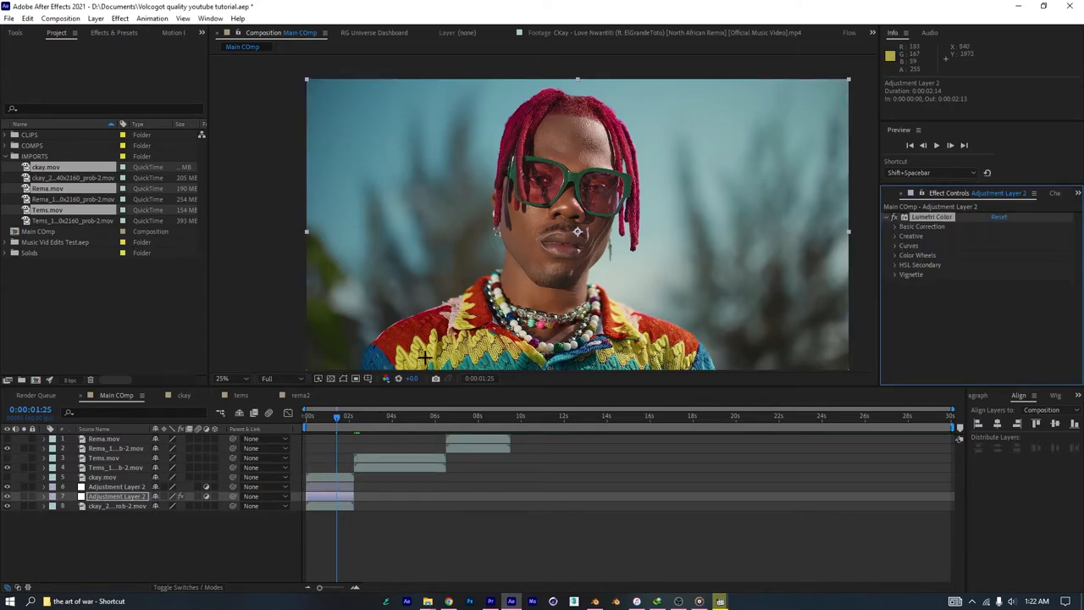
left_click(895, 227)
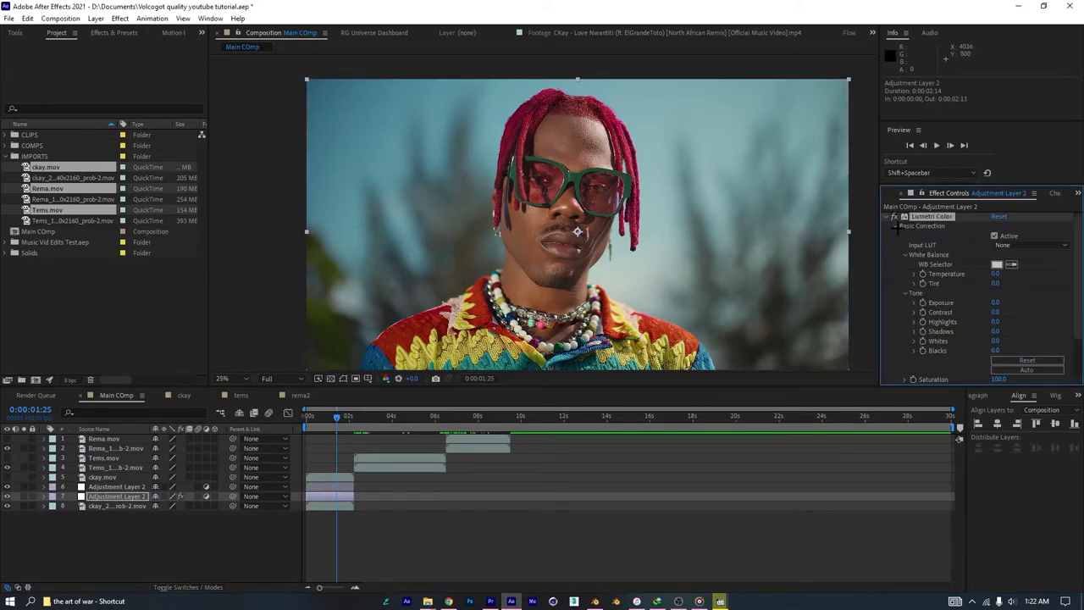
mouse_move(791, 256)
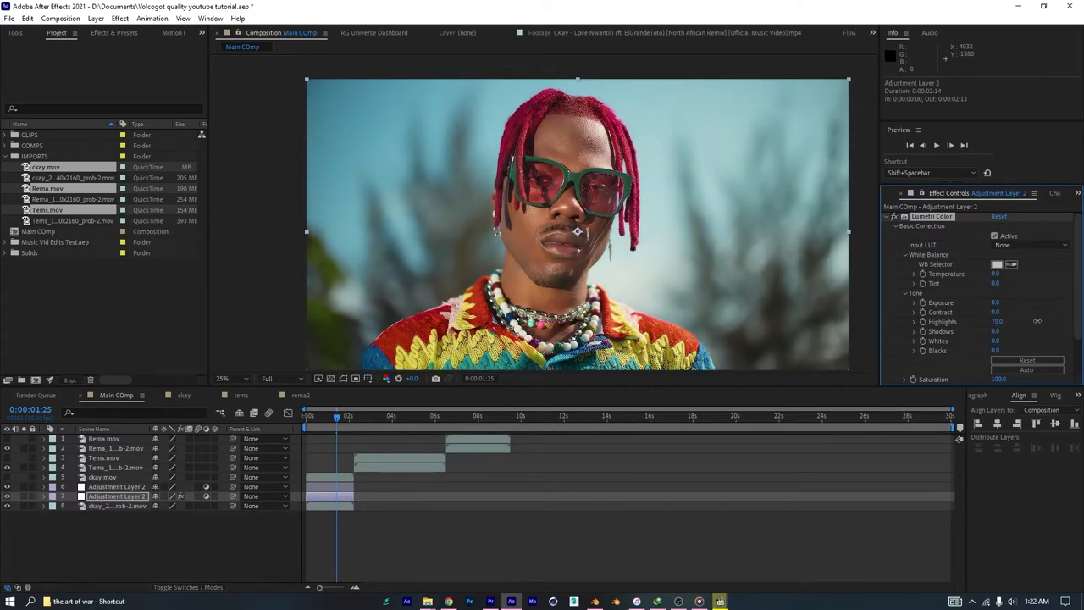
left_click(222, 380)
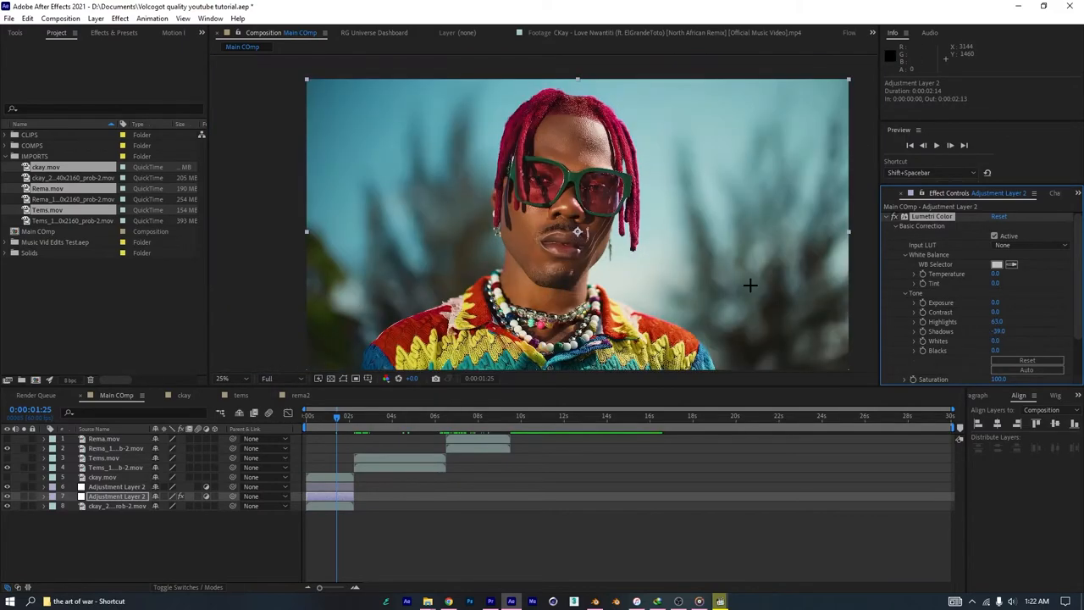
left_click(227, 380)
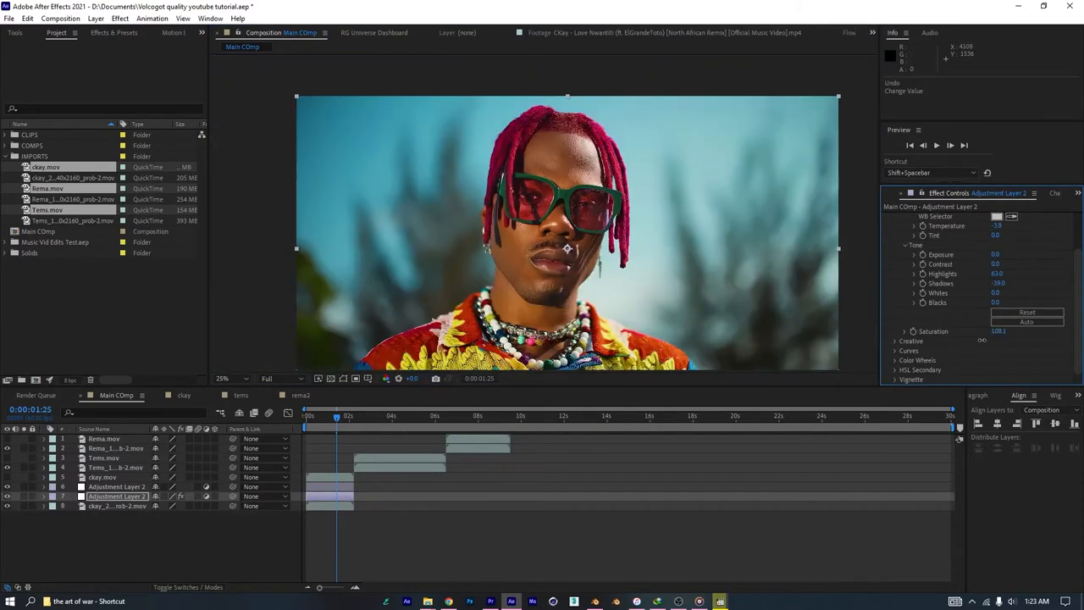
type("c")
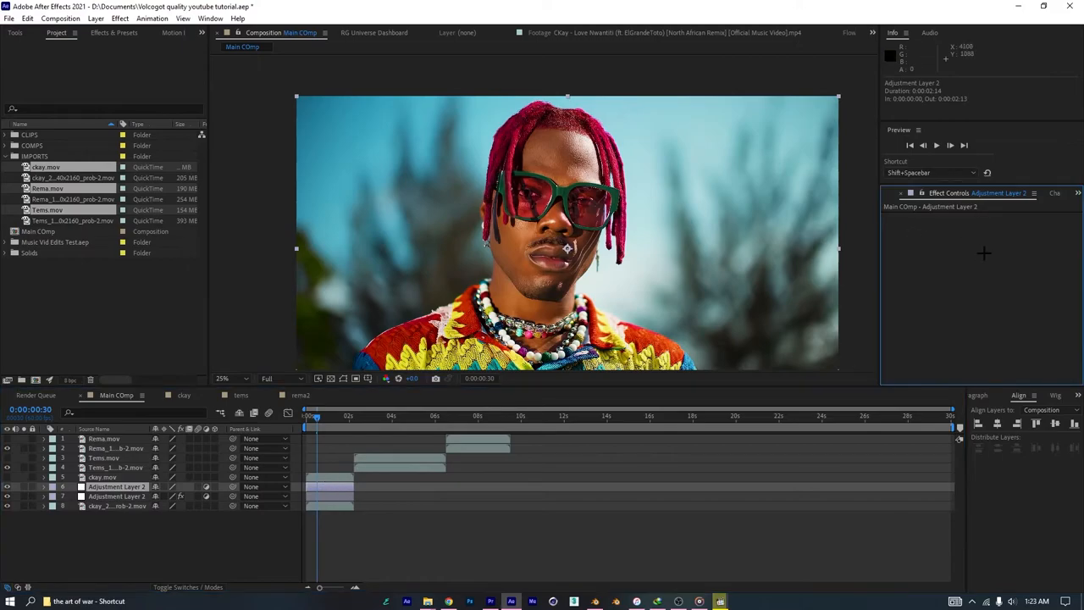
Step: Apply Sharpen and Unsharp Mask to the adjustment layer and set Unsharp Mask amount to 14
type("shar")
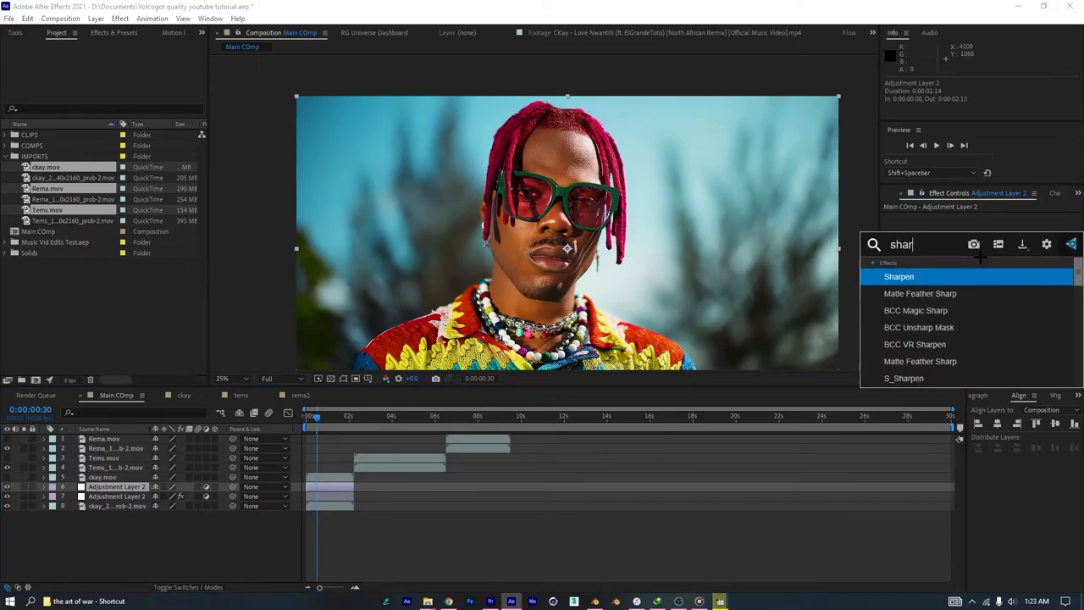
double_click(898, 276)
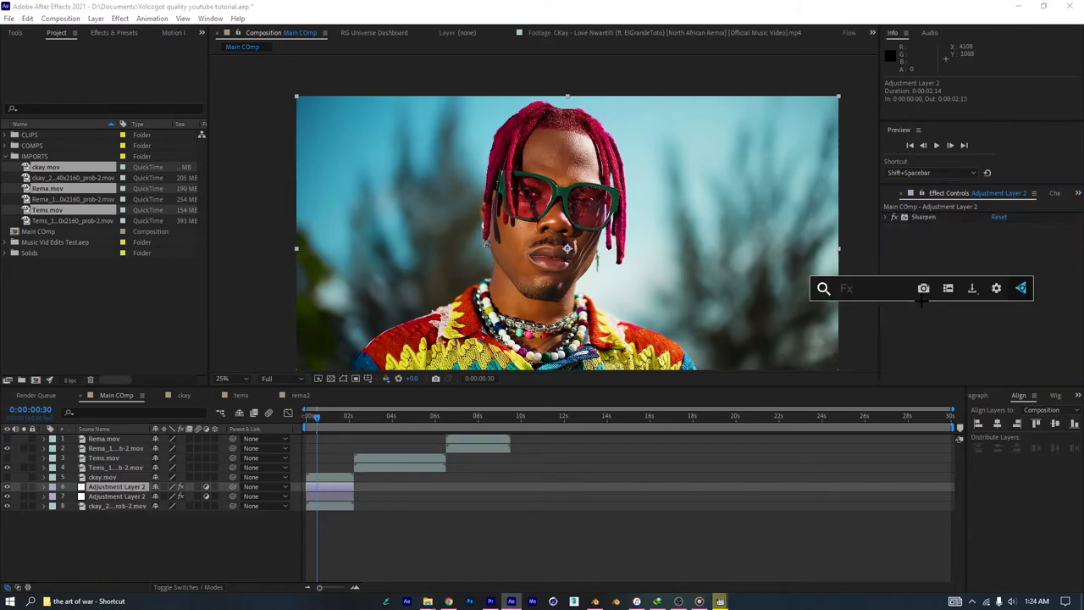
type("unsh")
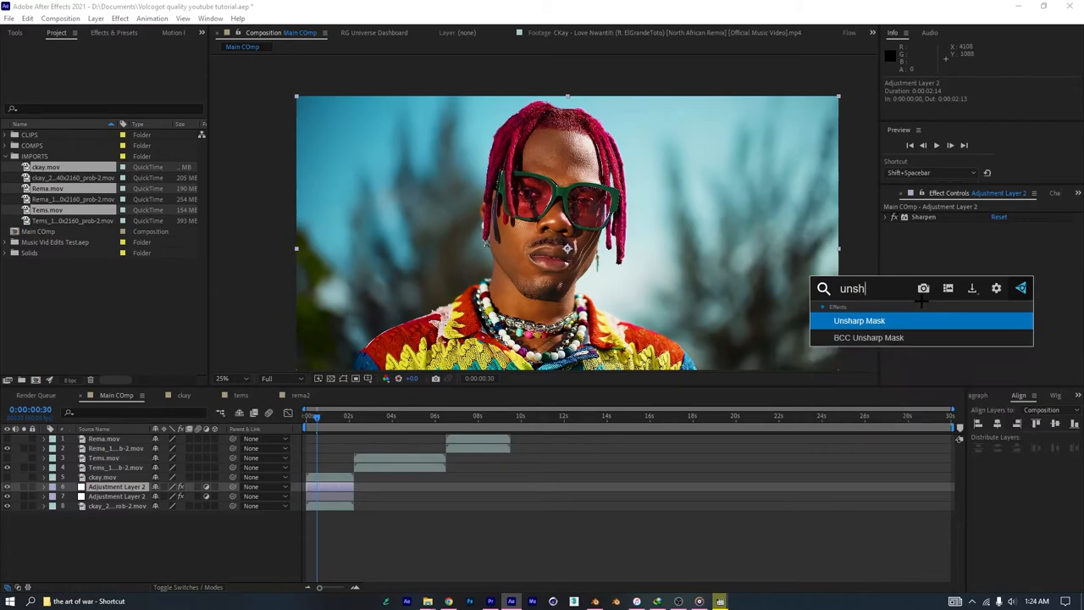
double_click(859, 320)
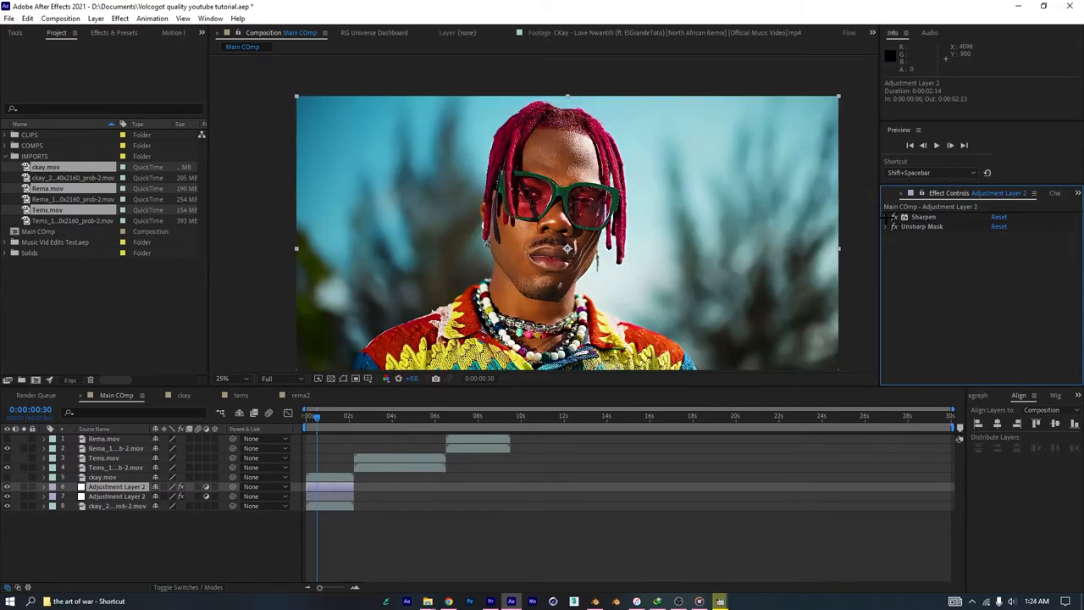
left_click(886, 217)
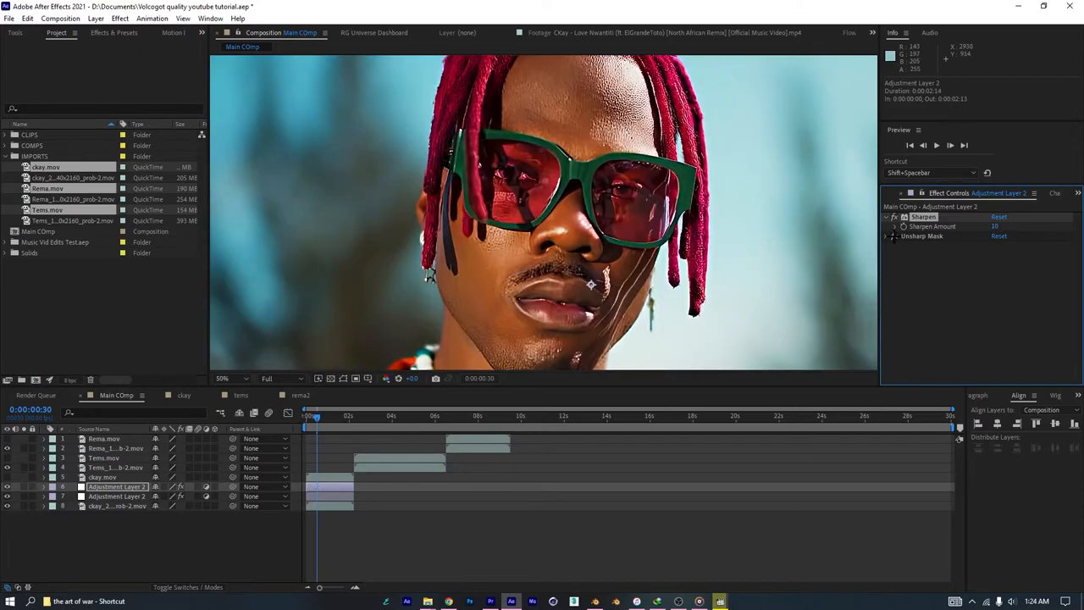
left_click(894, 236)
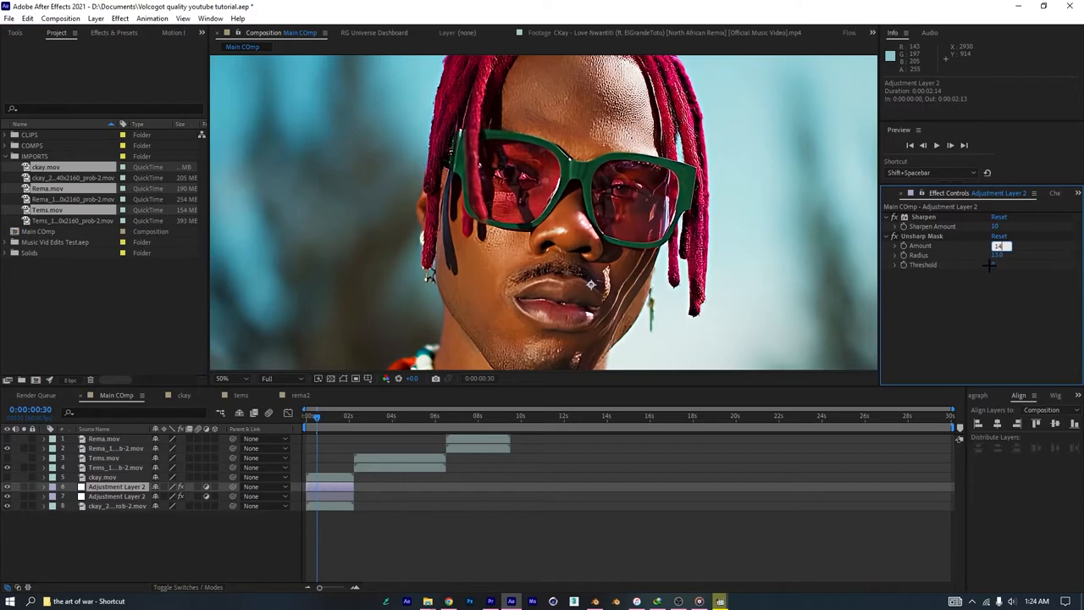
type("14")
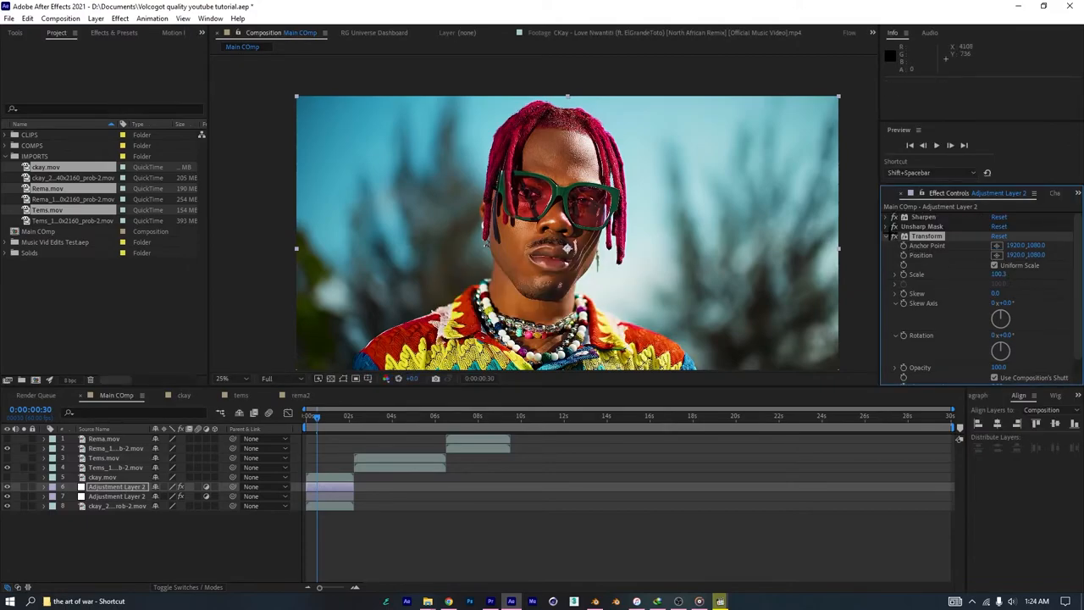
Step: Fit the Detail-preserving Upscale to comp width and select the effect stack for copying
left_click(895, 236)
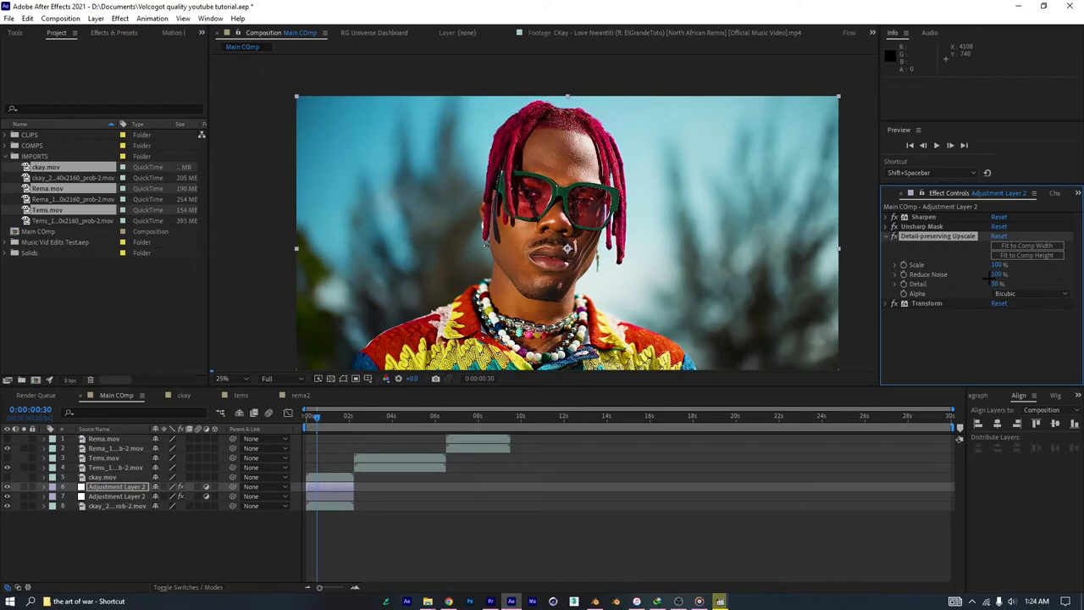
left_click(1030, 293)
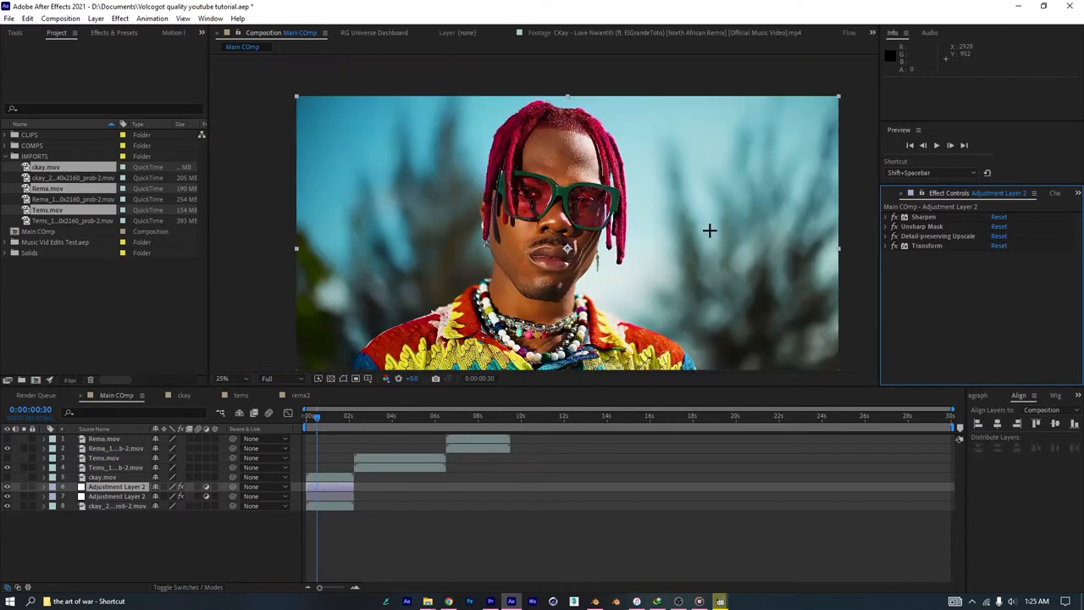
left_click(936, 236)
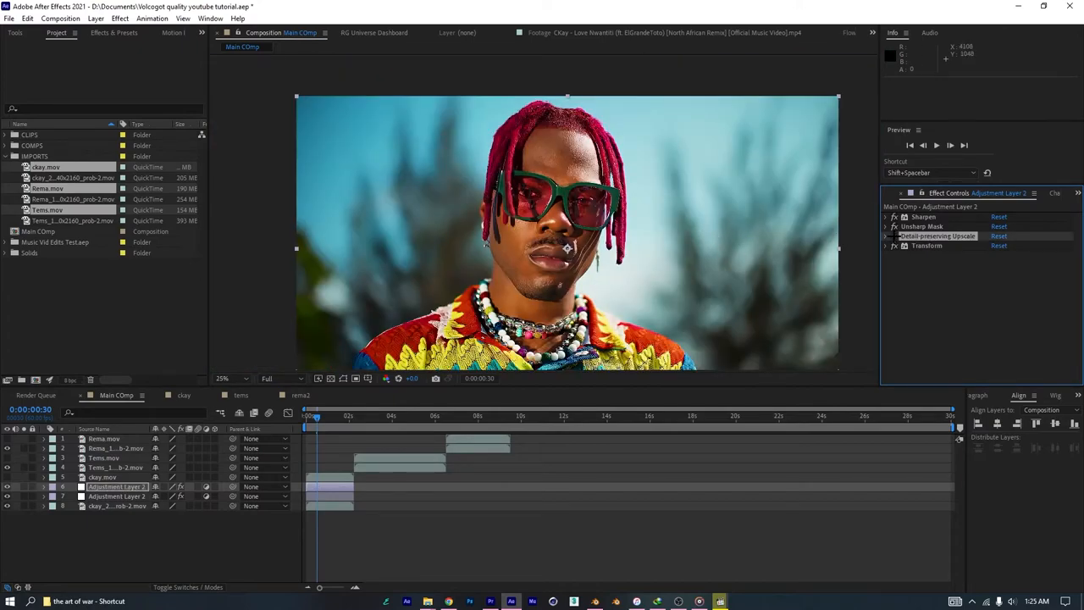
left_click(222, 380)
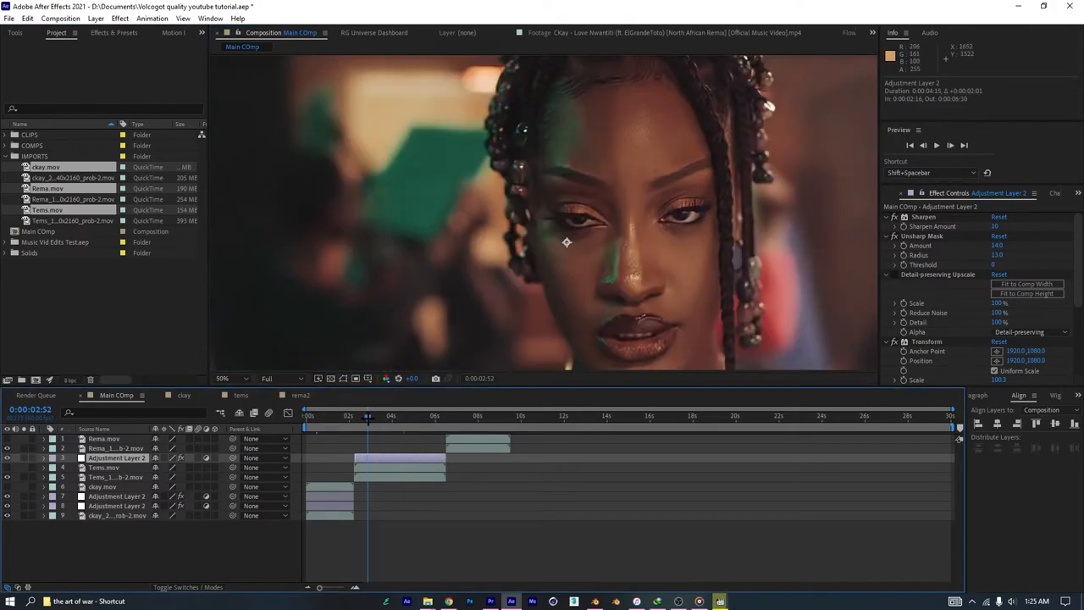
Step: Fit the second clip's pasted upscale to comp width and zoom the viewer to check detail
left_click(355, 415)
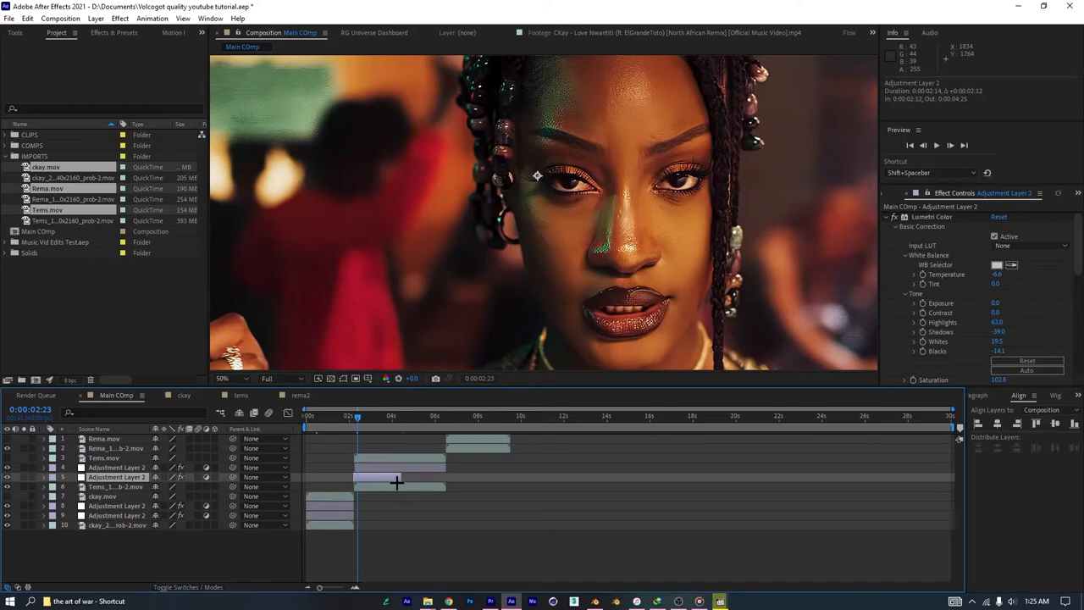
left_click(225, 379)
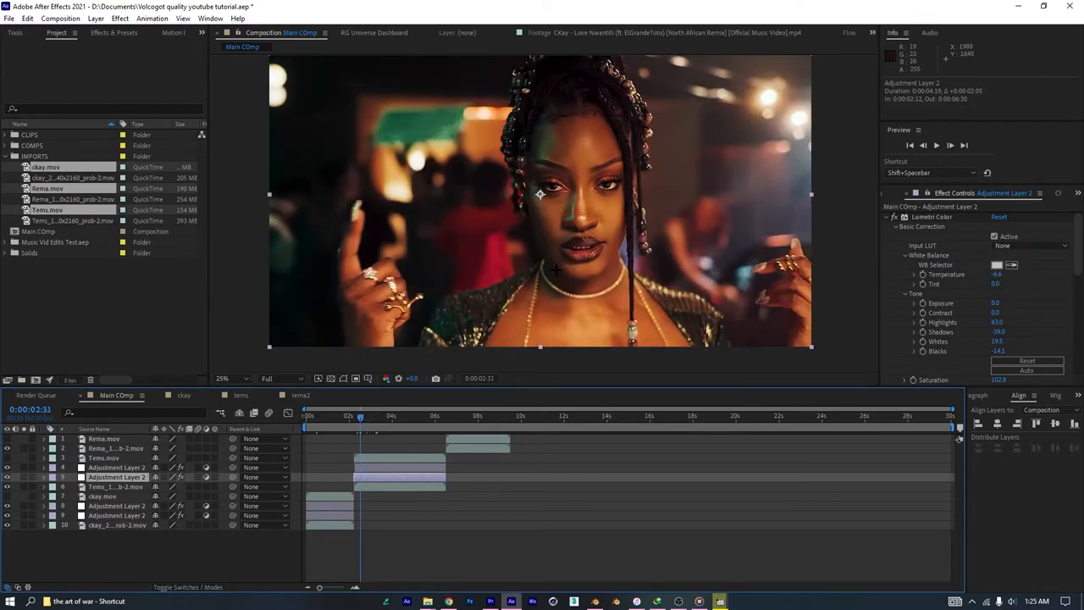
left_click(221, 379)
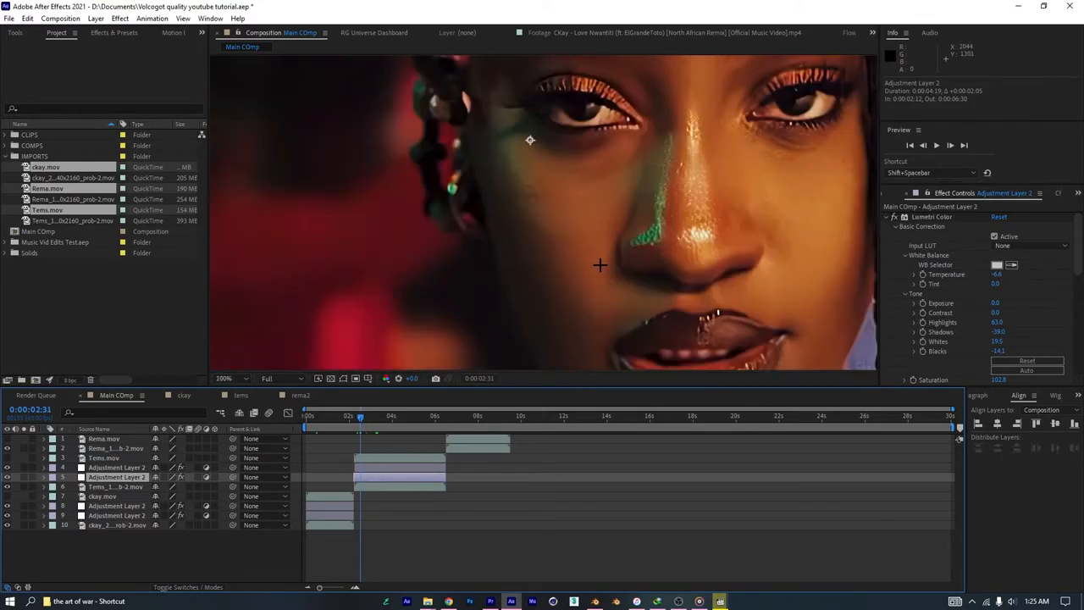
left_click(225, 379)
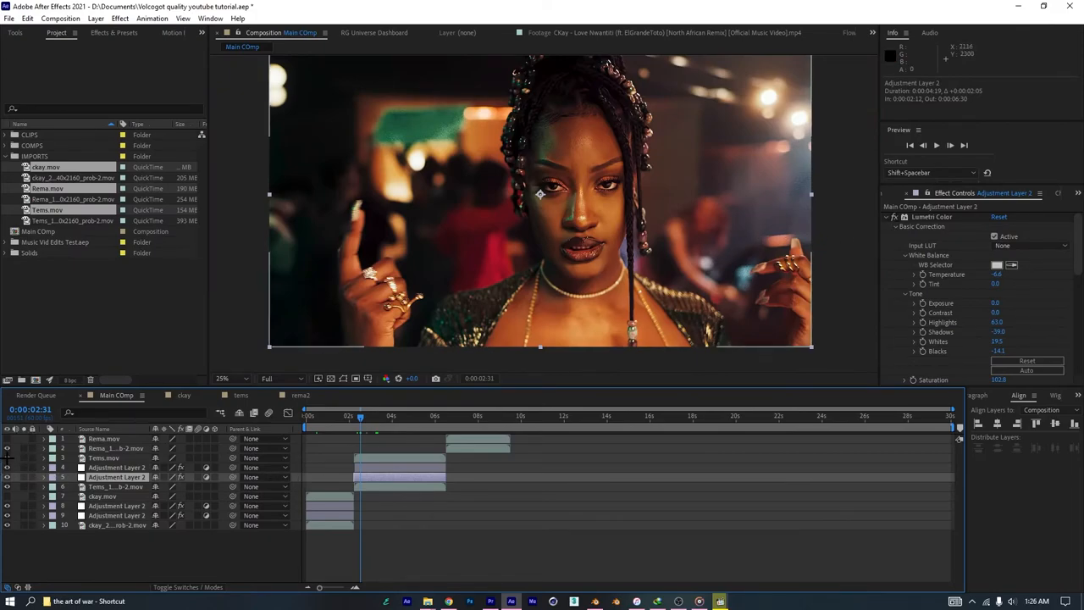
left_click(224, 378)
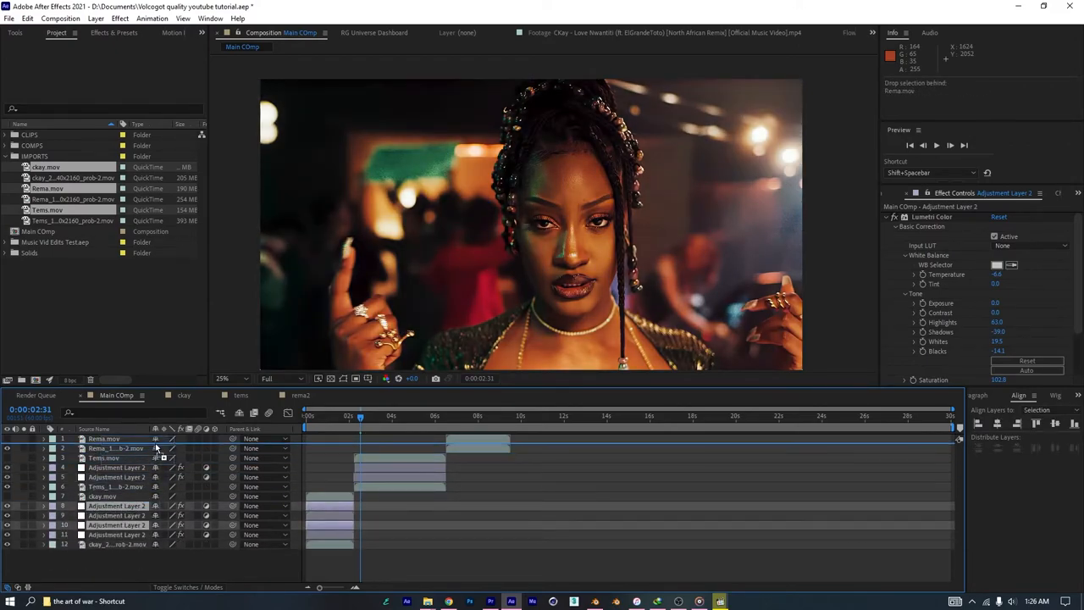
Step: Duplicate the adjustment layers over the Rema clip and fit its upscale to comp width
left_click(471, 415)
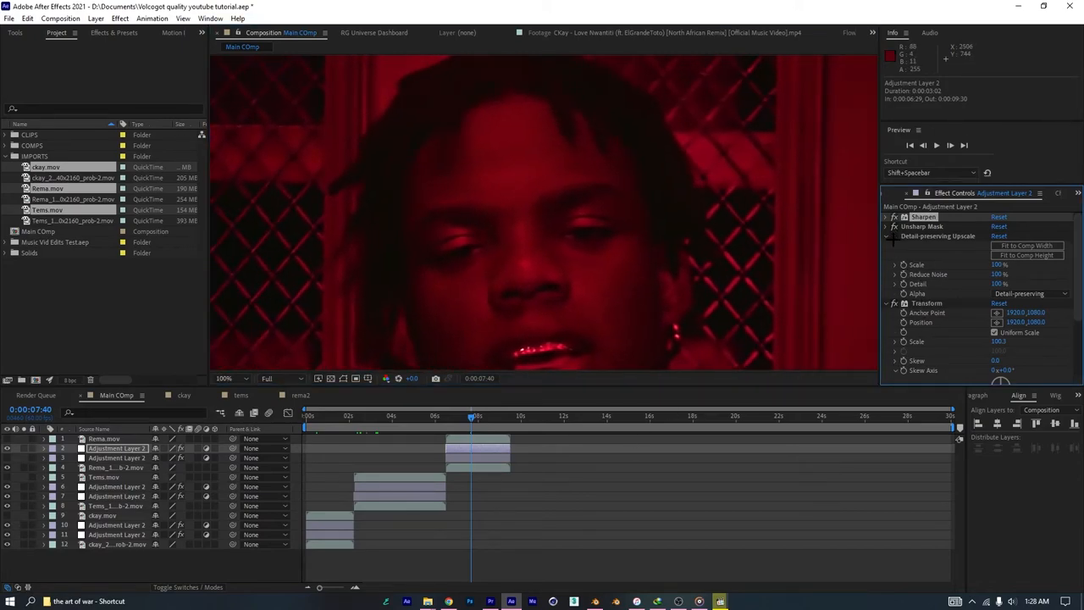
mouse_move(833, 237)
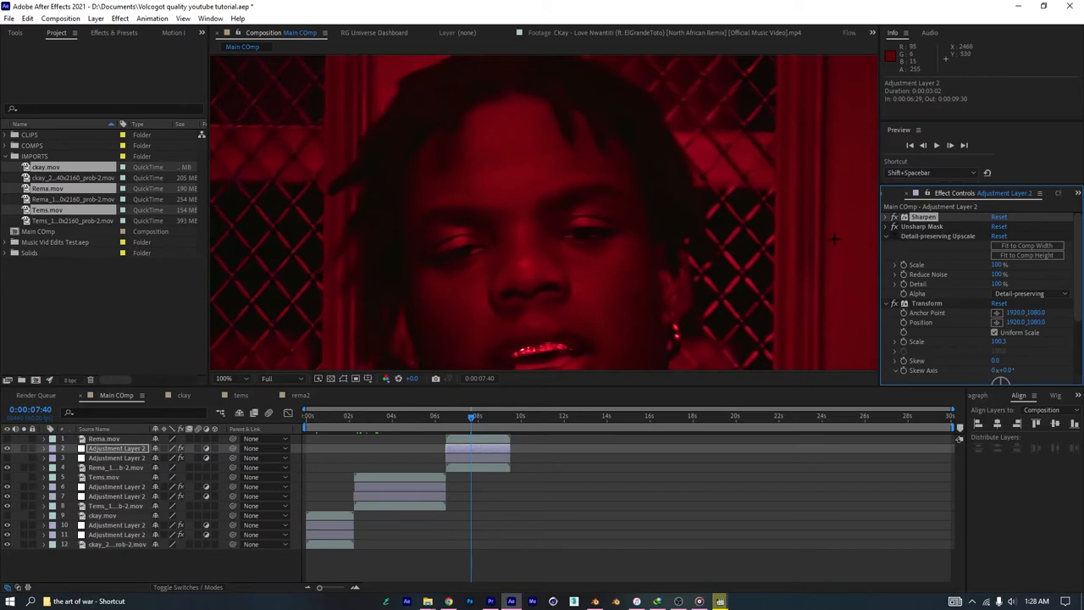
left_click(224, 380)
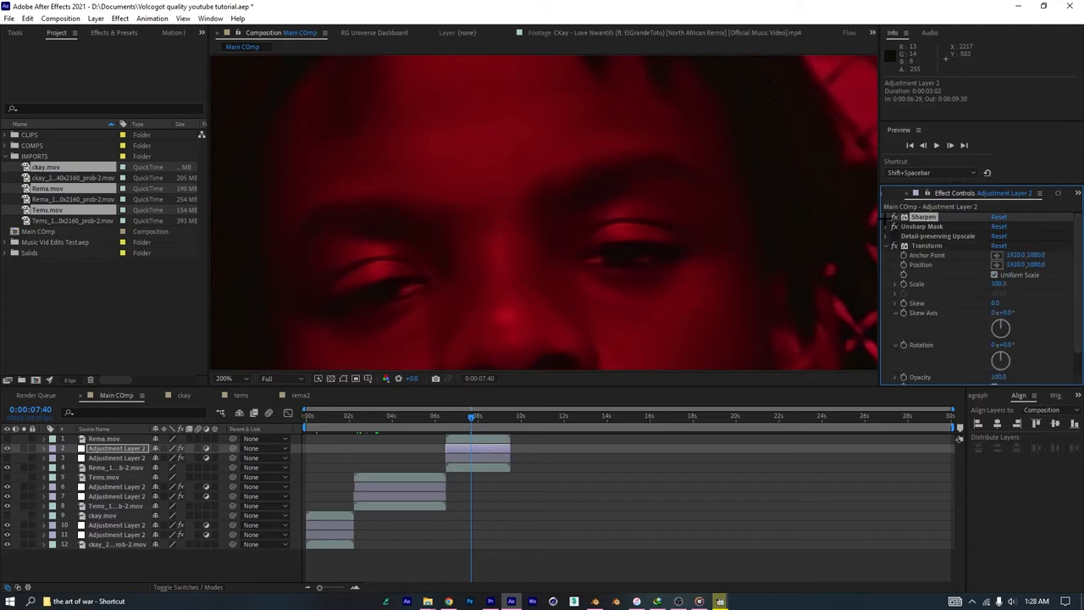
left_click(886, 217)
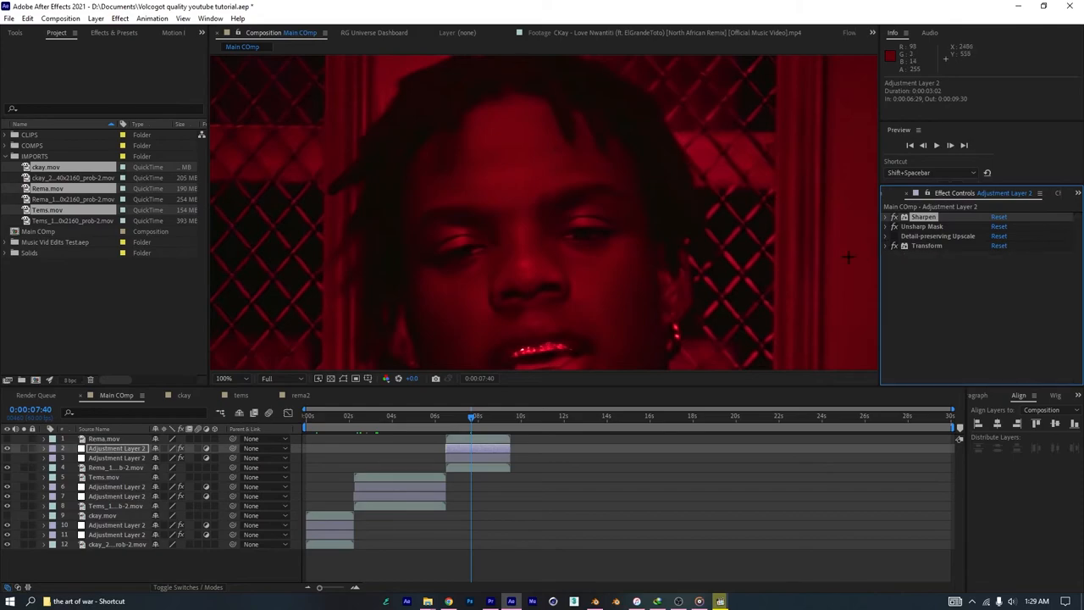
left_click(231, 378)
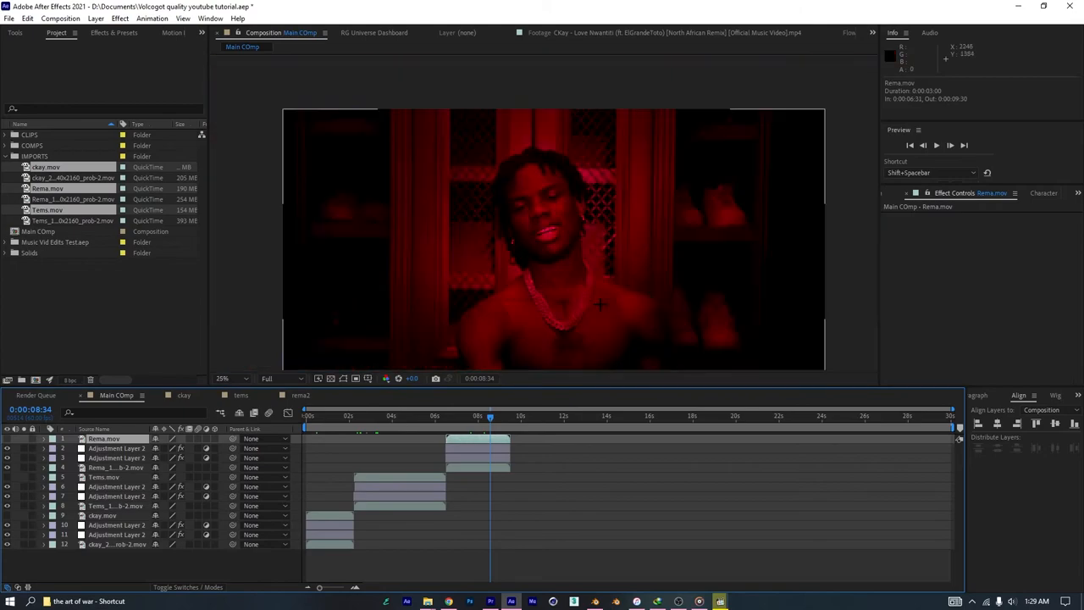
mouse_move(403, 420)
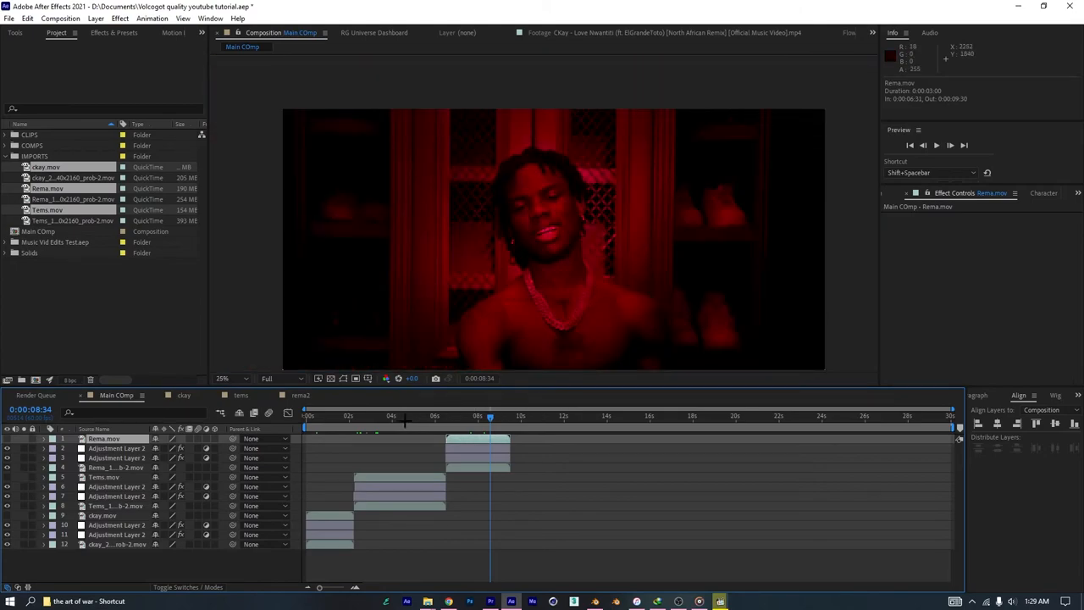
left_click(363, 417)
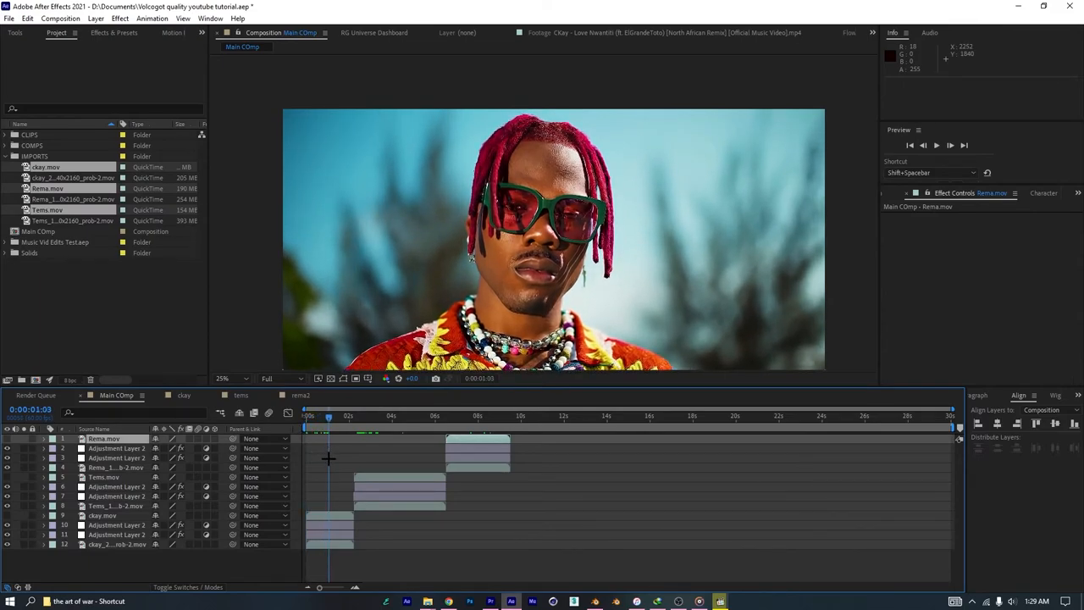
mouse_move(342, 532)
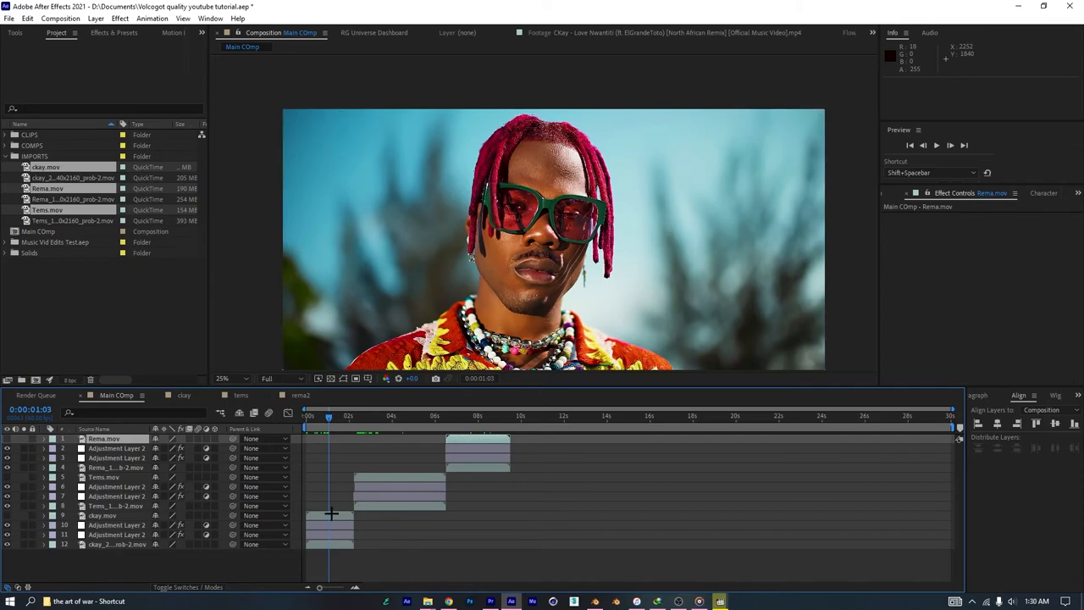
mouse_move(329, 512)
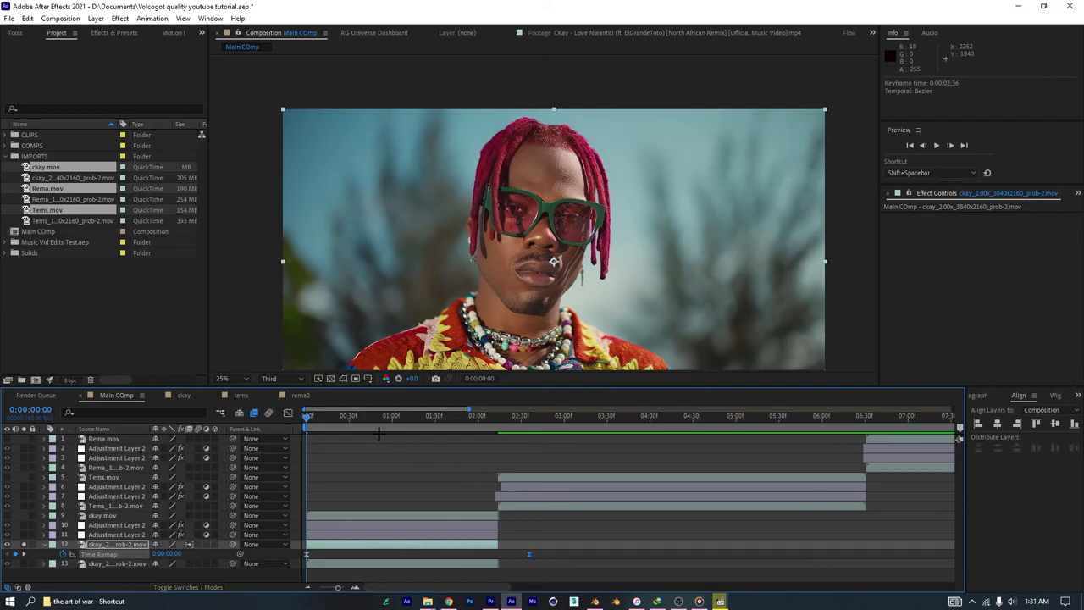
Step: Enable time remapping on the first ckay clip layer and preview the timeline
left_click(404, 415)
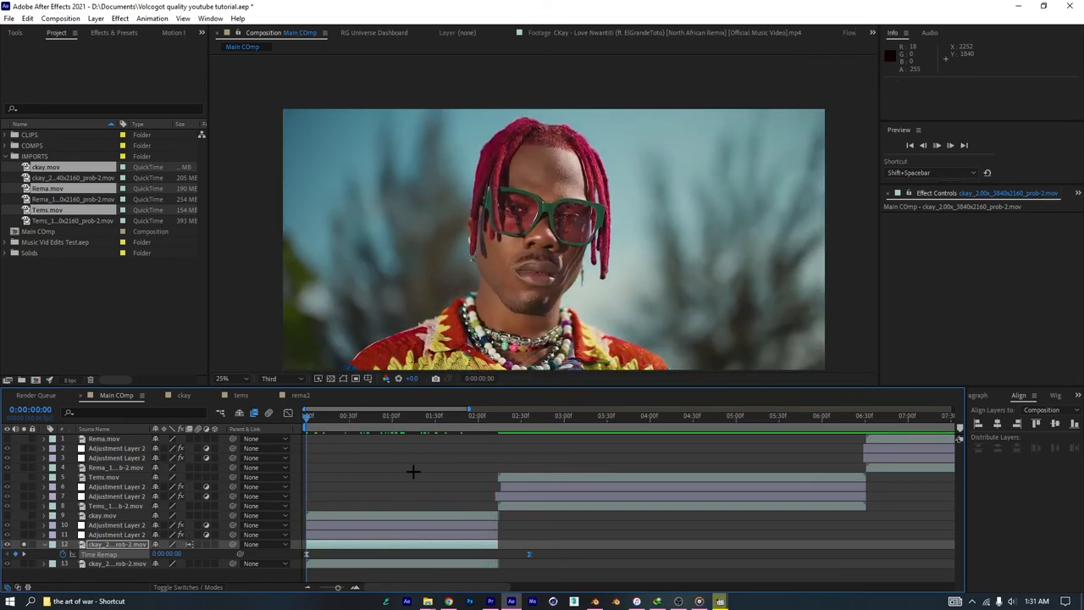
key("space")
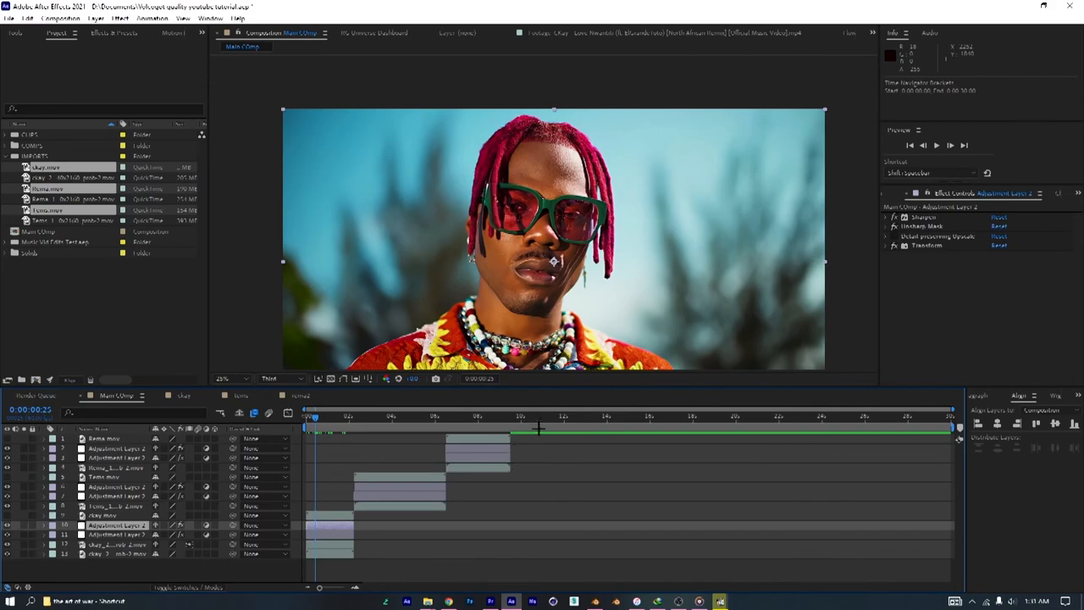
left_click(541, 415)
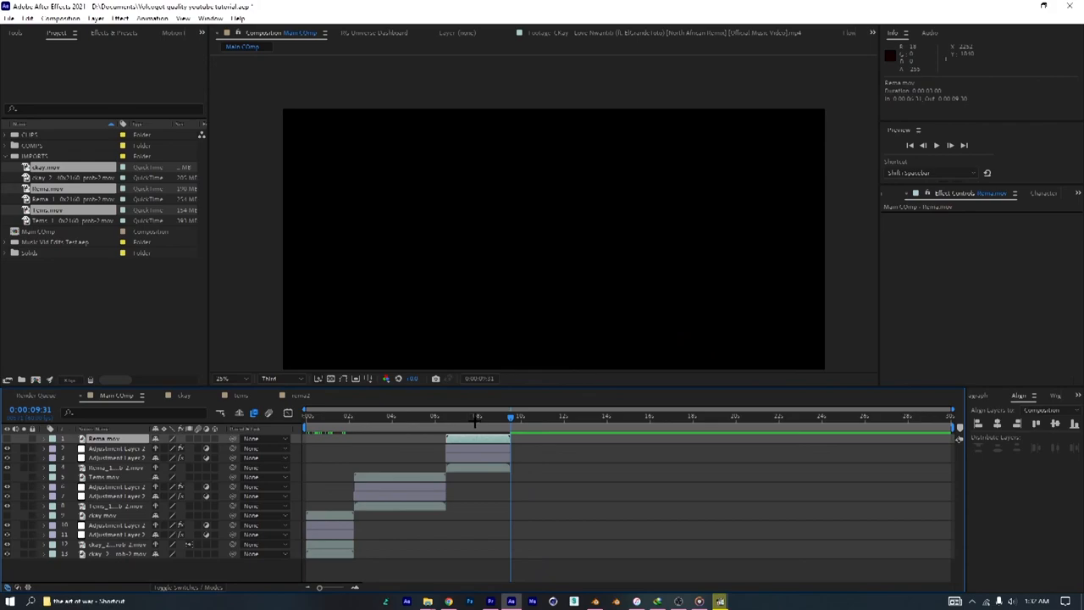
right_click(512, 417)
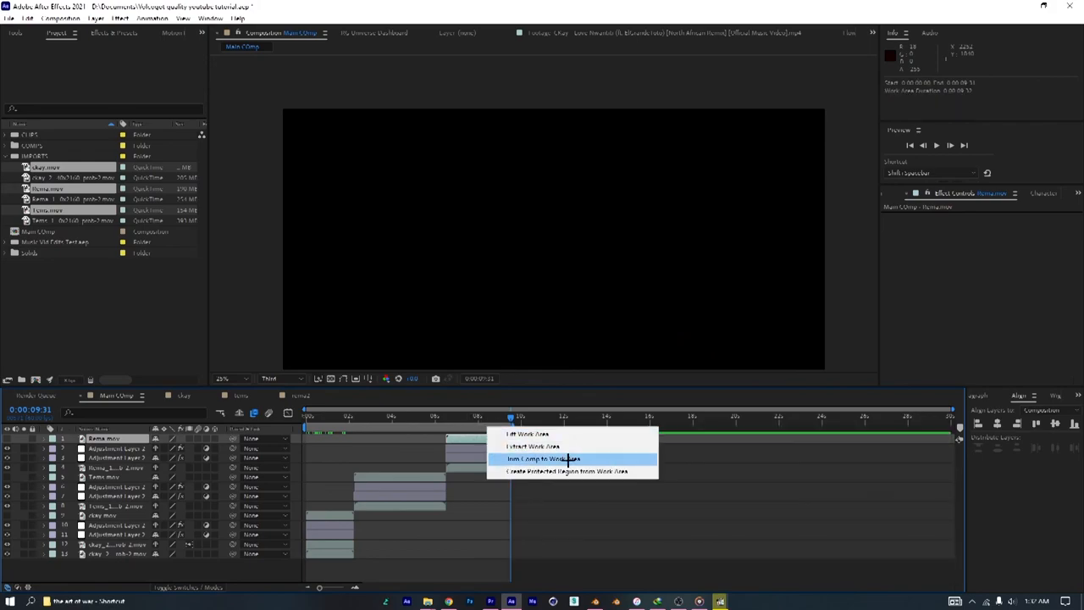
left_click(542, 457)
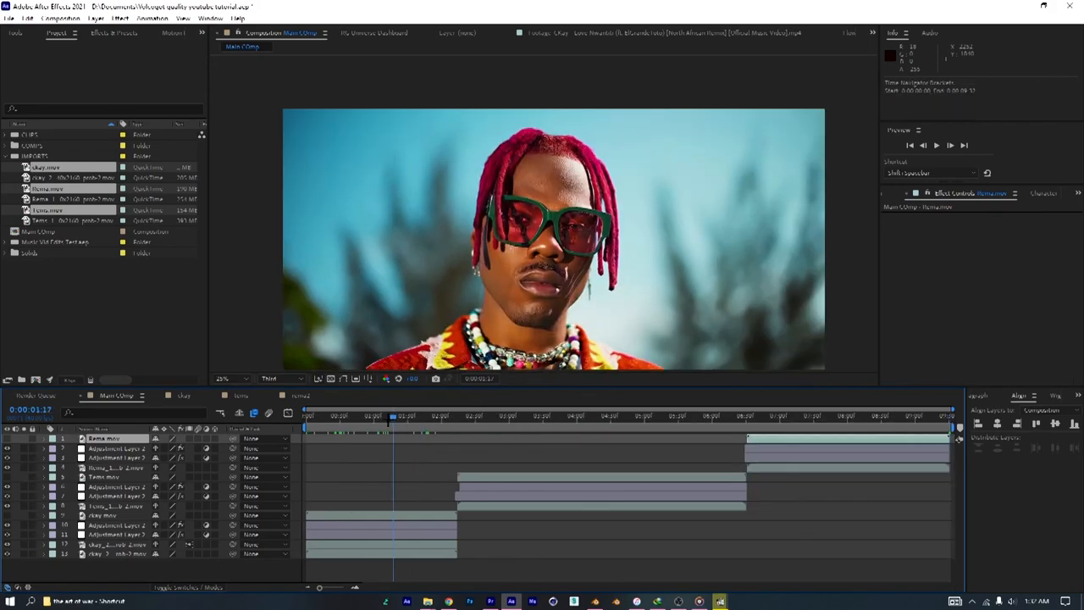